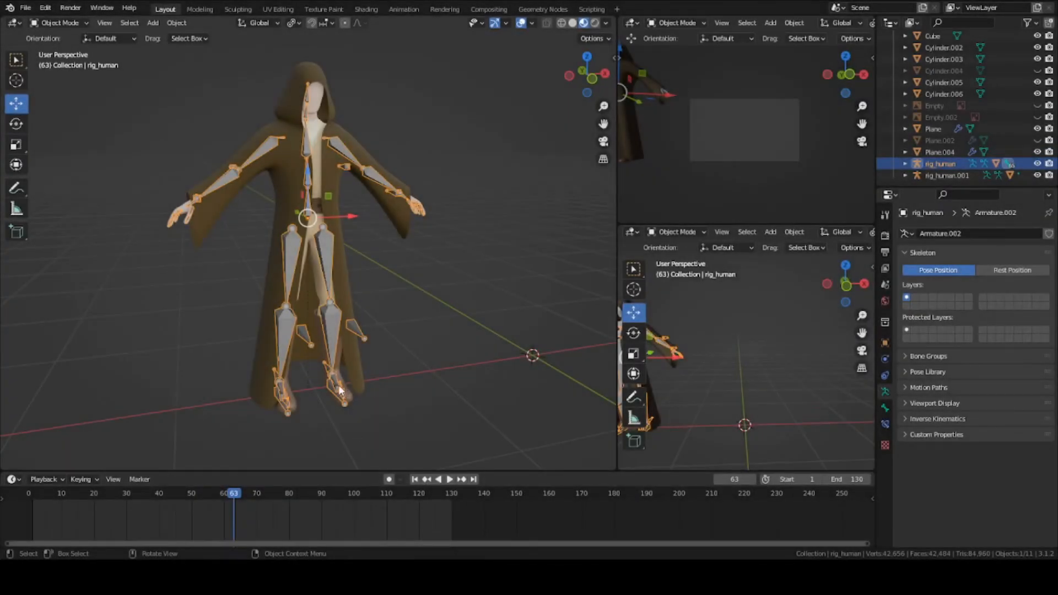
pyautogui.moveTo(344, 385)
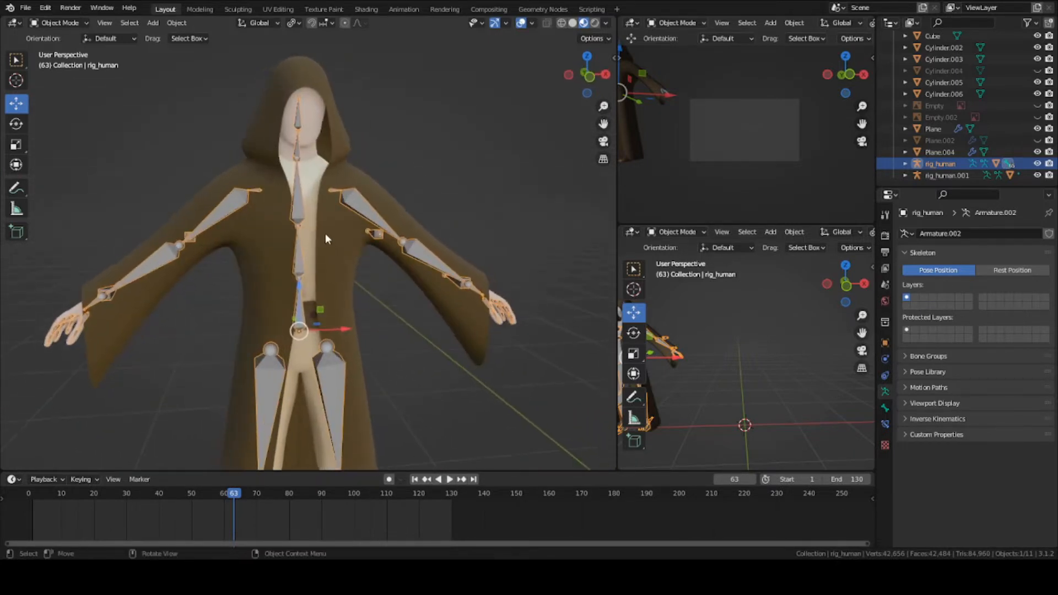
# - Apply the robe's Mirror modifier, leaving only Subdivision, and check the body mesh's rig binding
pyautogui.moveTo(337, 270); pyautogui.dragTo(324, 242)
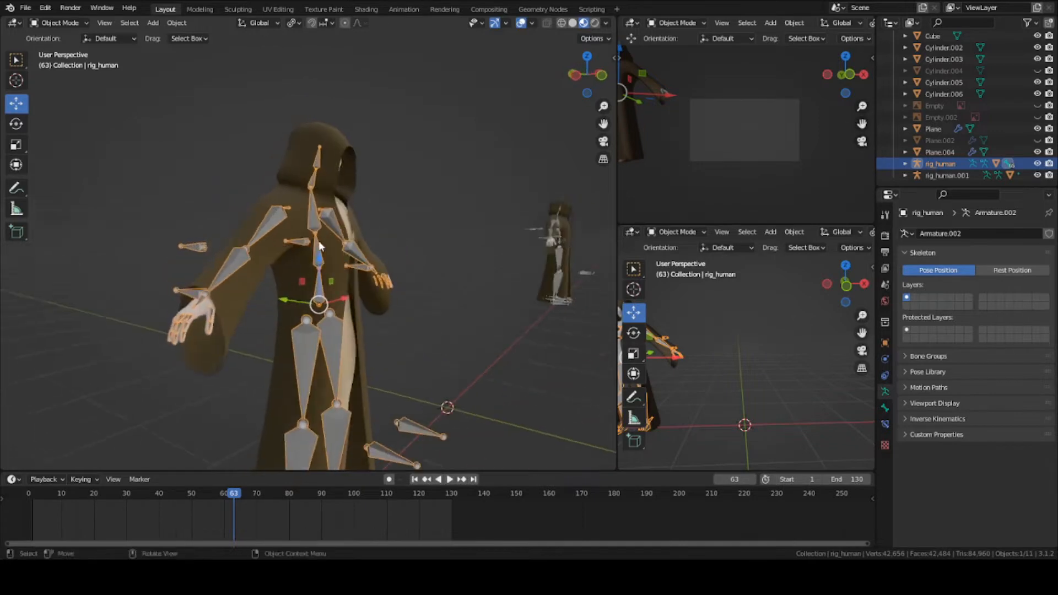
pyautogui.click(934, 127)
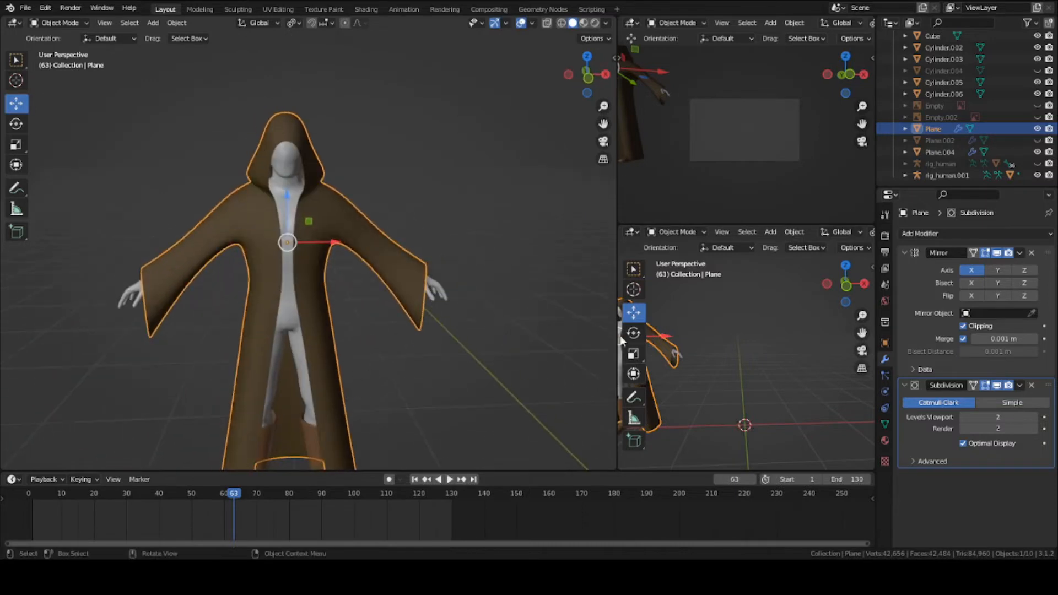
pyautogui.moveTo(276, 257)
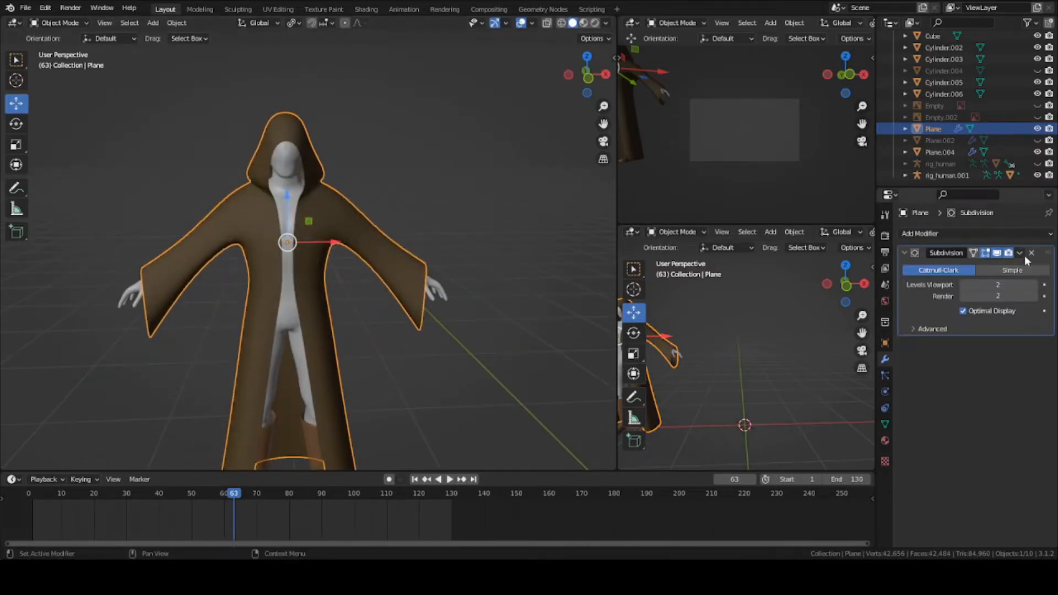
pyautogui.click(282, 196)
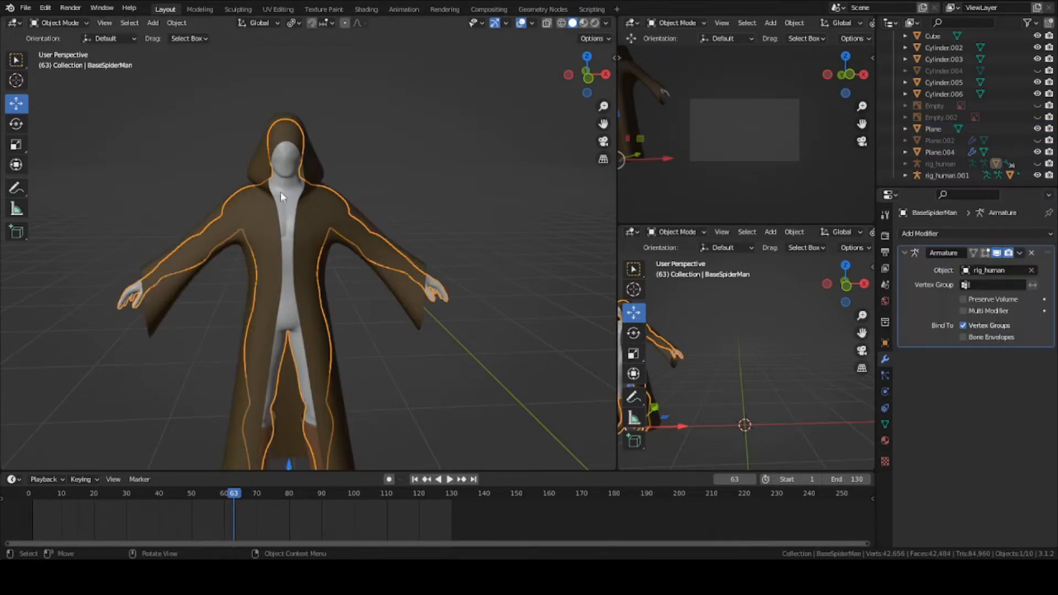
pyautogui.moveTo(220, 362)
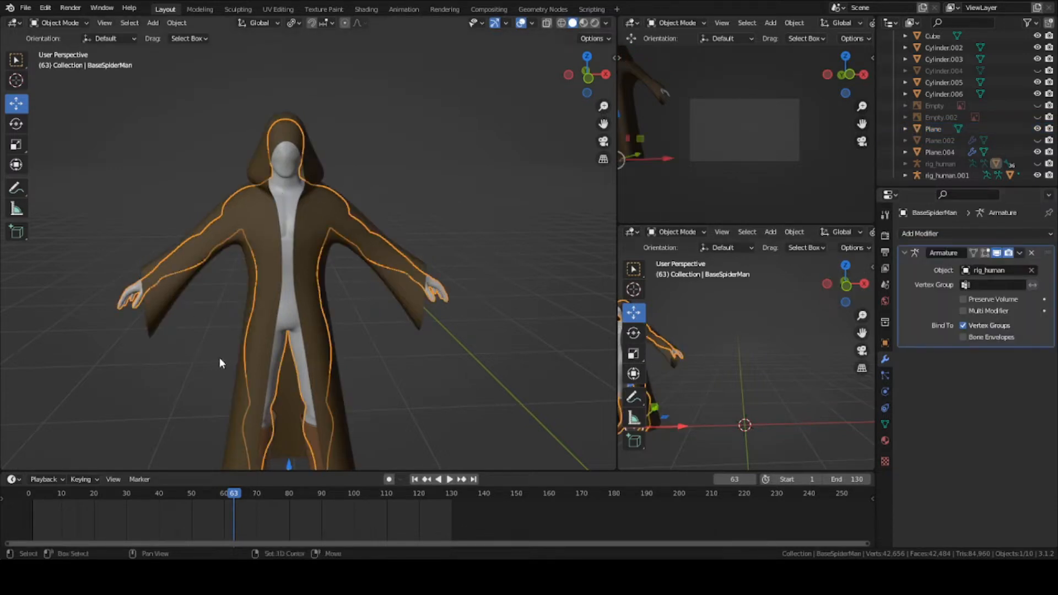
pyautogui.click(331, 388)
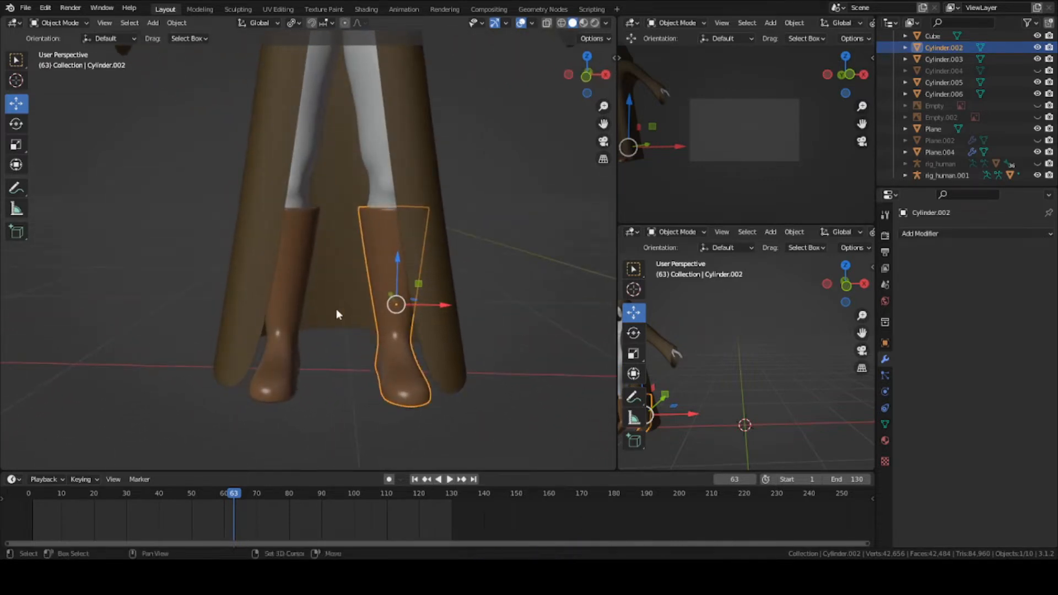
# - Join the two boots, then separate them by loose parts into two objects
pyautogui.click(280, 304)
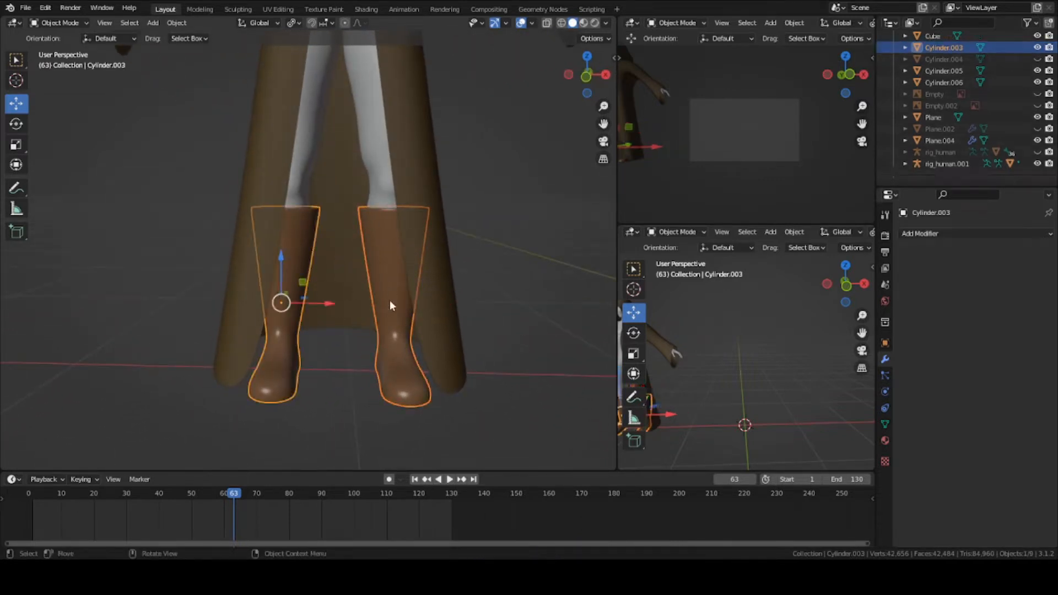
pyautogui.press('Tab')
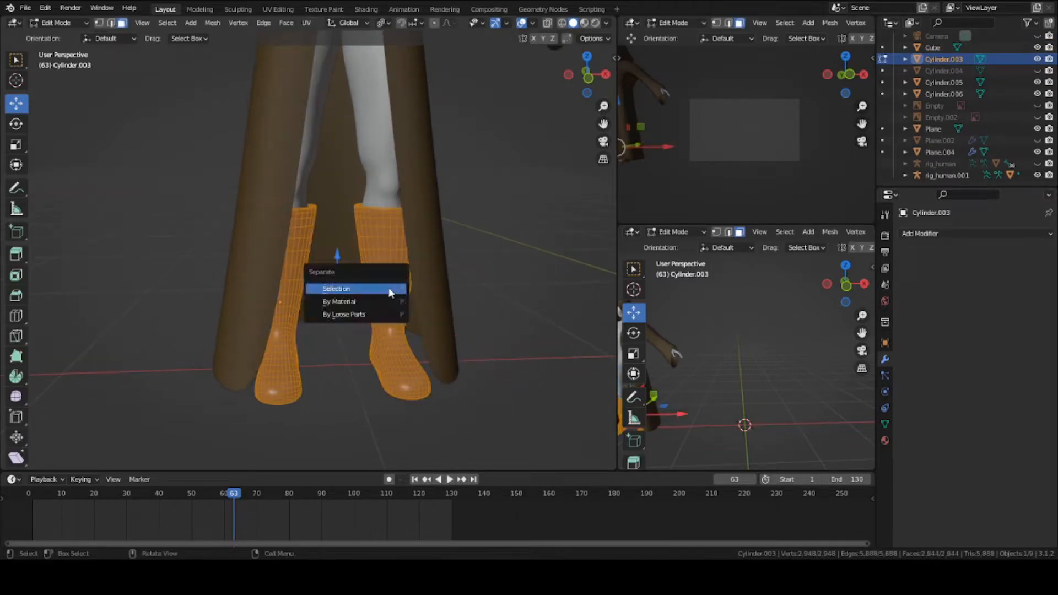
pyautogui.moveTo(383, 314)
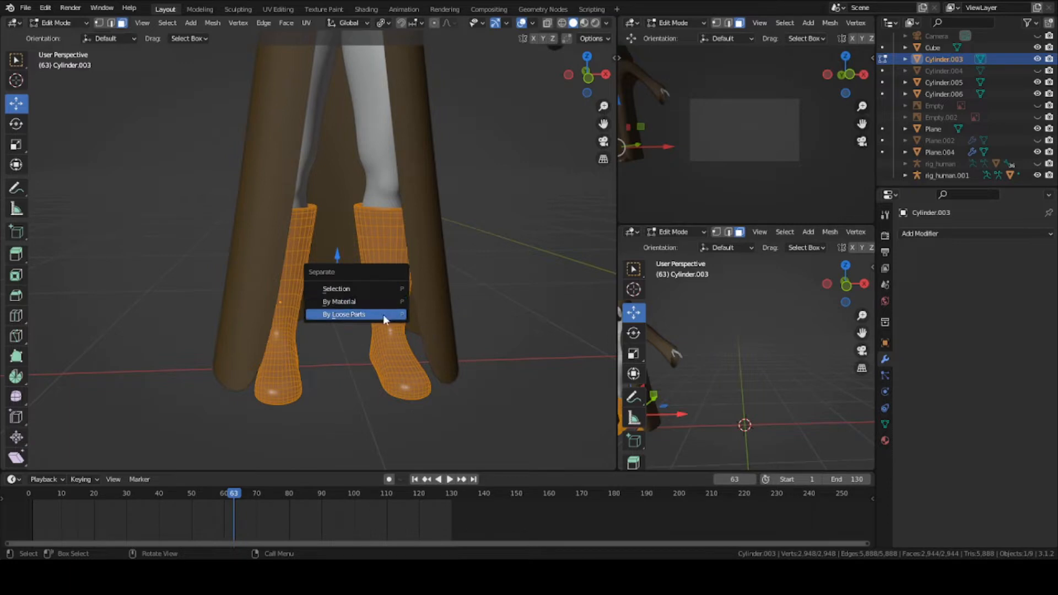
pyautogui.click(343, 314)
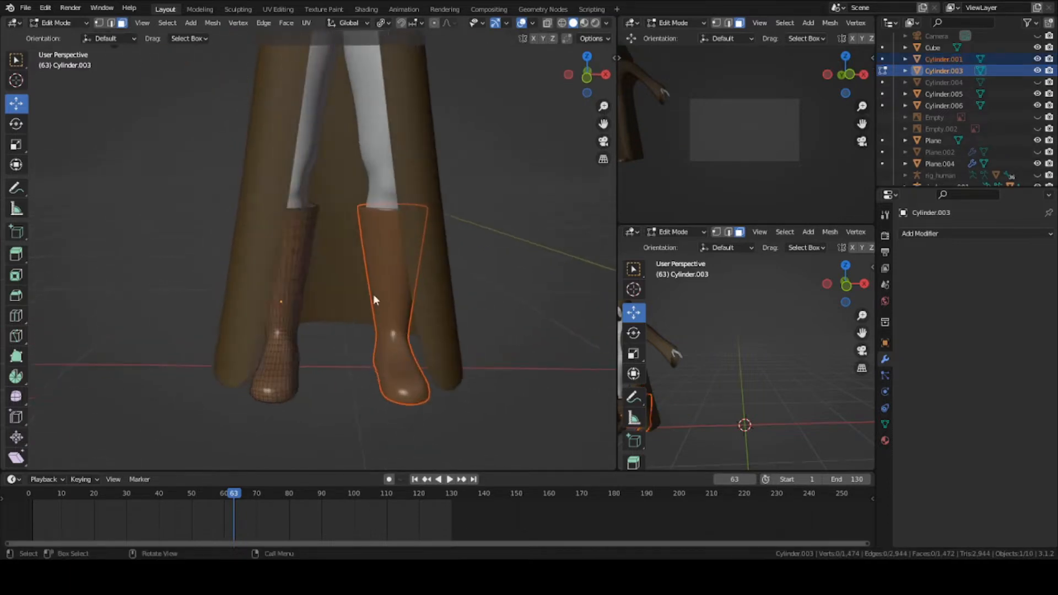
pyautogui.press('Tab')
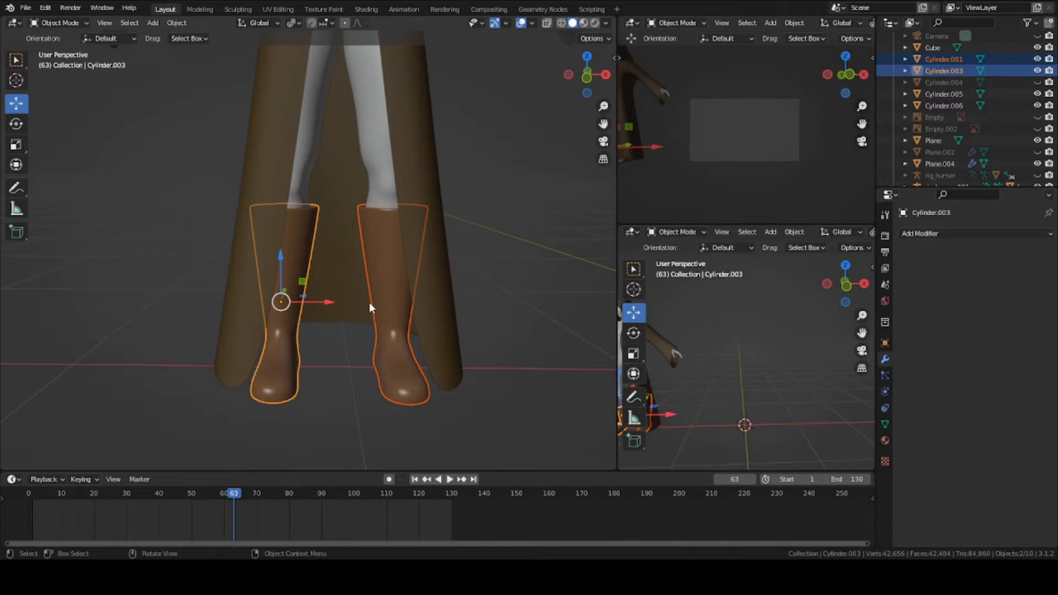
pyautogui.moveTo(369, 364)
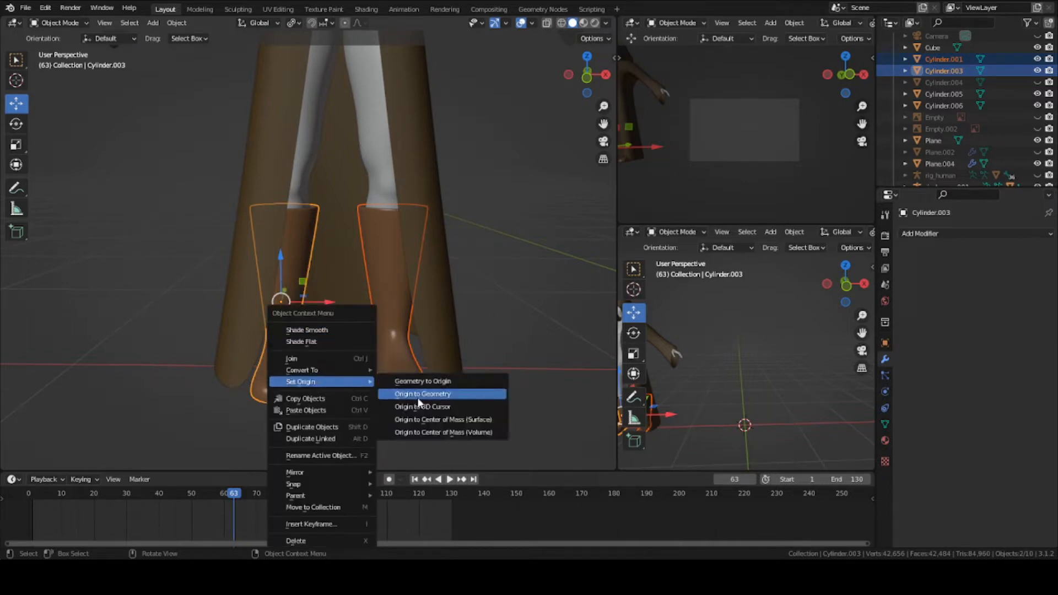
# - Set the origins of both boots and the robe to their own geometry
pyautogui.click(422, 393)
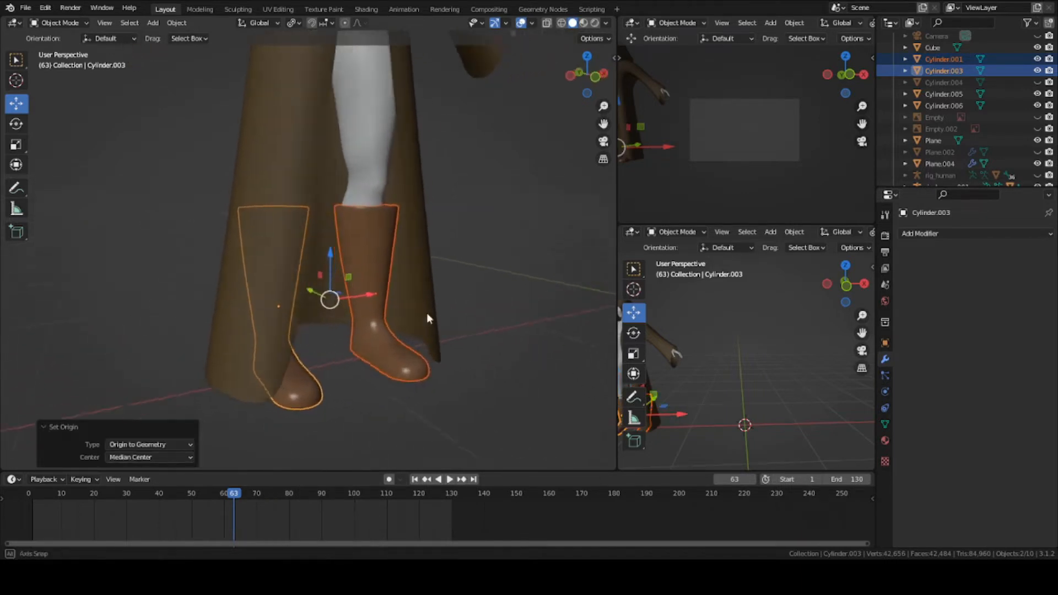
pyautogui.rightClick(428, 318)
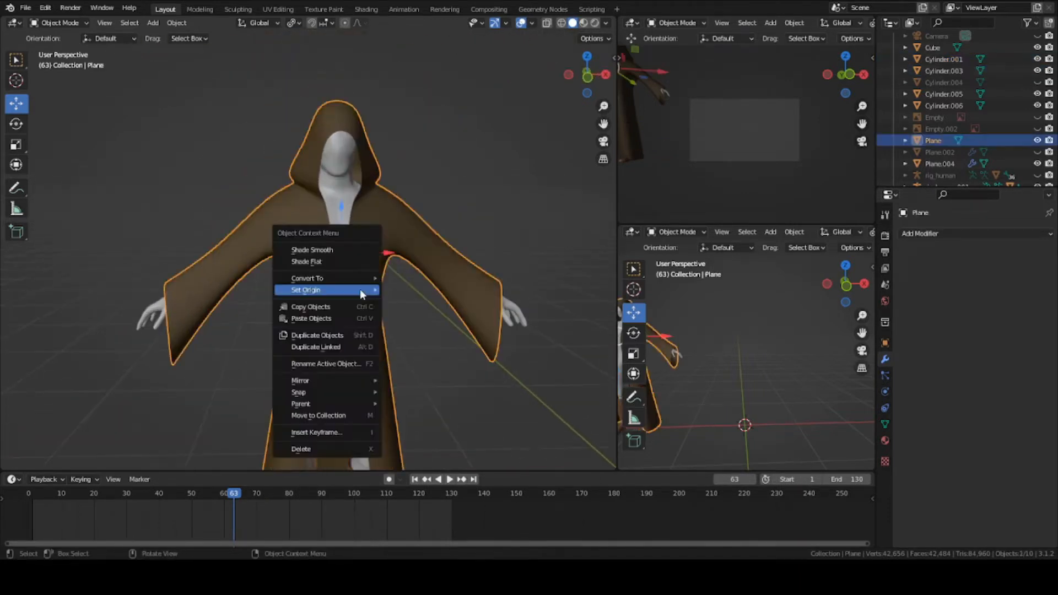
pyautogui.click(304, 289)
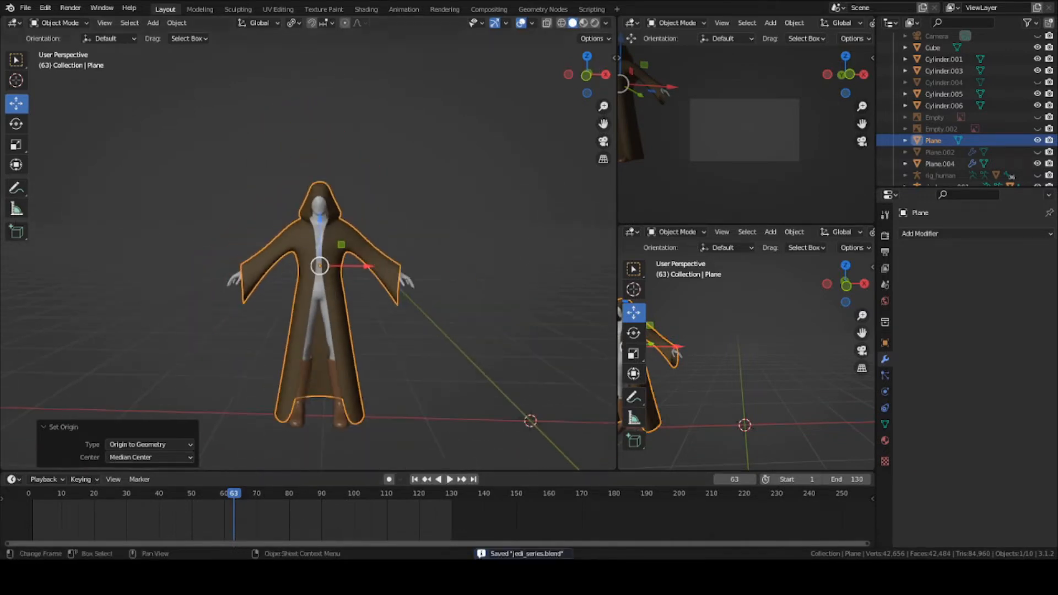
pyautogui.click(941, 163)
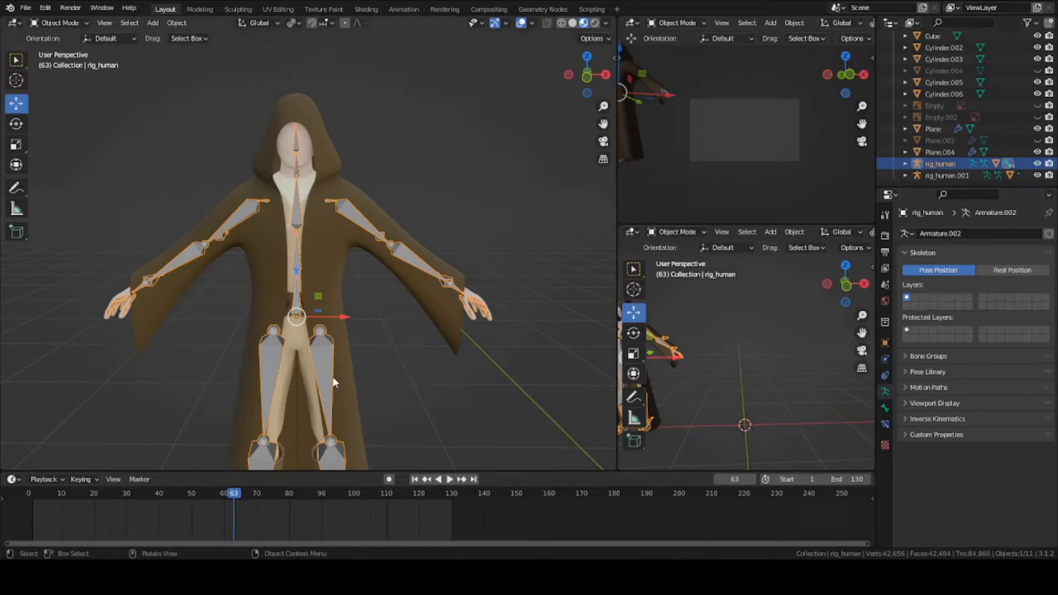
pyautogui.moveTo(407, 399)
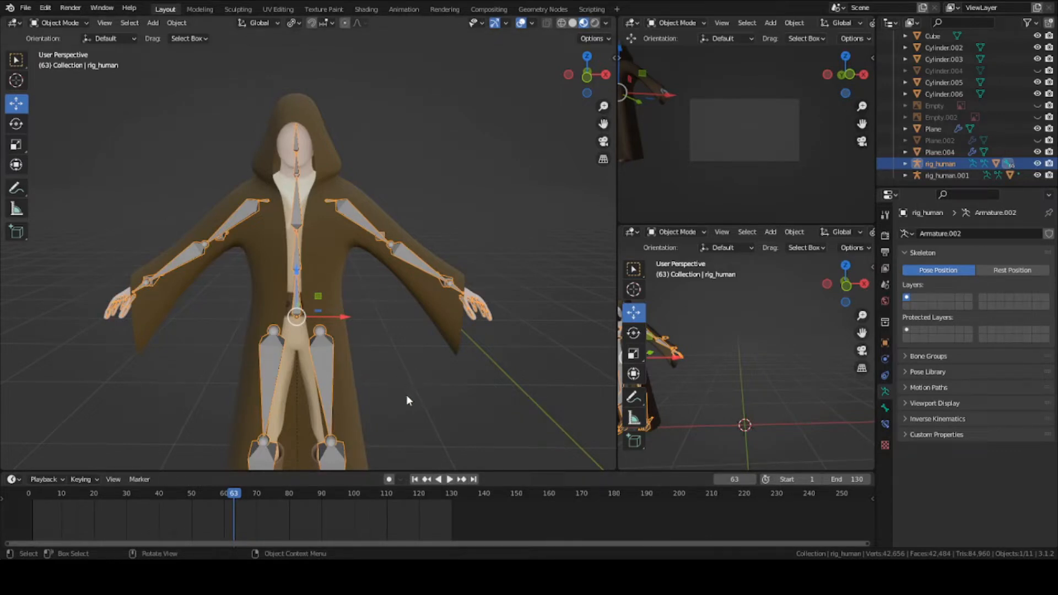
pyautogui.moveTo(378, 366)
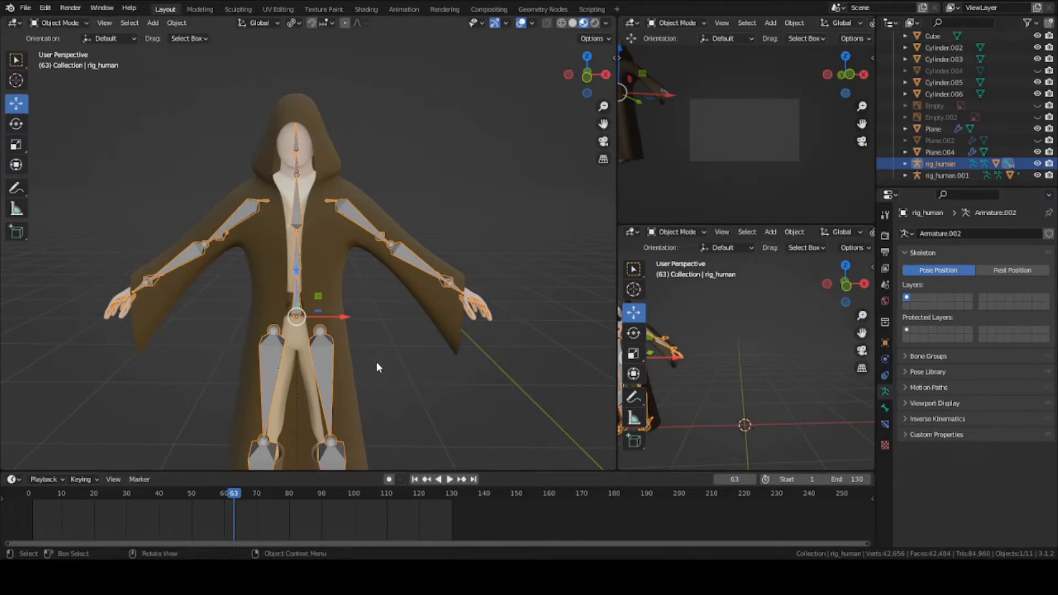
pyautogui.moveTo(393, 317)
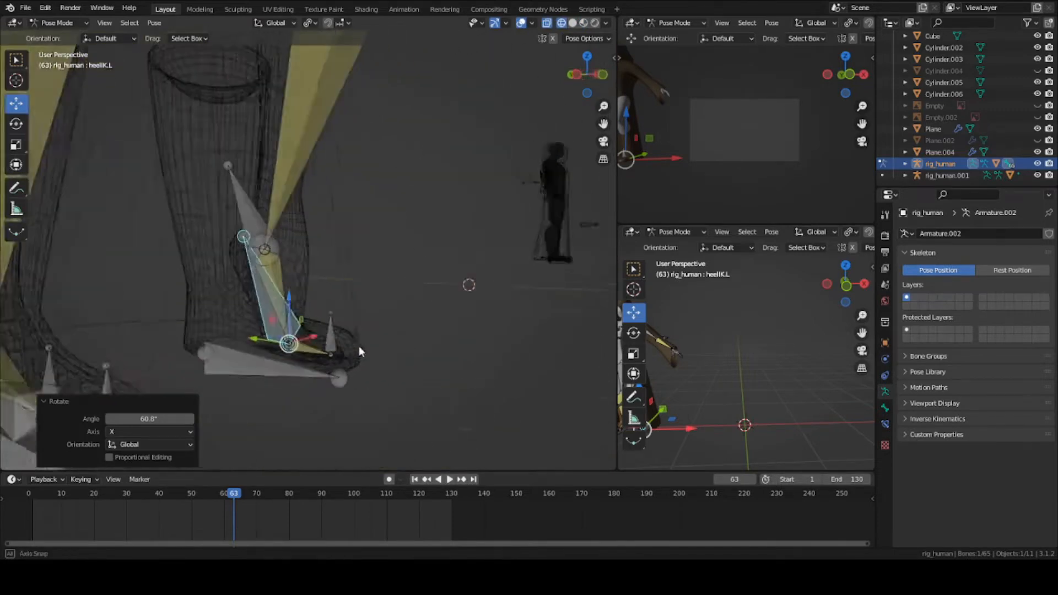
pyautogui.press('Tab')
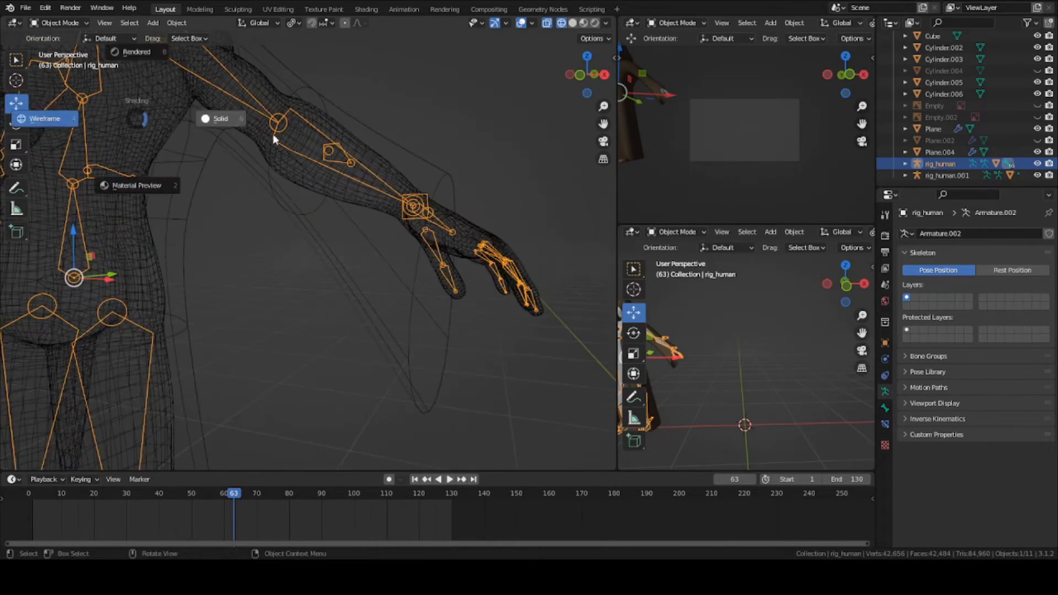
pyautogui.click(220, 119)
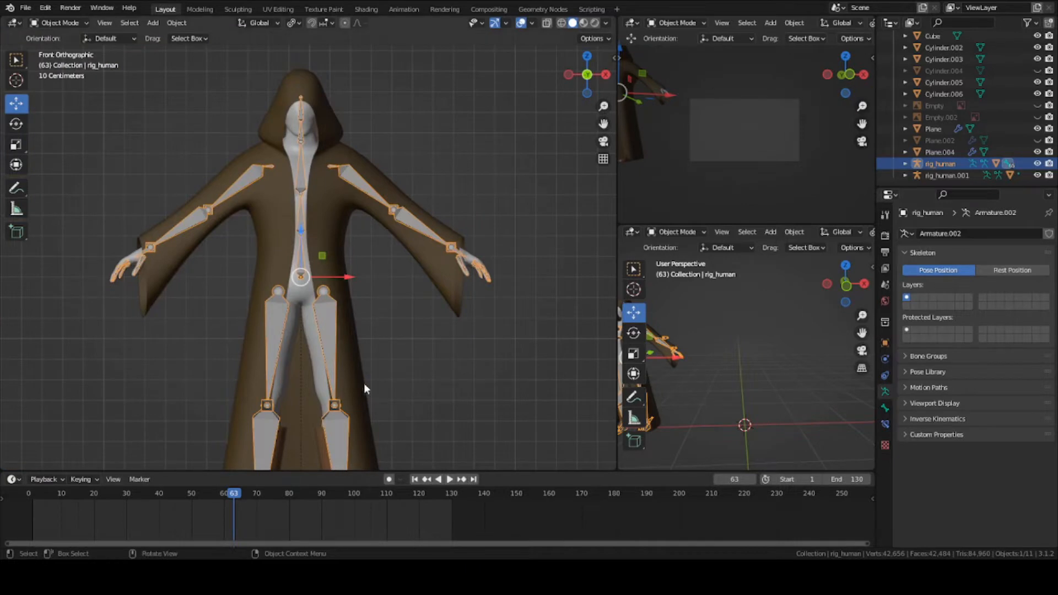
pyautogui.moveTo(40, 57)
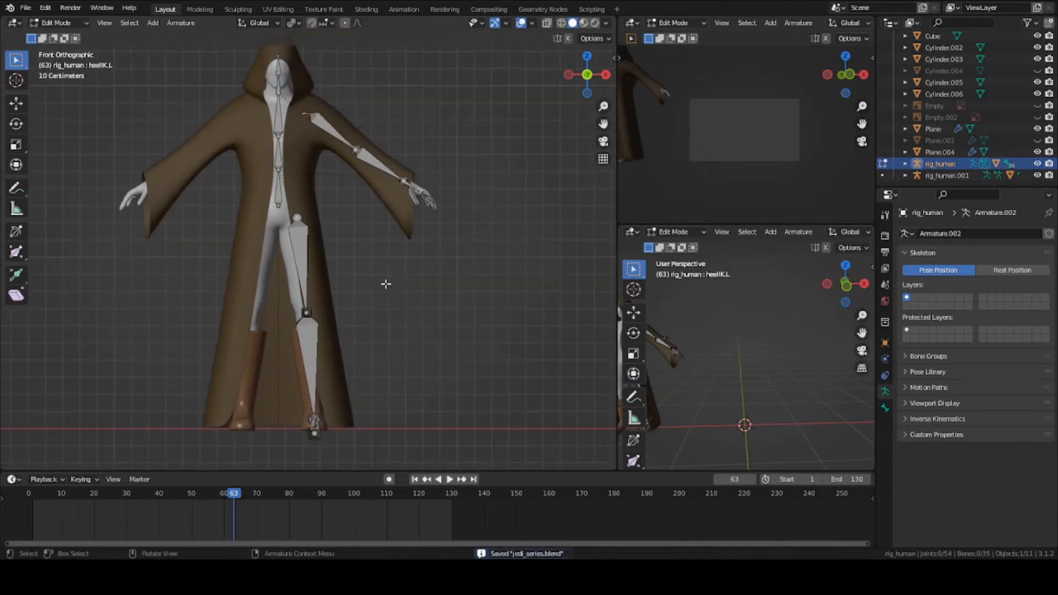
pyautogui.moveTo(337, 196)
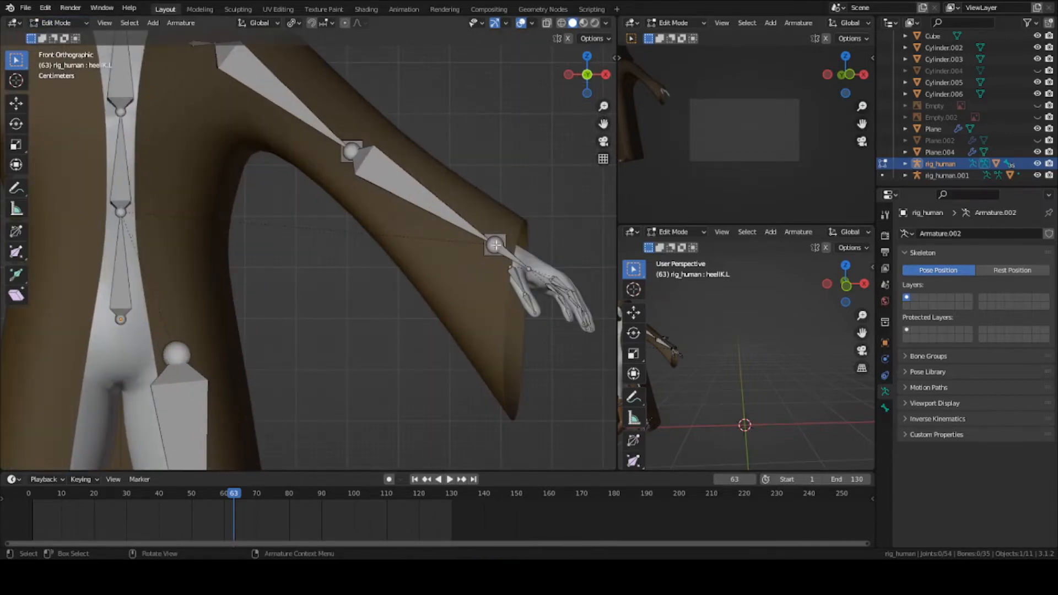
# - Save, then extrude a new bone from the forearm.L wrist down into the sleeve, disconnected from the wrist
pyautogui.click(496, 245)
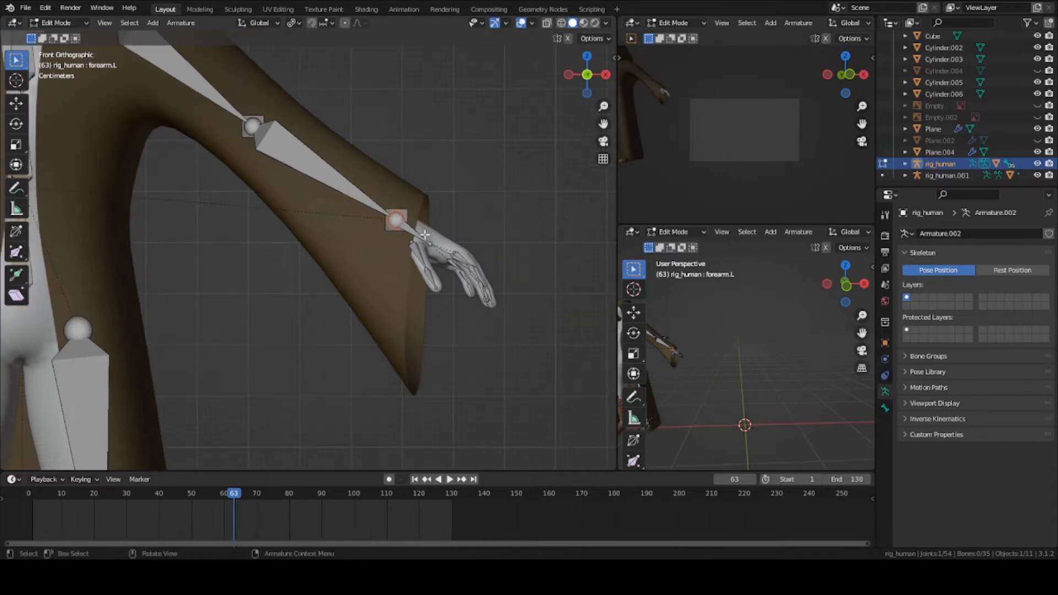
pyautogui.press('ctrl+s')
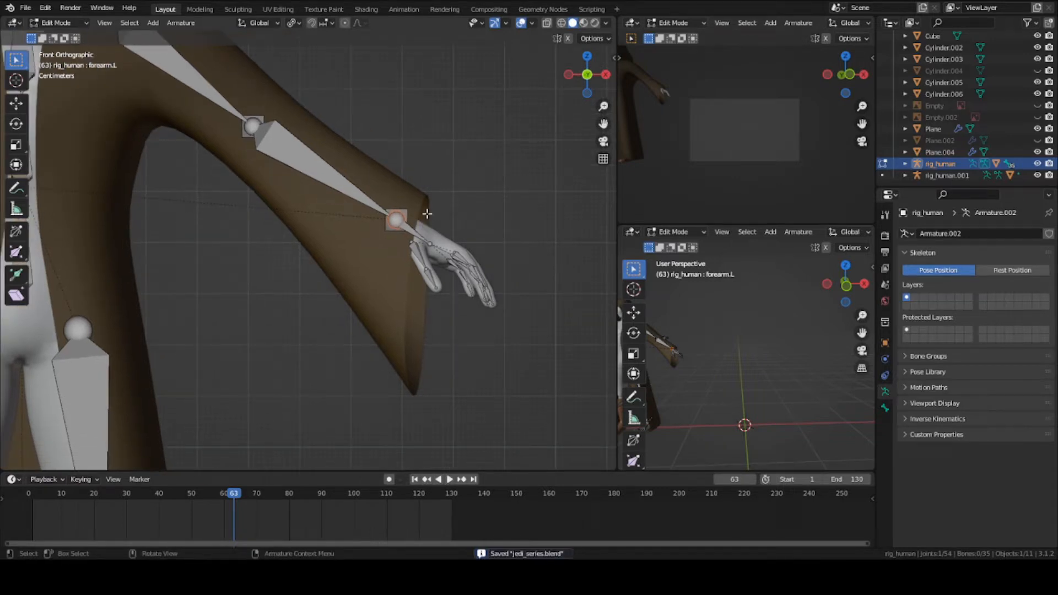
pyautogui.press('e')
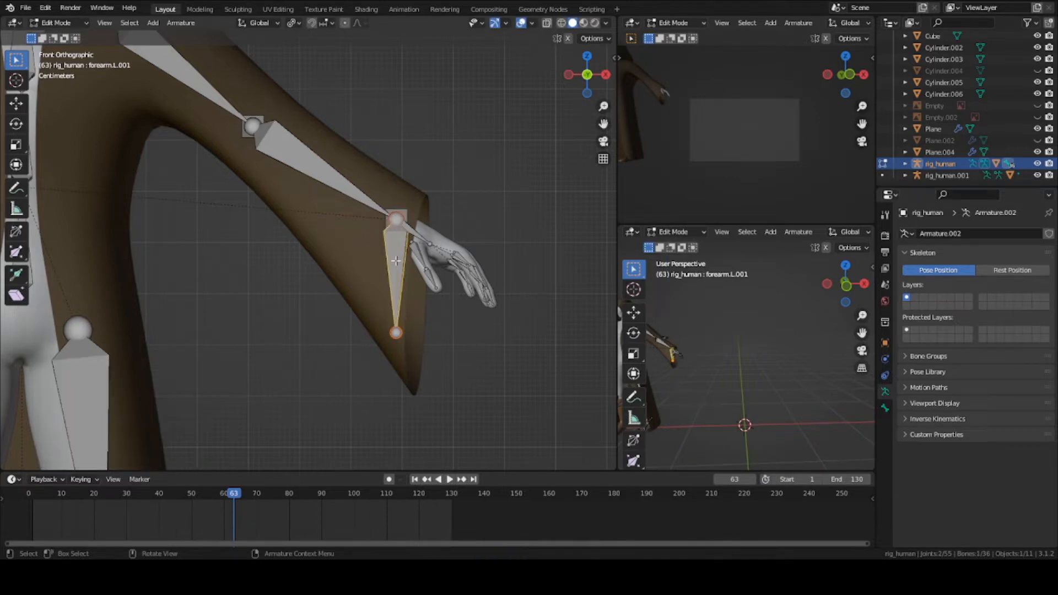
pyautogui.press('alt+p')
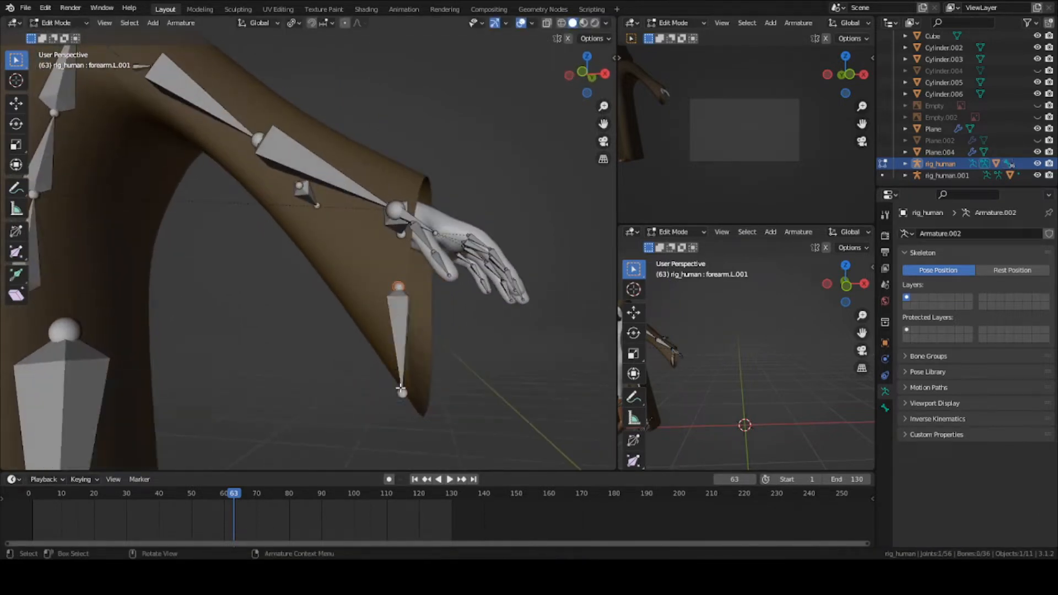
# - Test the new sleeve bone in Pose Mode and return to editing the armature
pyautogui.press('Tab')
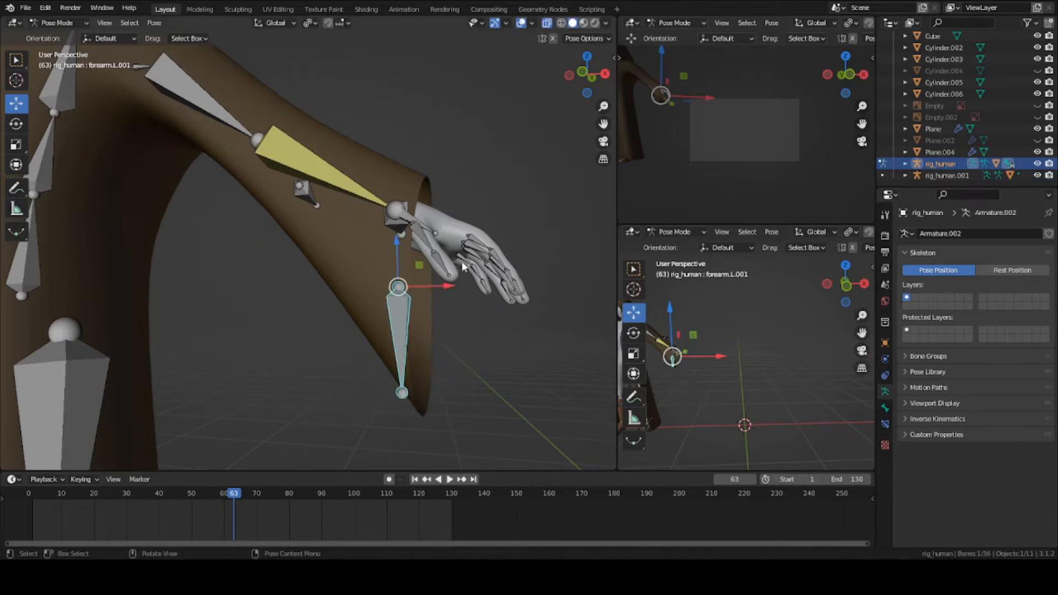
pyautogui.press('g')
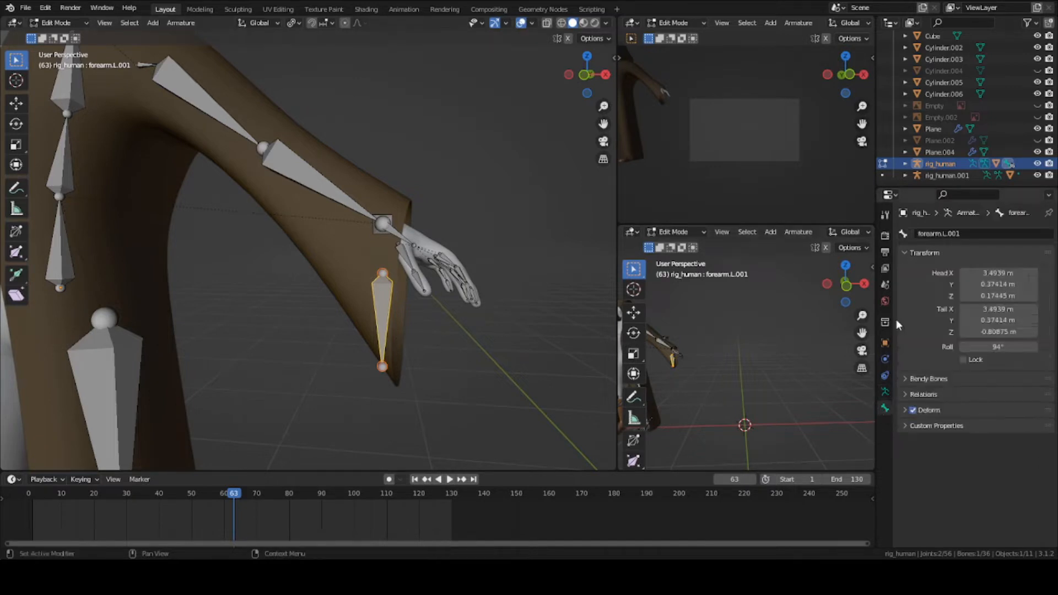
# - Rename the new sleeve bone to L.sleeveBone in Bone Properties
pyautogui.doubleClick(939, 233)
pyautogui.write('L')
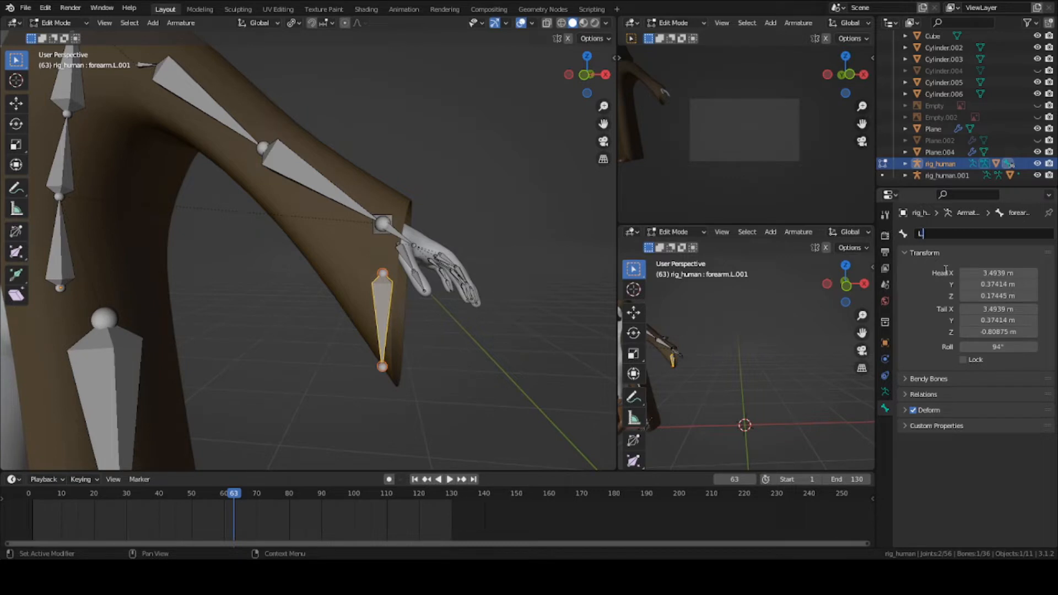
pyautogui.write('.sleeve')
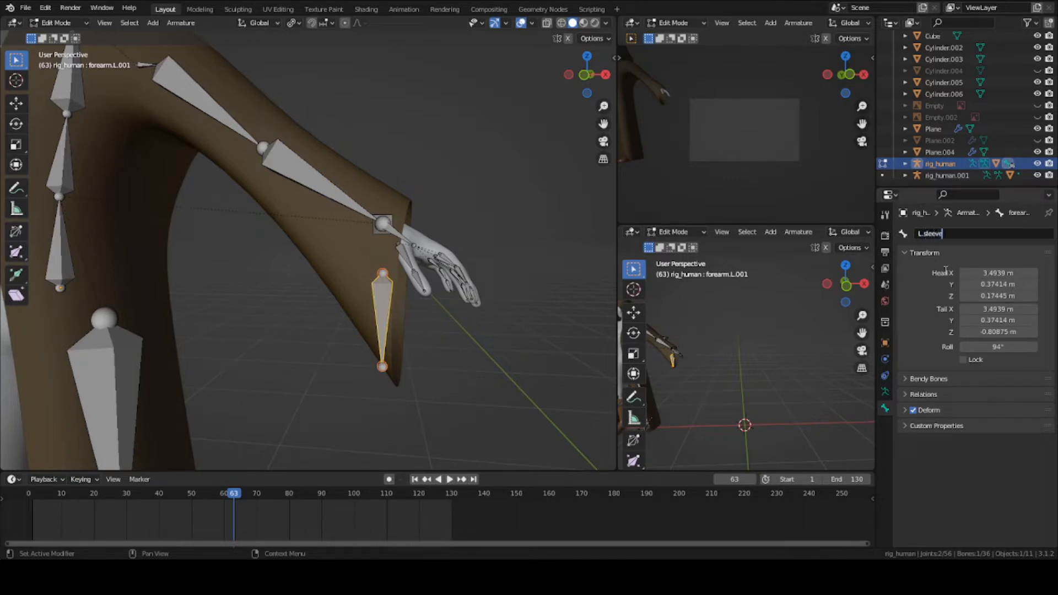
pyautogui.write('Bone')
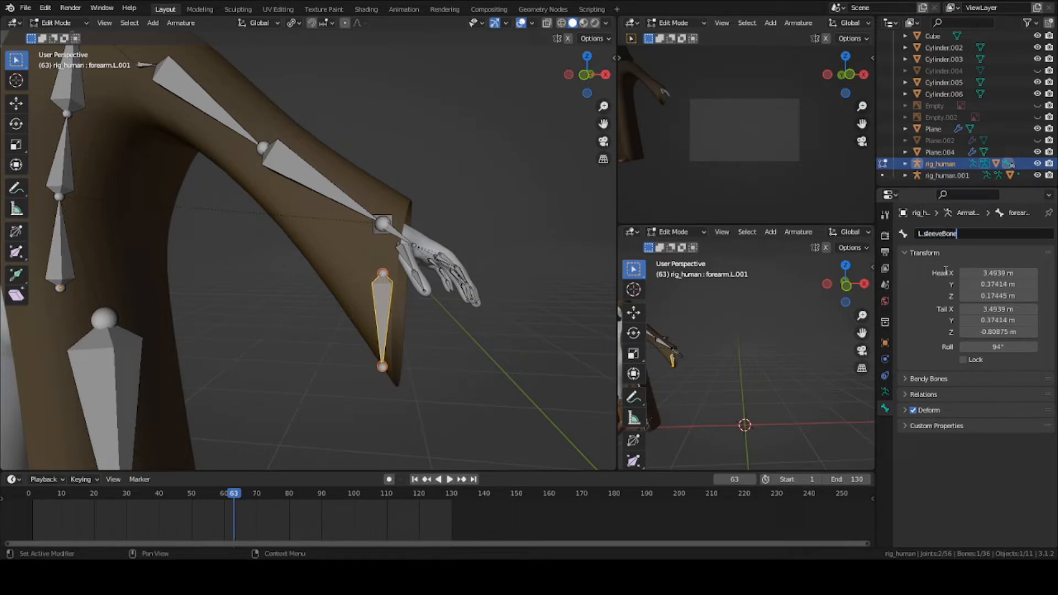
pyautogui.press('Return')
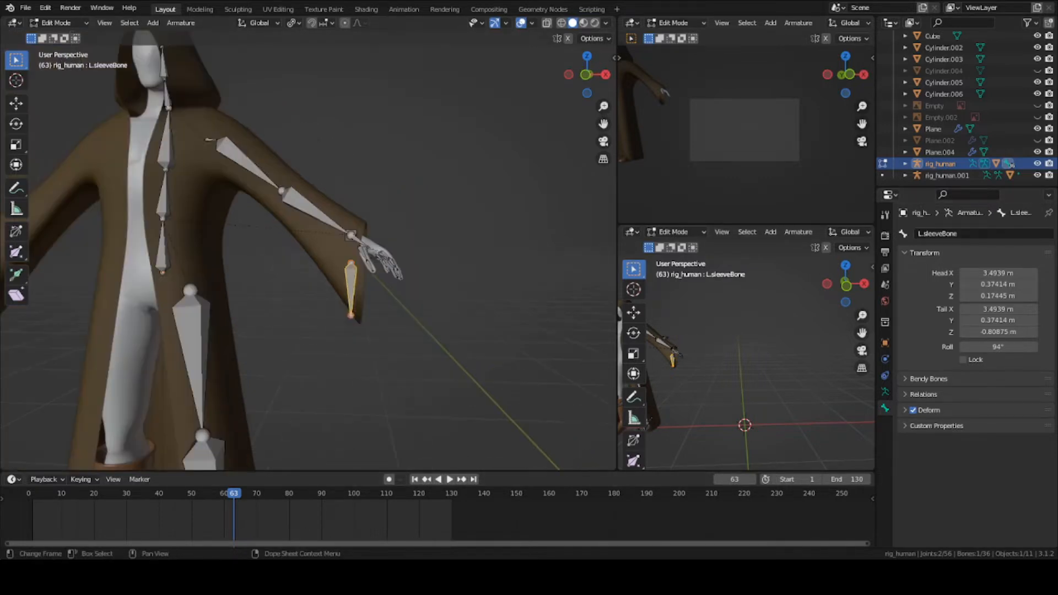
# - Move the left sleeve bone along the sleeve, then symmetrize all bones to create the right sleeve bone
pyautogui.press('g')
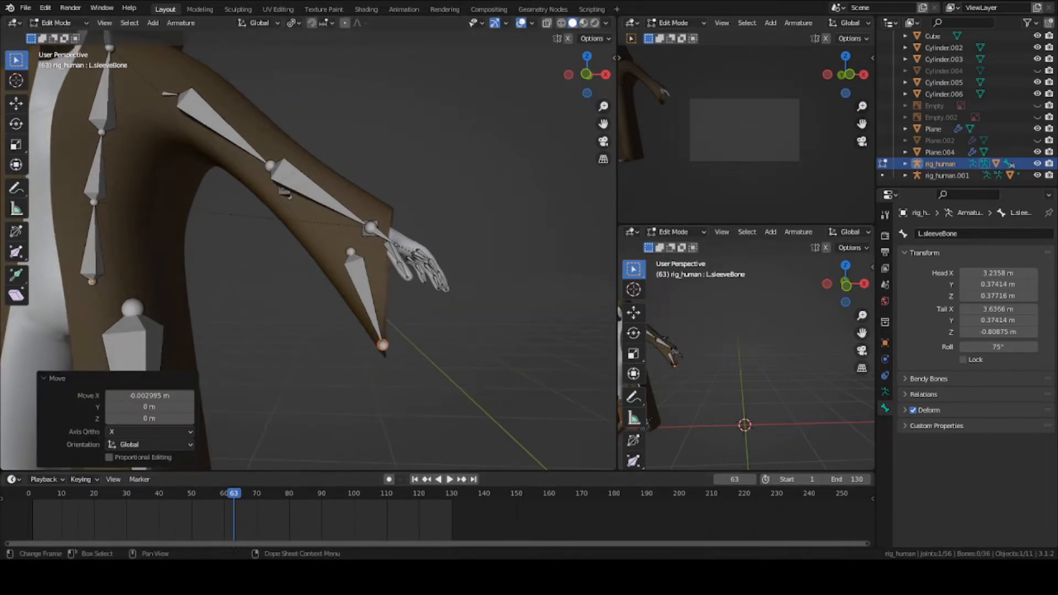
pyautogui.press('Tab')
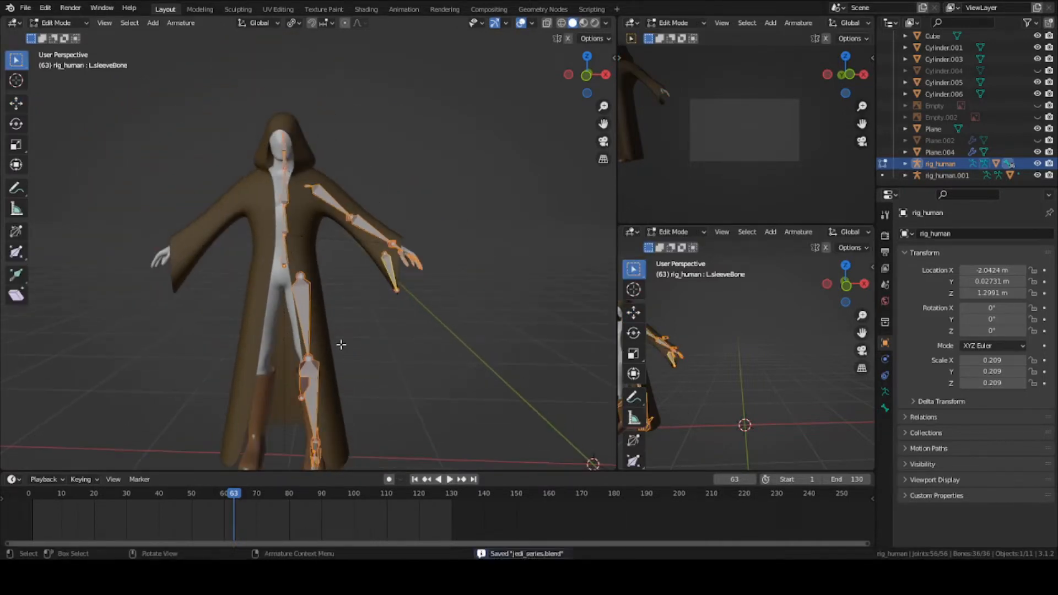
pyautogui.rightClick(340, 345)
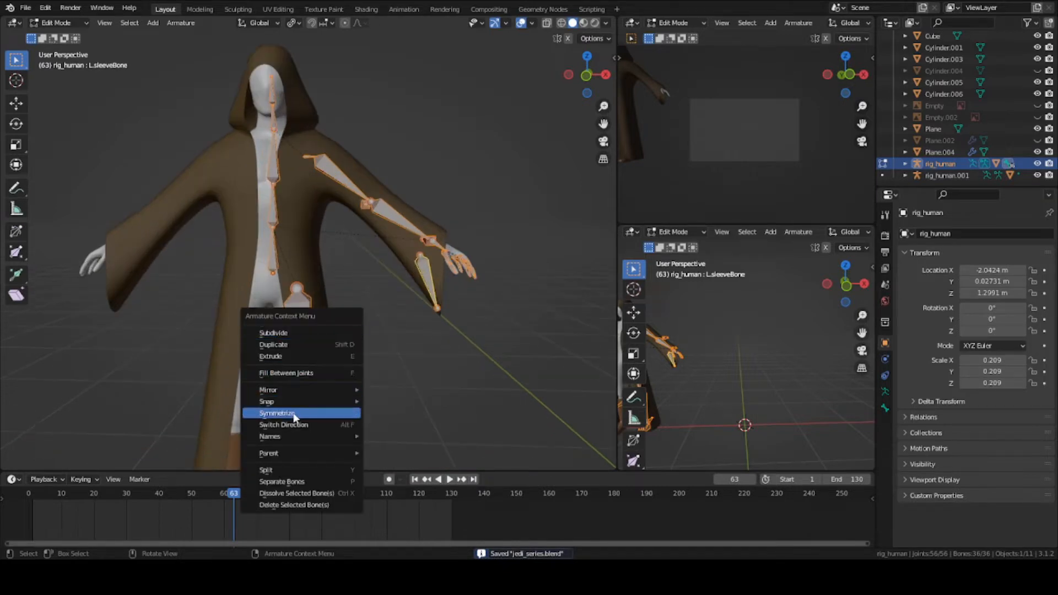
pyautogui.click(278, 413)
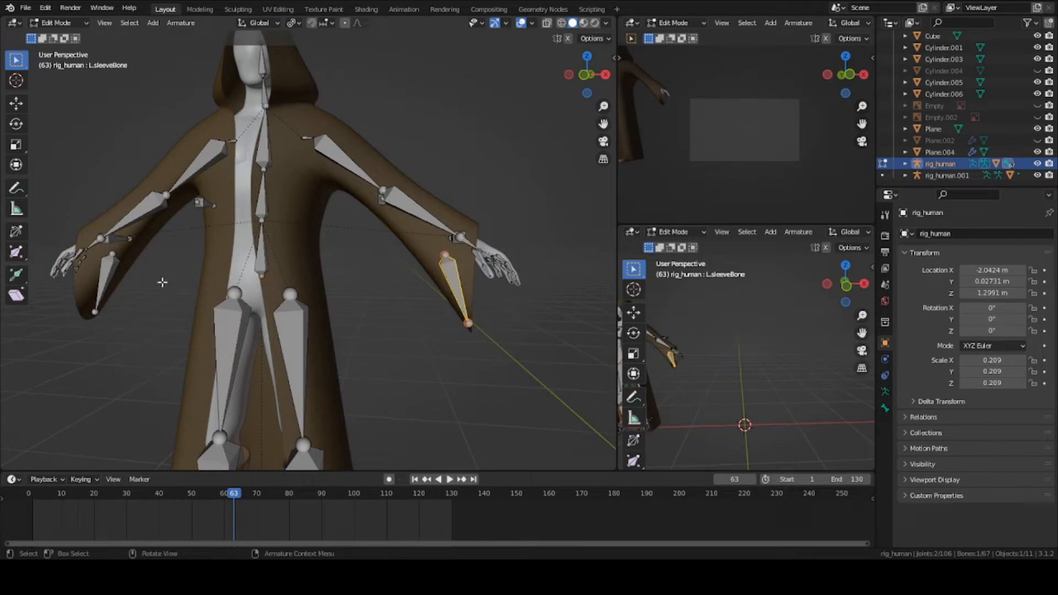
pyautogui.click(884, 391)
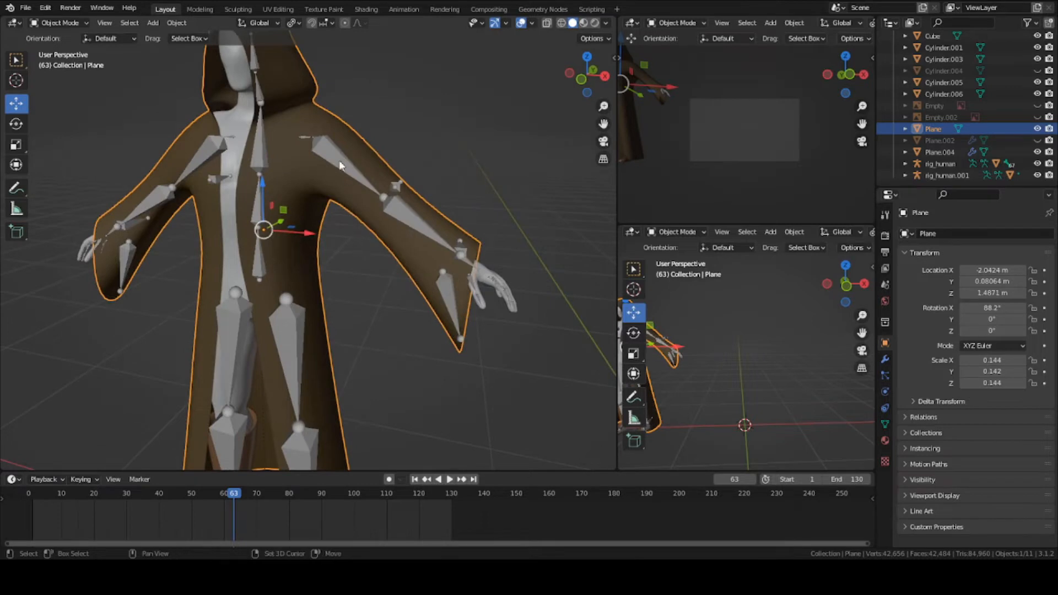
# - Parent the robe to the armature with automatic weights
pyautogui.click(939, 163)
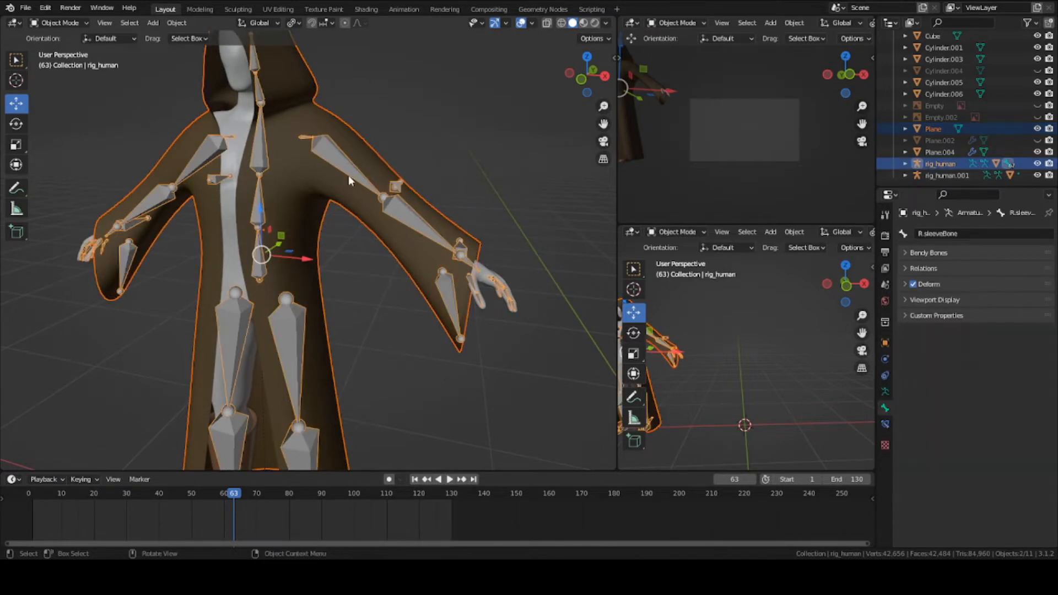
pyautogui.press('ctrl+p')
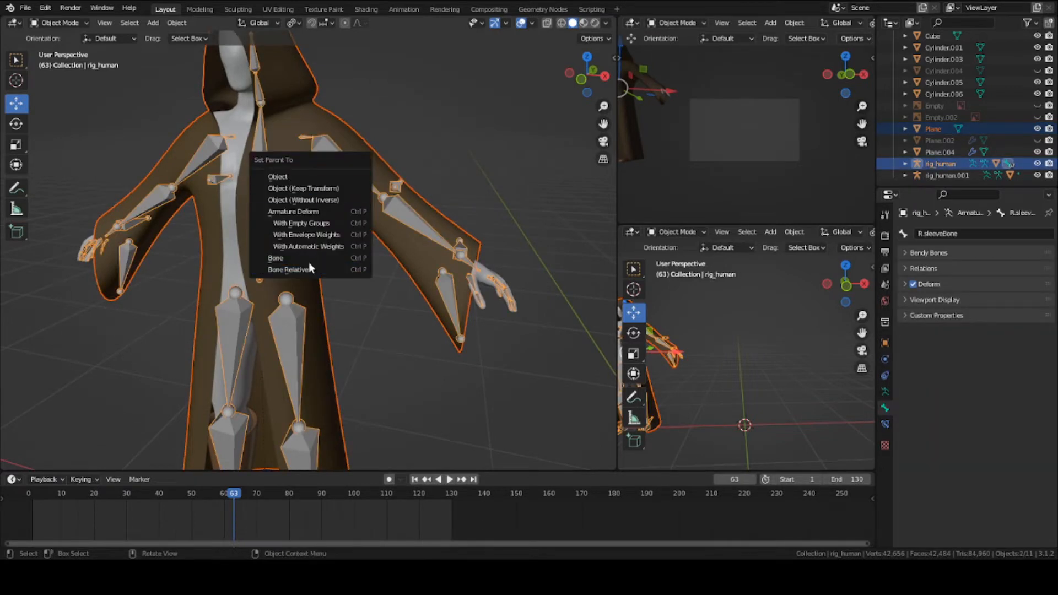
pyautogui.click(307, 245)
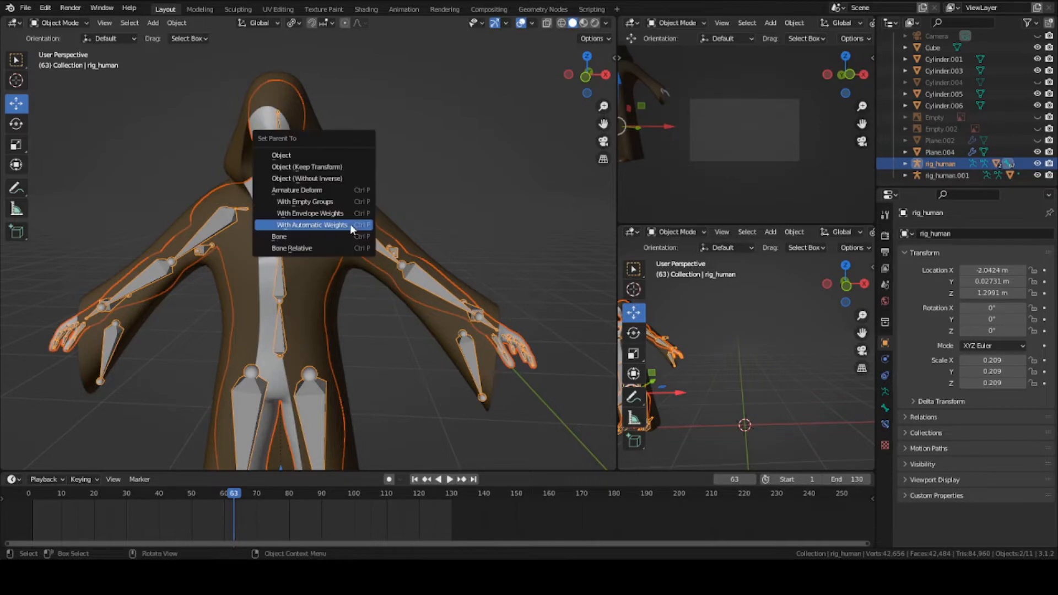
pyautogui.click(311, 224)
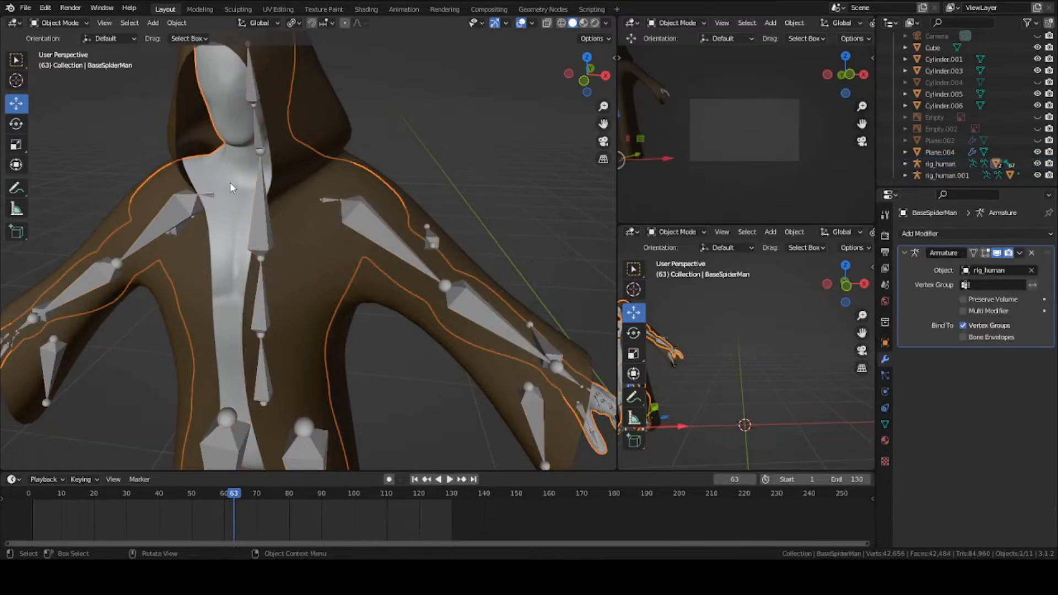
pyautogui.moveTo(328, 246)
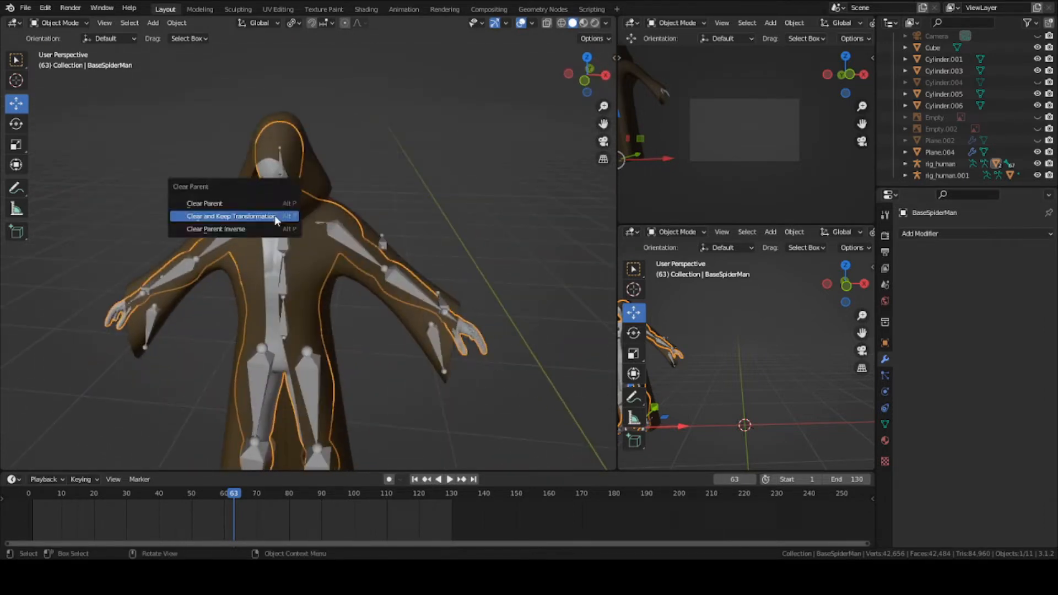
# - Clear the body's parent keeping transforms, apply all transforms to deltas, and re-bind it with automatic weights
pyautogui.click(227, 216)
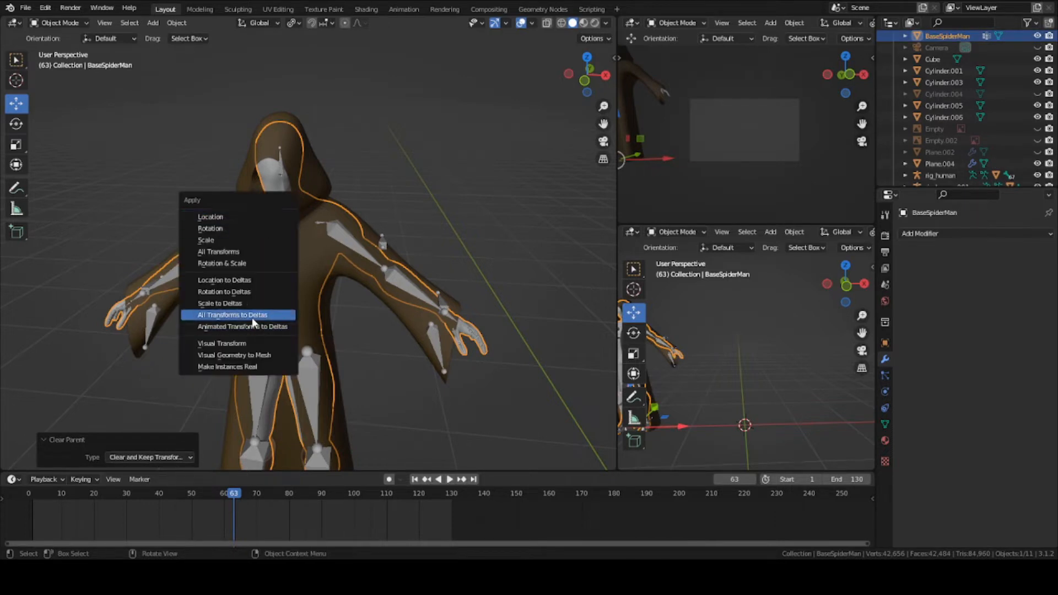
pyautogui.click(231, 314)
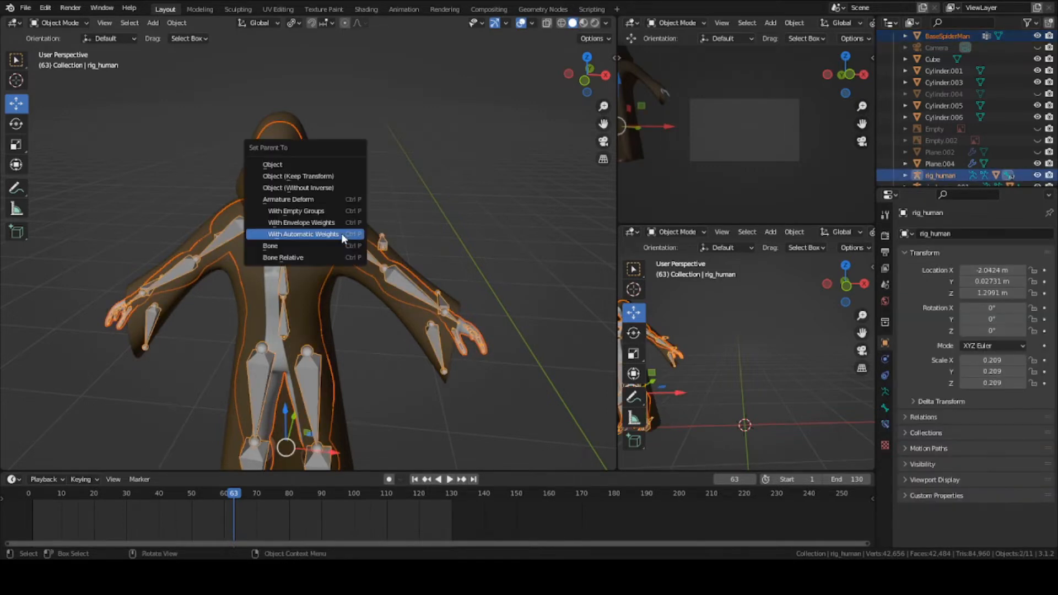
pyautogui.click(302, 234)
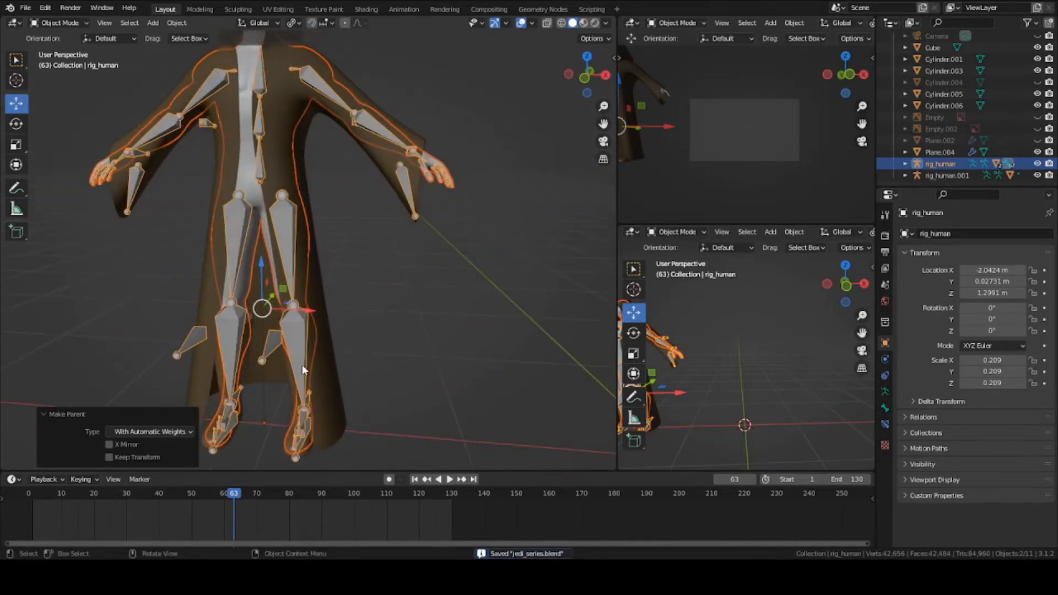
# - Select and delete the Cylinder.001 and Cylinder.003 leg objects
pyautogui.click(232, 378)
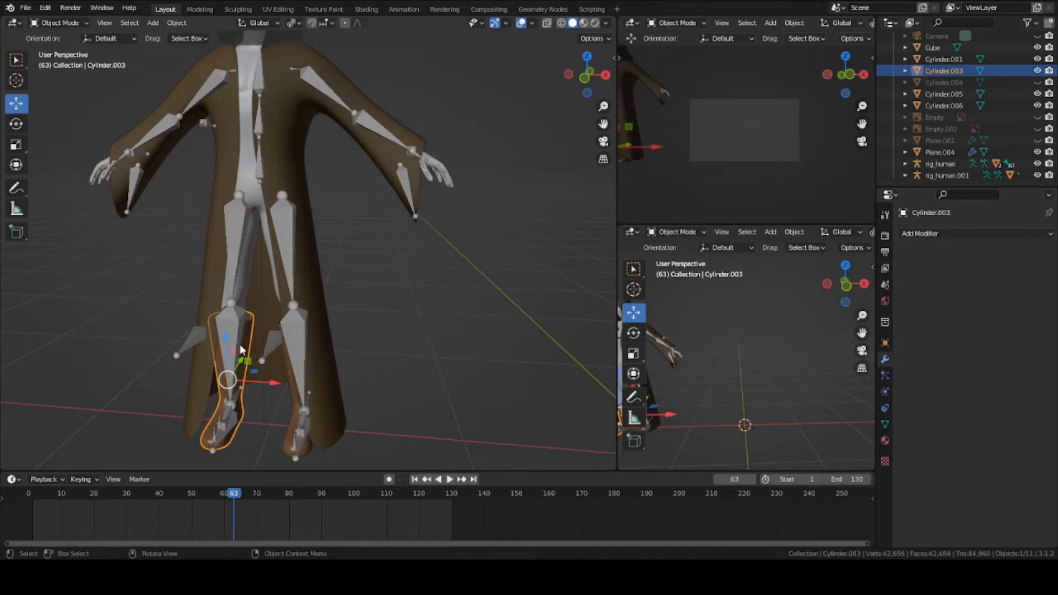
pyautogui.click(940, 163)
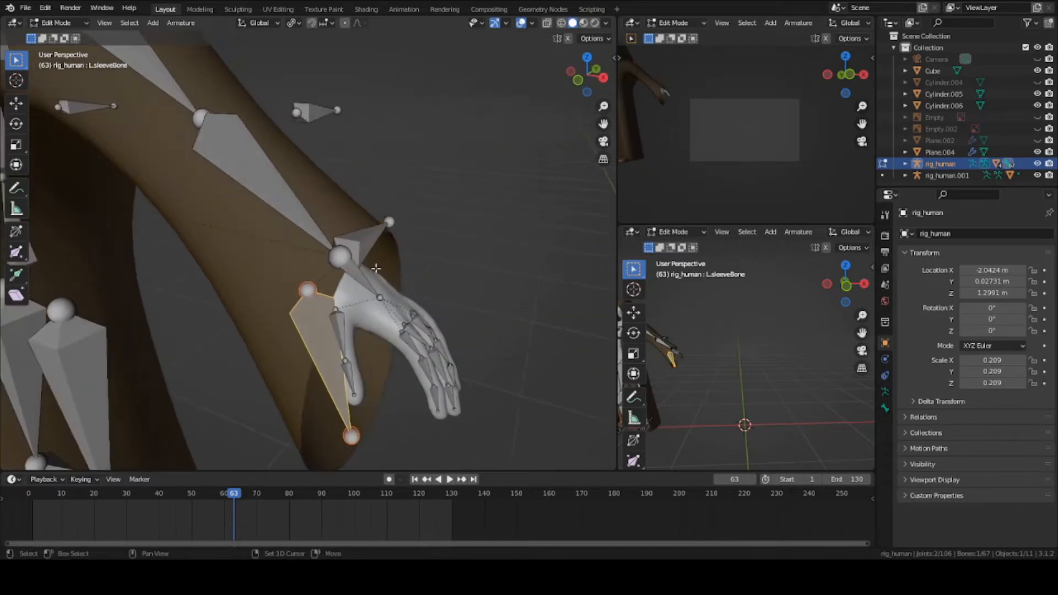
# - Adjust the handIK.L bone at the left wrist and leave armature Edit Mode
pyautogui.click(374, 243)
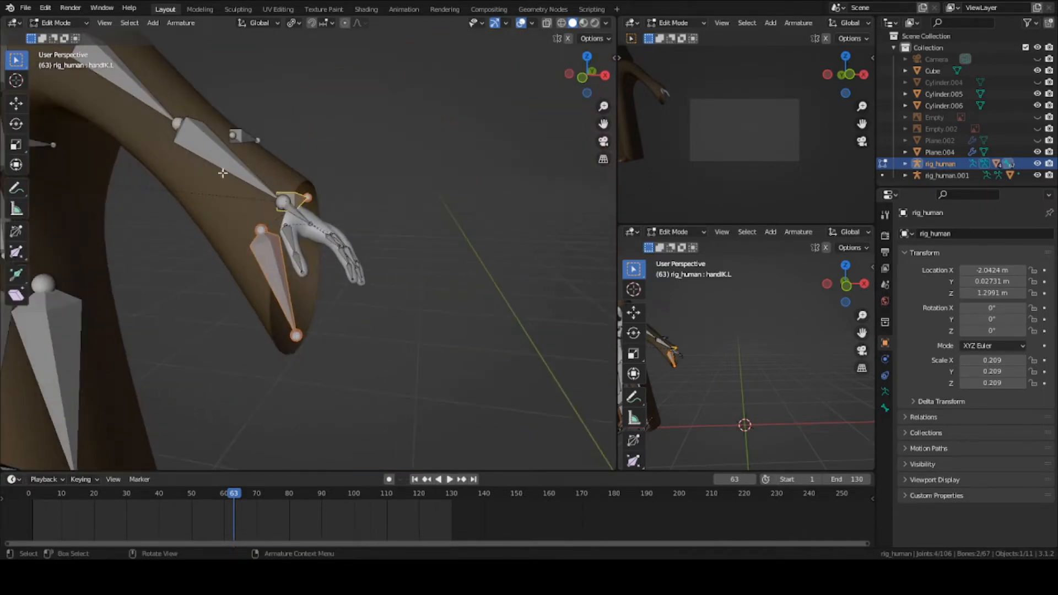
pyautogui.press('Tab')
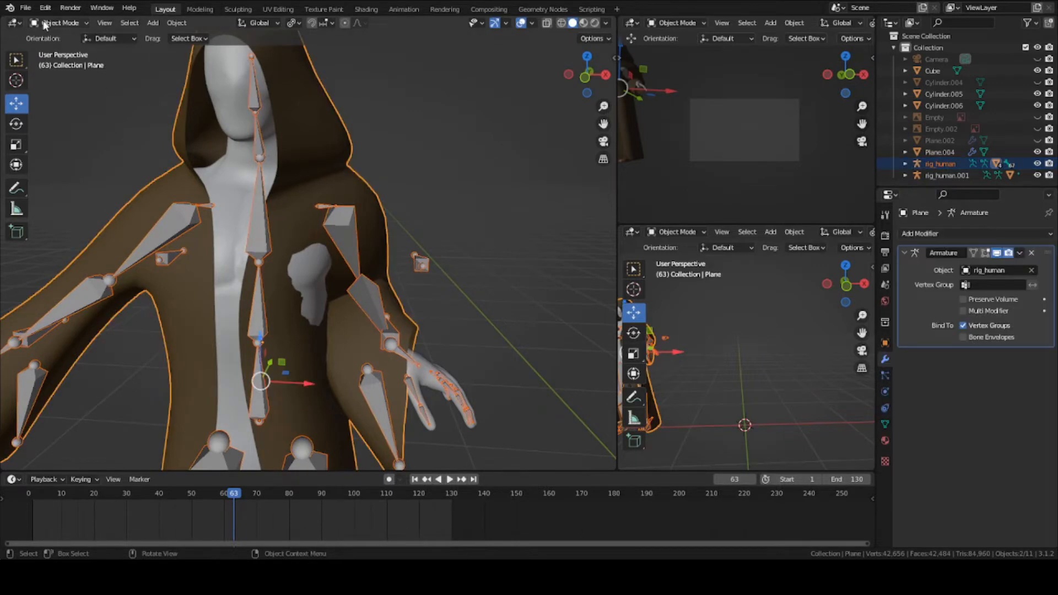
# - Switch the robe into Weight Paint mode to paint the bicep.L bone's influence
pyautogui.click(59, 22)
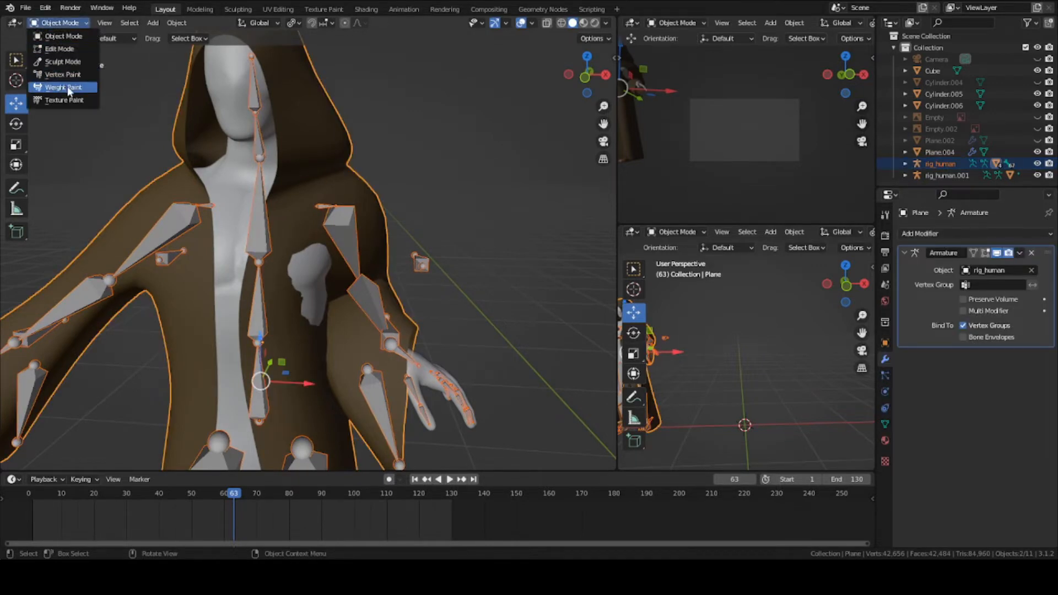
pyautogui.click(64, 86)
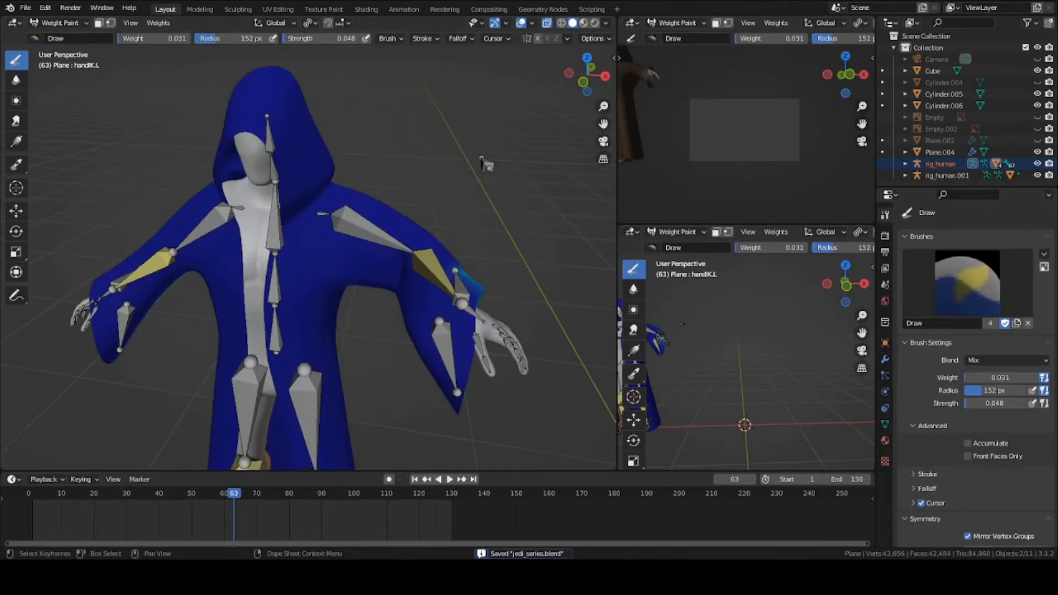
pyautogui.moveTo(361, 232)
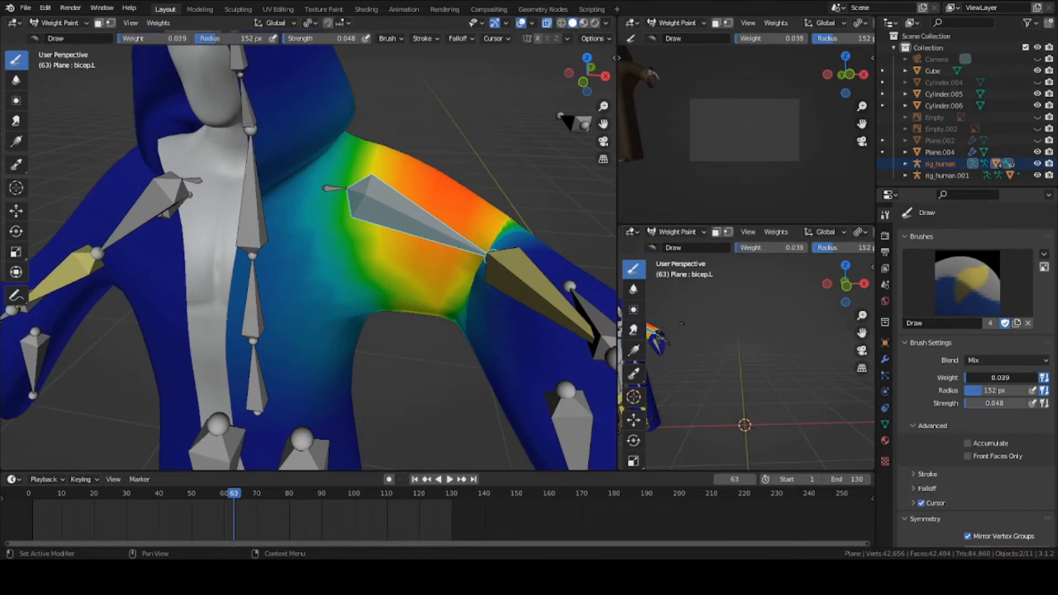
pyautogui.moveTo(341, 204)
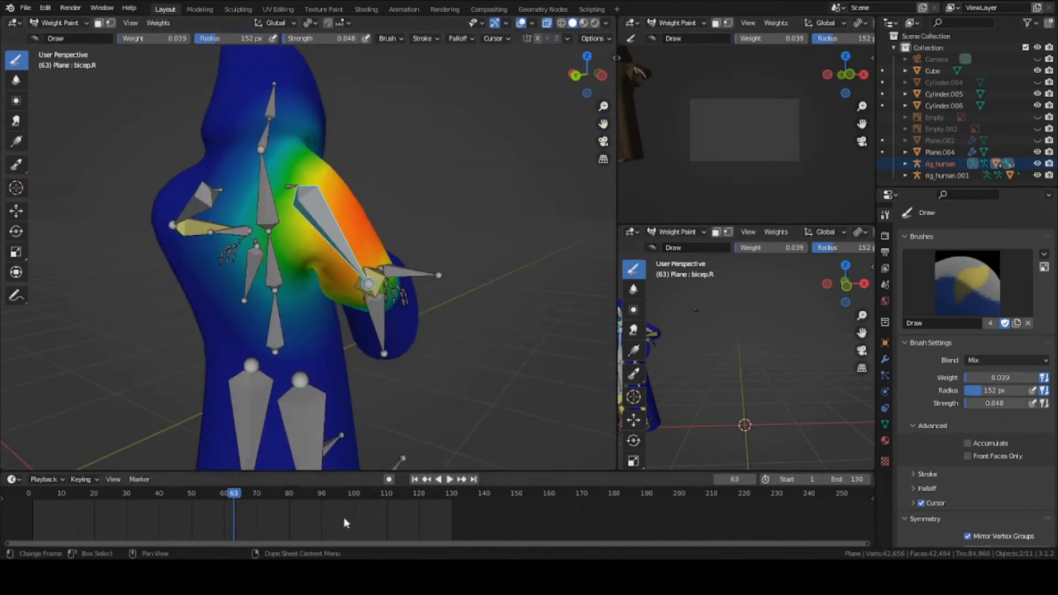
# - Save the file after painting bicep.R weights onto the robe's right upper sleeve
pyautogui.press('ctrl+s')
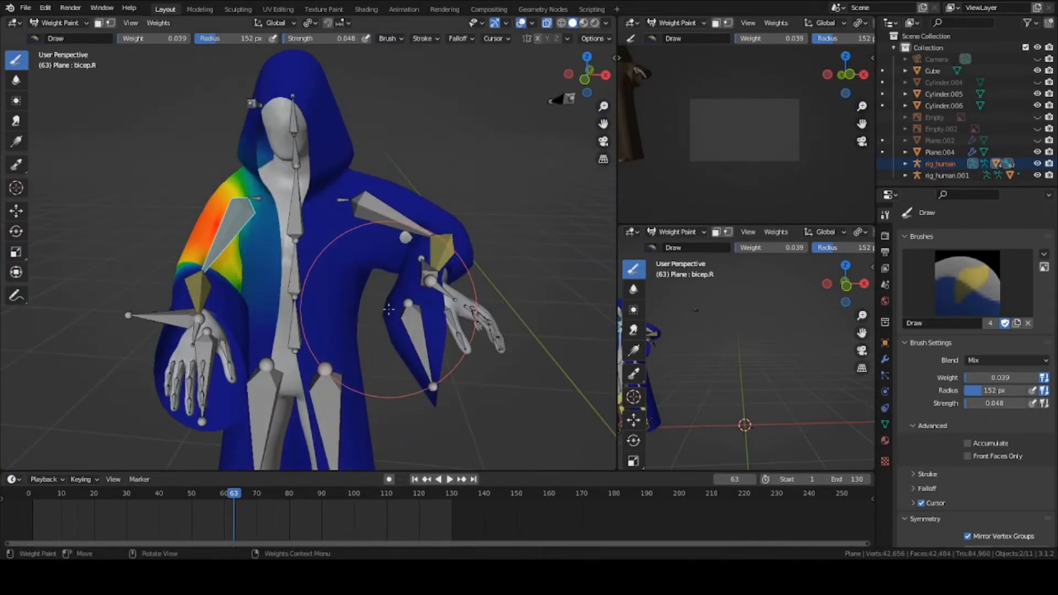
pyautogui.moveTo(320, 285)
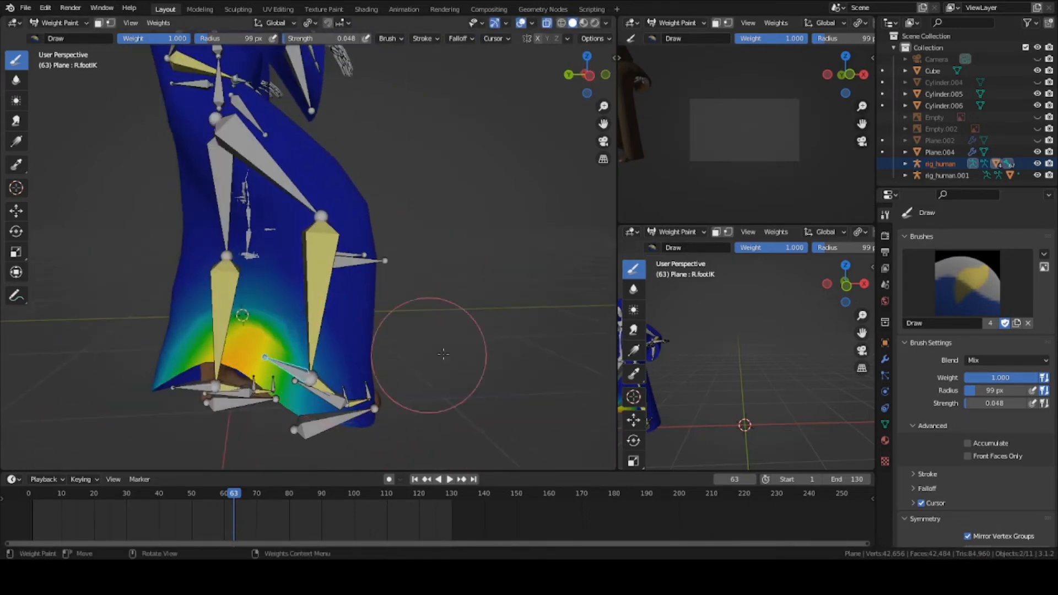
# - Paint R.footIK weight on the robe hem and pose the right hand across the chest
pyautogui.press('r')
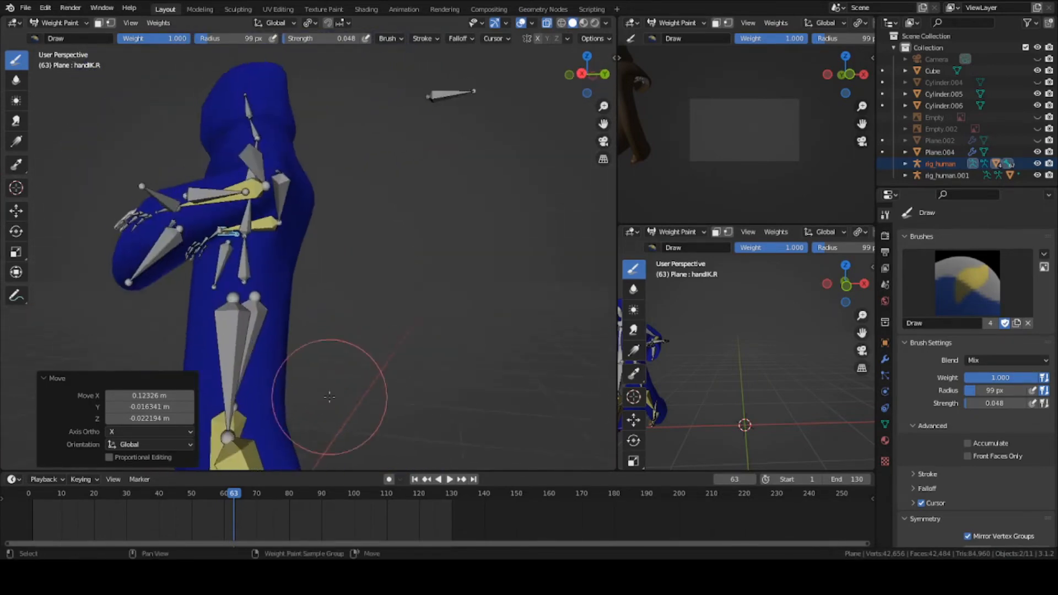
pyautogui.click(60, 22)
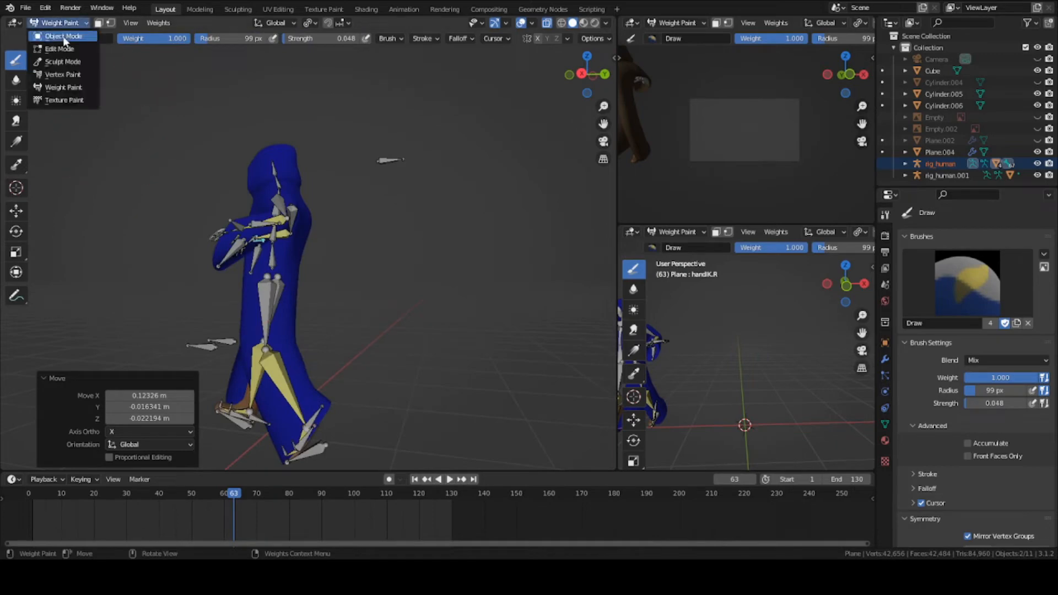
# - Return to object mode, inspect the robed character, and select the rig for posing
pyautogui.click(61, 35)
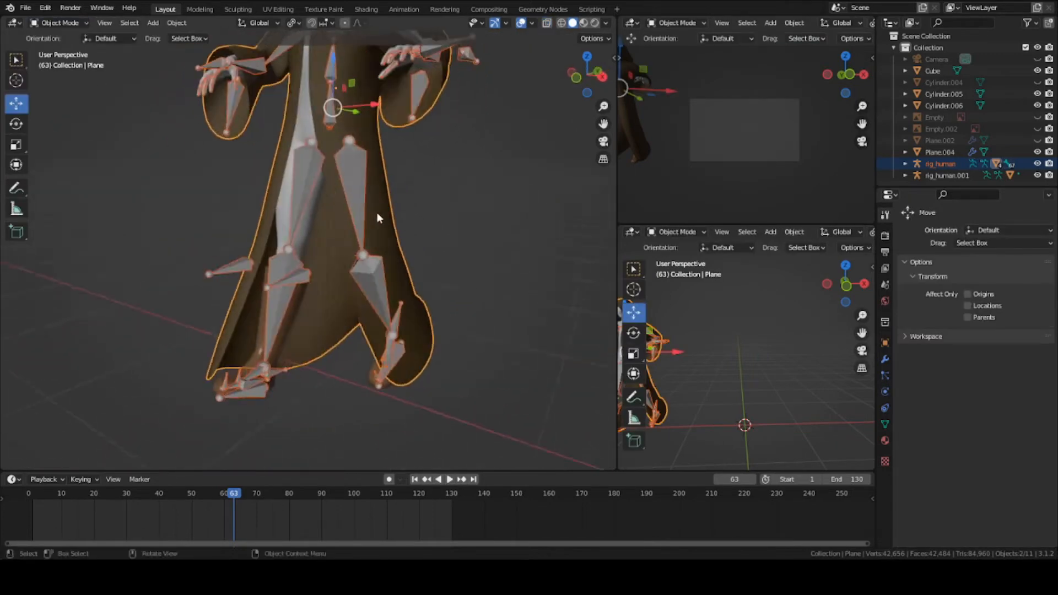
pyautogui.moveTo(378, 216); pyautogui.dragTo(290, 222)
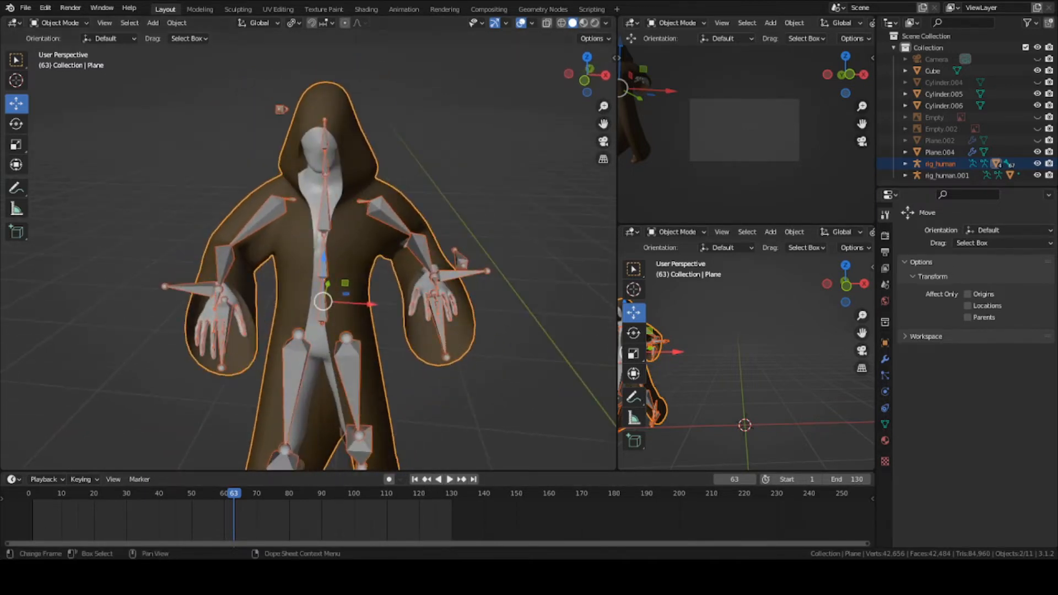
pyautogui.click(940, 164)
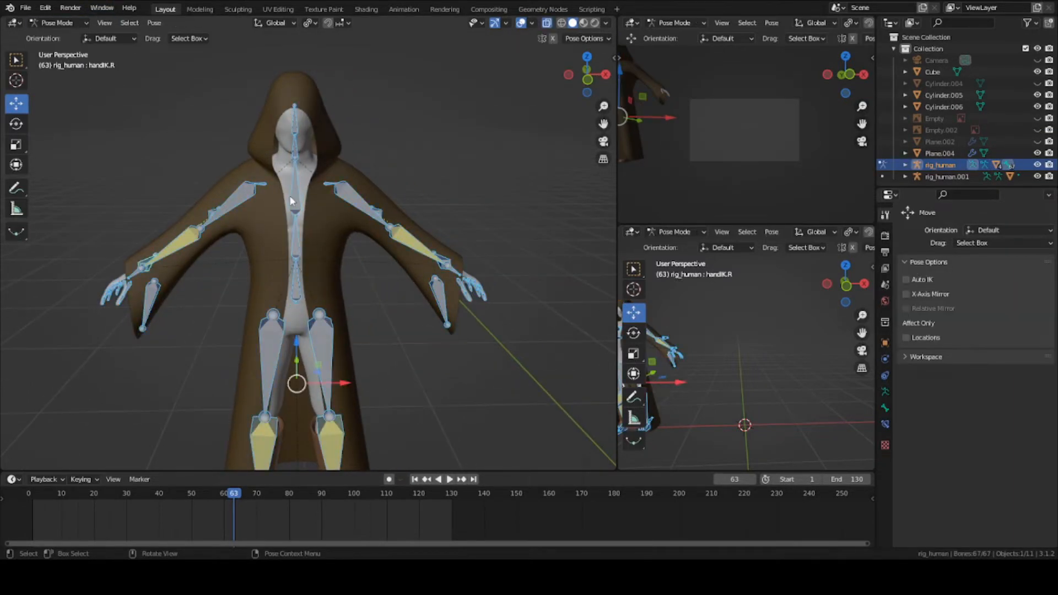
# - Clear the rig's user transforms so the posed bones return to rest pose
pyautogui.rightClick(290, 203)
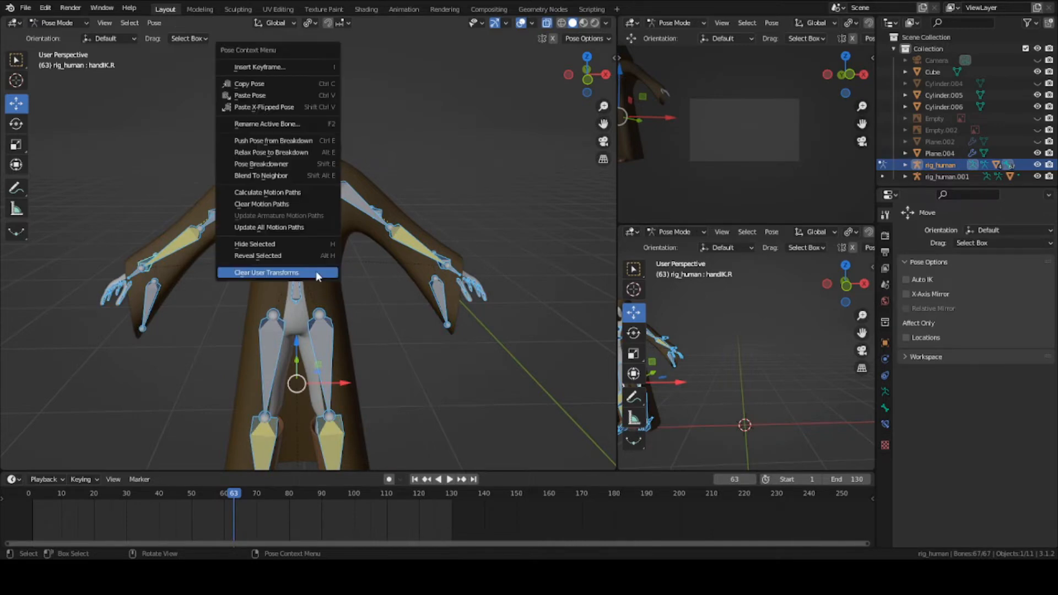
pyautogui.click(265, 272)
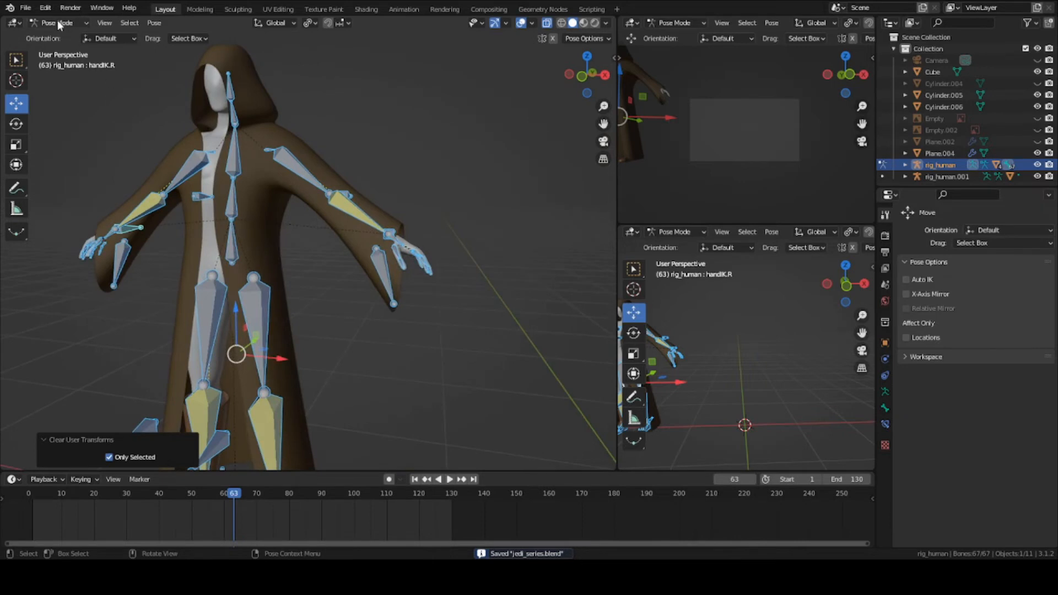
pyautogui.click(59, 22)
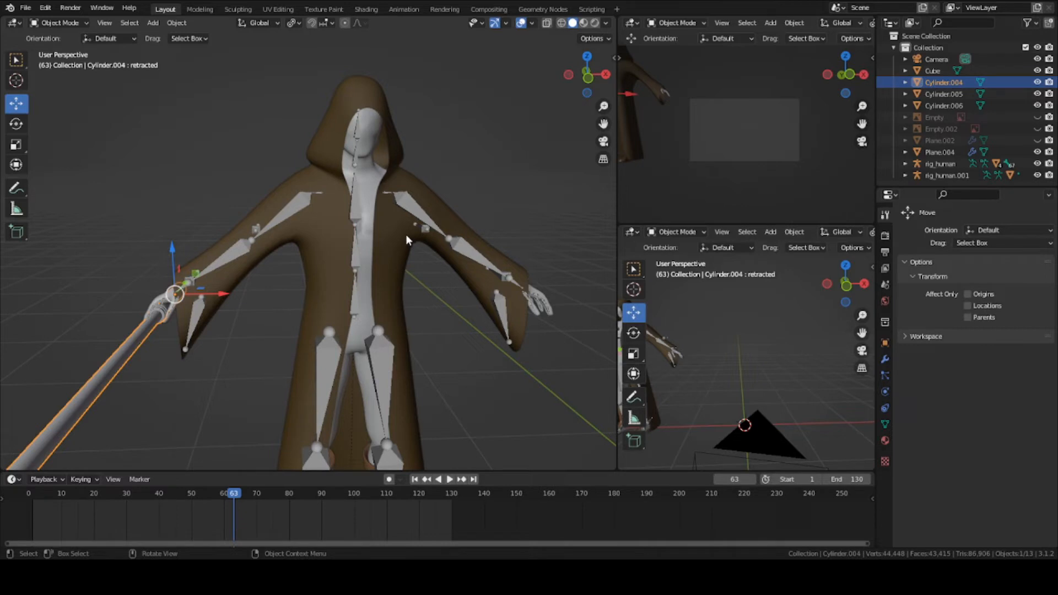
pyautogui.moveTo(404, 243)
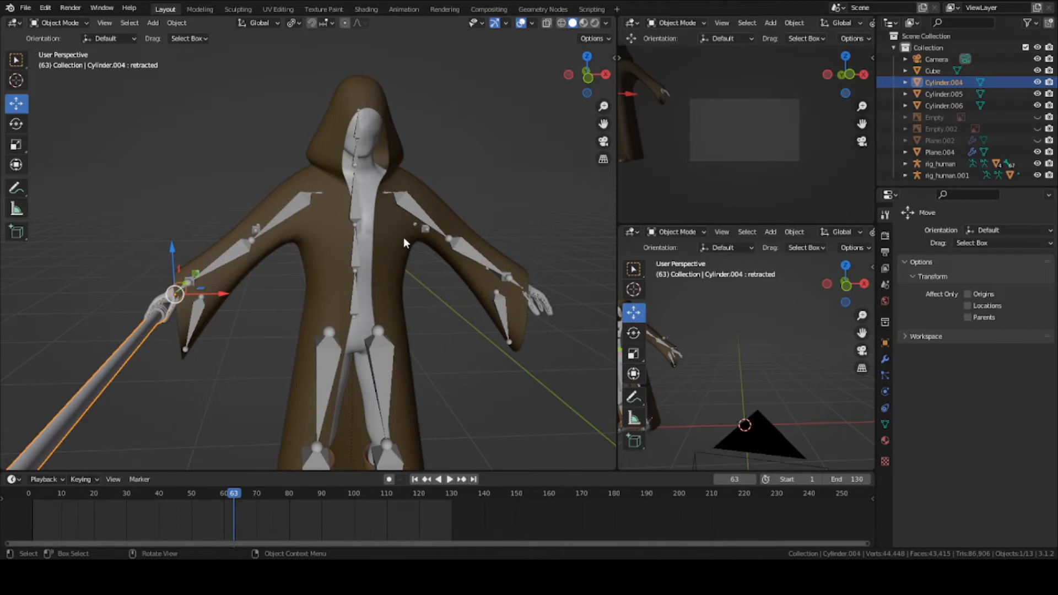
pyautogui.moveTo(400, 241)
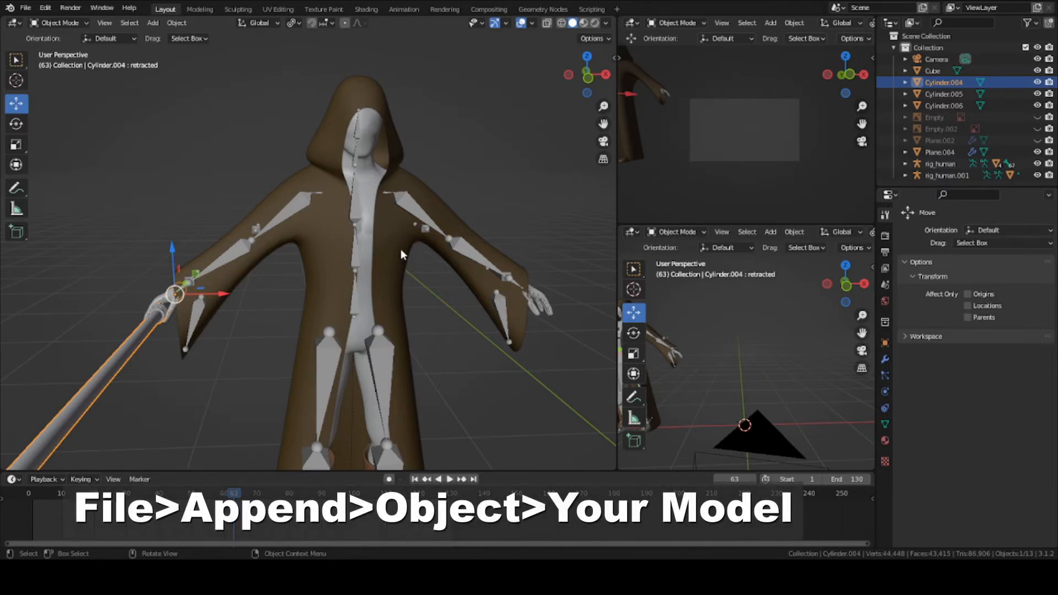
pyautogui.moveTo(407, 245)
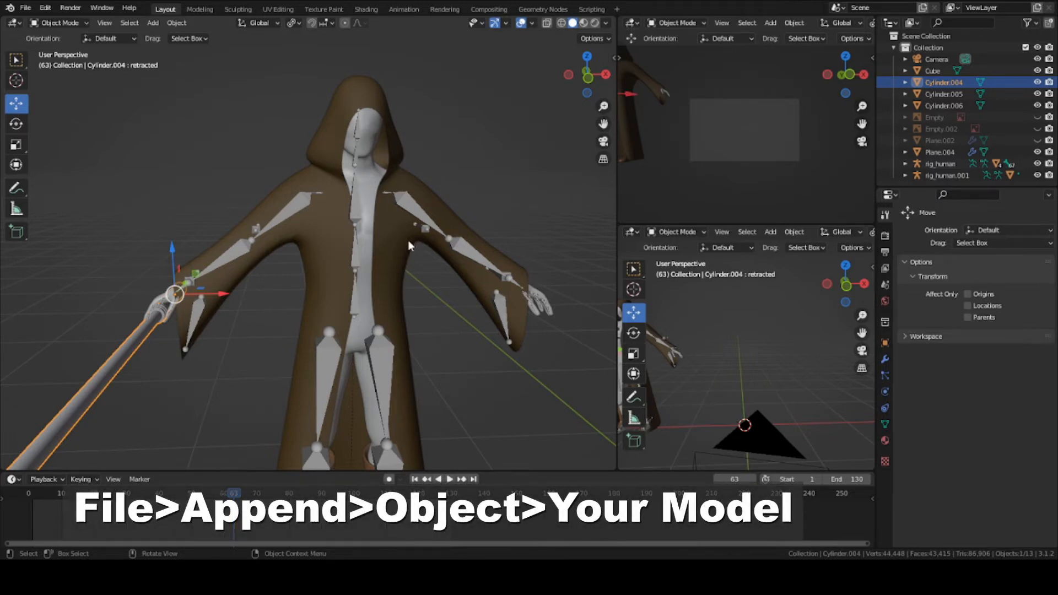
pyautogui.moveTo(404, 266)
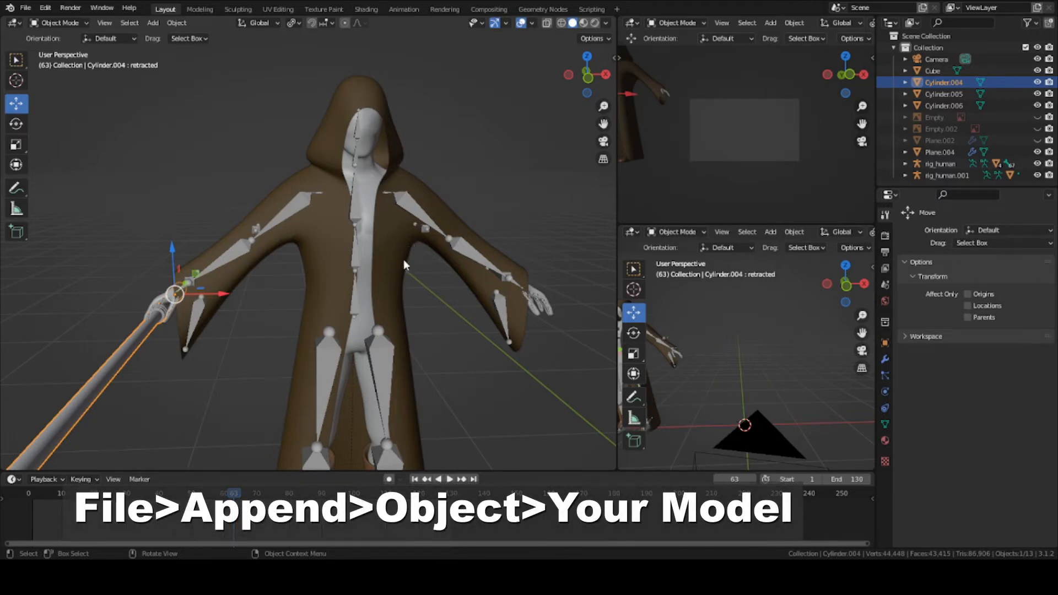
pyautogui.moveTo(403, 153)
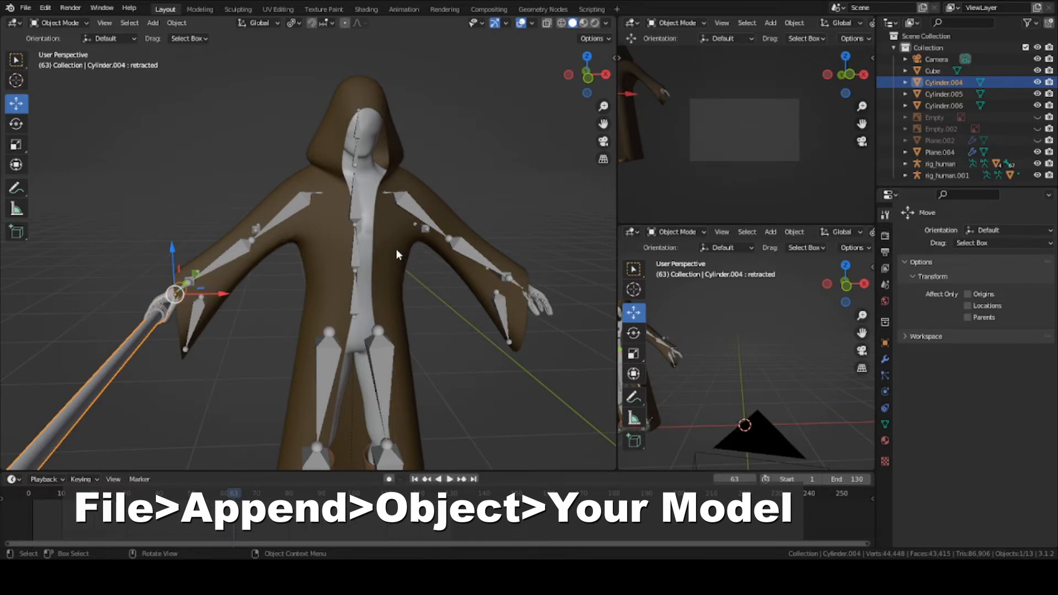
pyautogui.moveTo(408, 157)
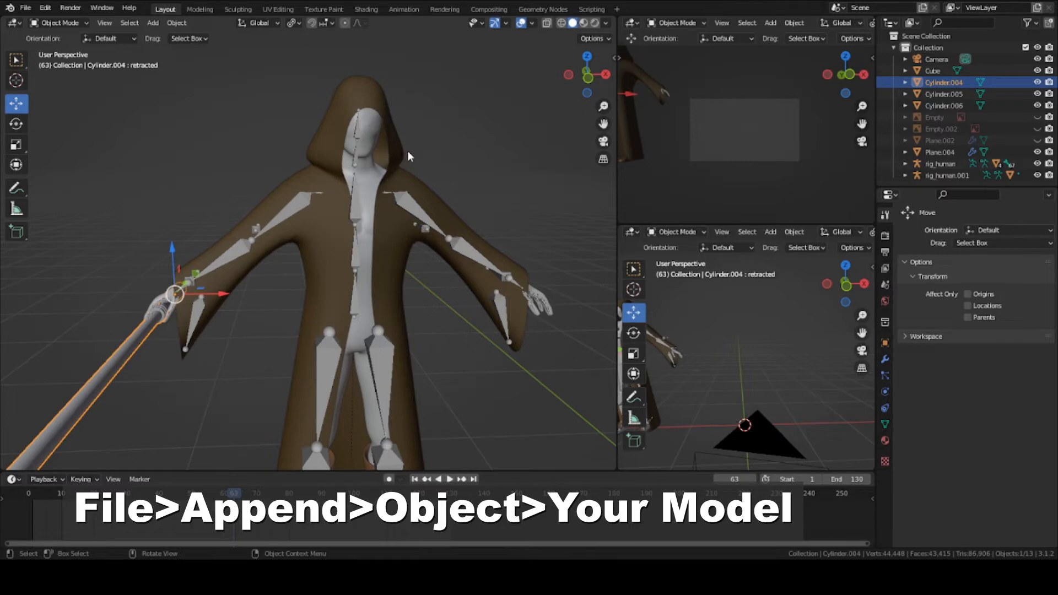
pyautogui.moveTo(772, 440)
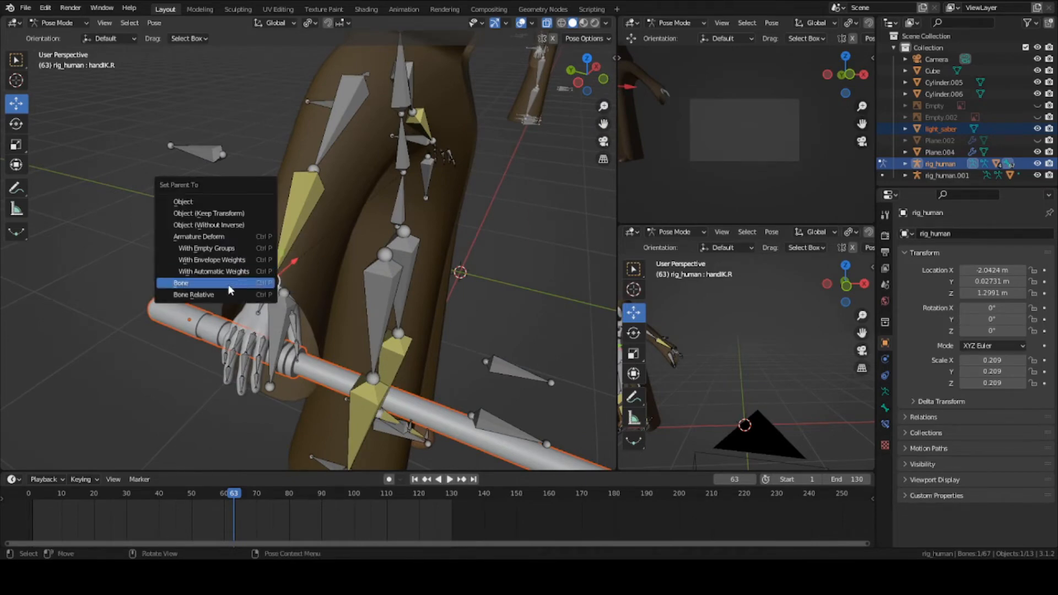
# - Parent the light_saber to the handIK.R bone using the Bone option
pyautogui.click(180, 283)
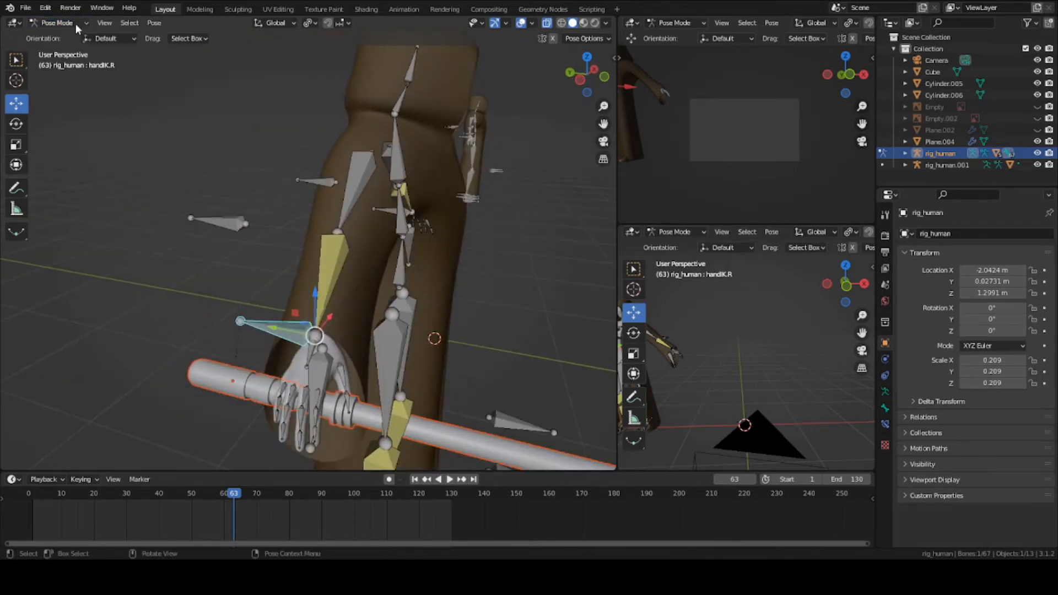
# - Unparent light_saber with Clear and Keep Transformation so it stays in place
pyautogui.press('Tab')
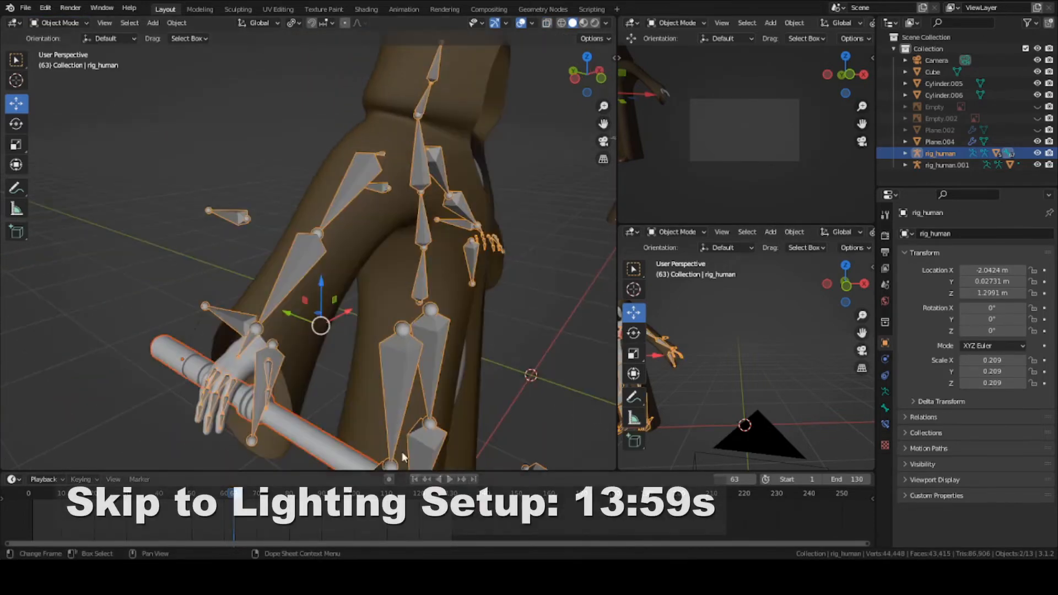
pyautogui.click(168, 350)
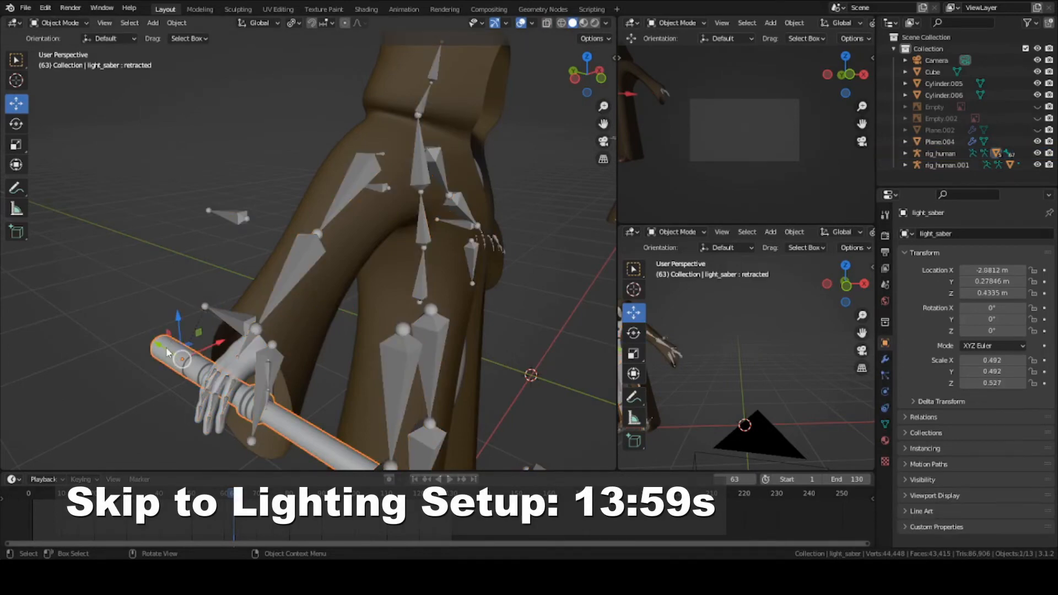
pyautogui.click(96, 334)
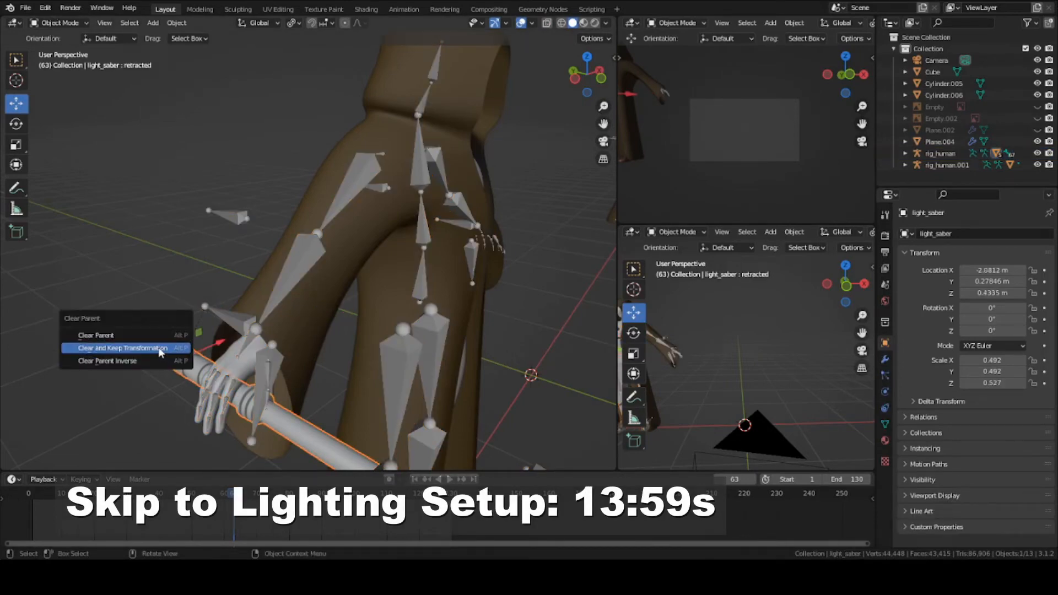
pyautogui.click(121, 347)
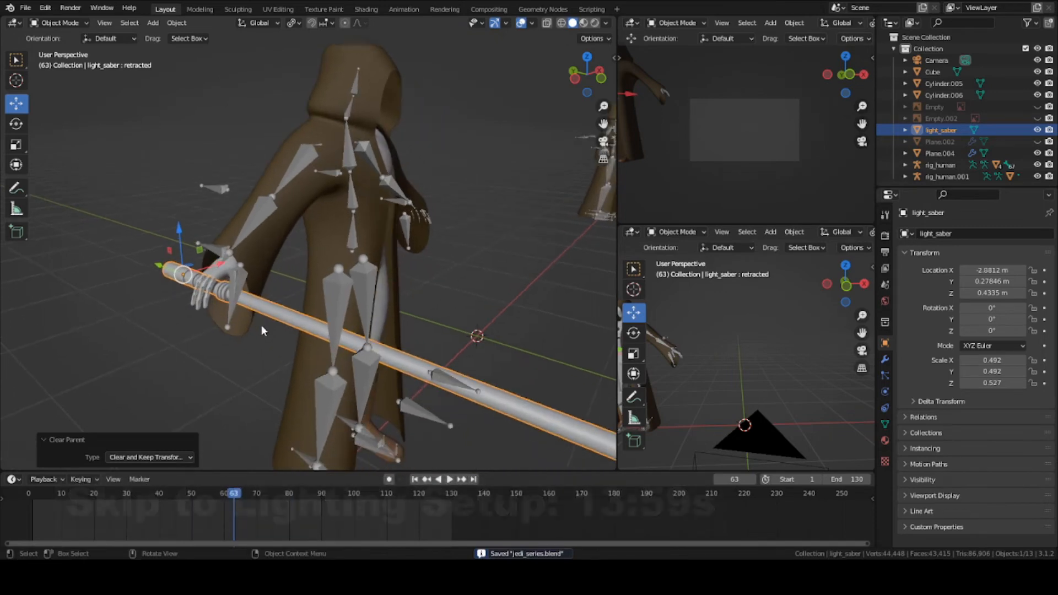
pyautogui.click(152, 22)
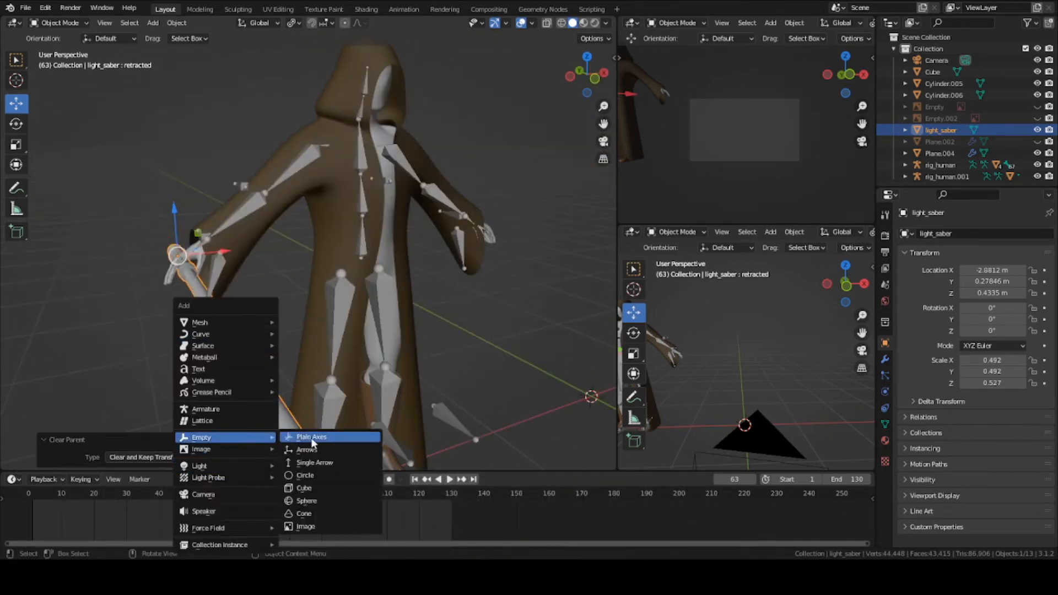
# - Add a plain axes empty at the hilt, scale it, and name it light_saber_controller
pyautogui.click(311, 436)
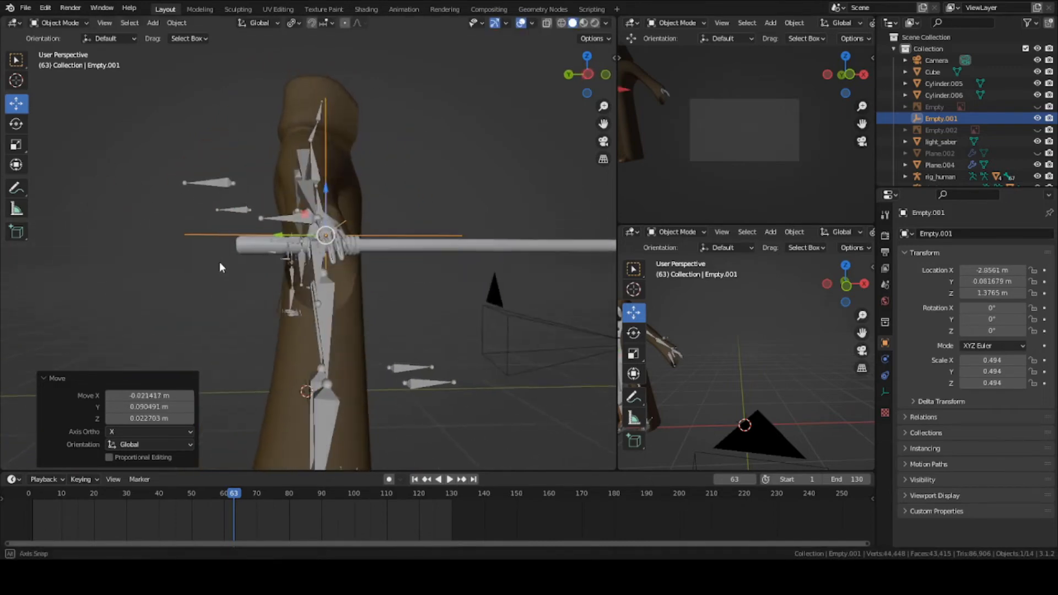
pyautogui.press('s')
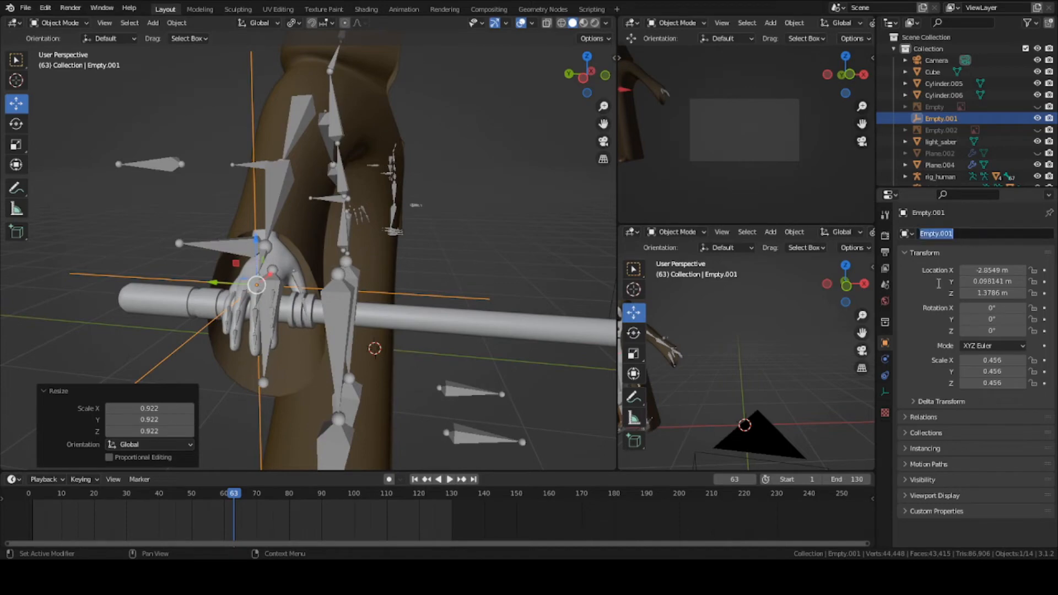
pyautogui.write('light_saber_controller')
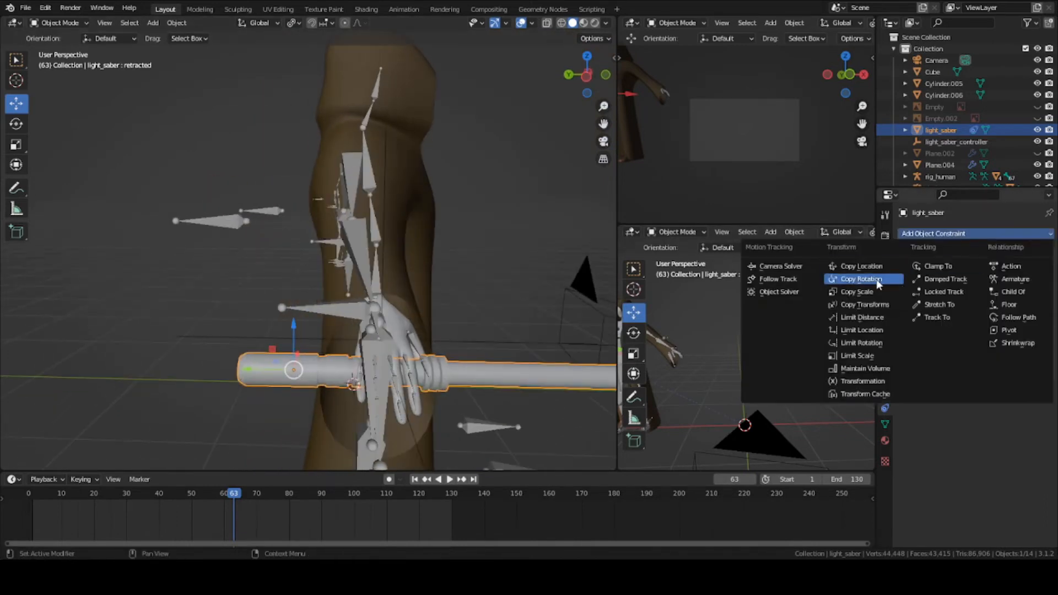
# - Give light_saber a Copy Rotation constraint targeting light_saber_controller
pyautogui.click(861, 278)
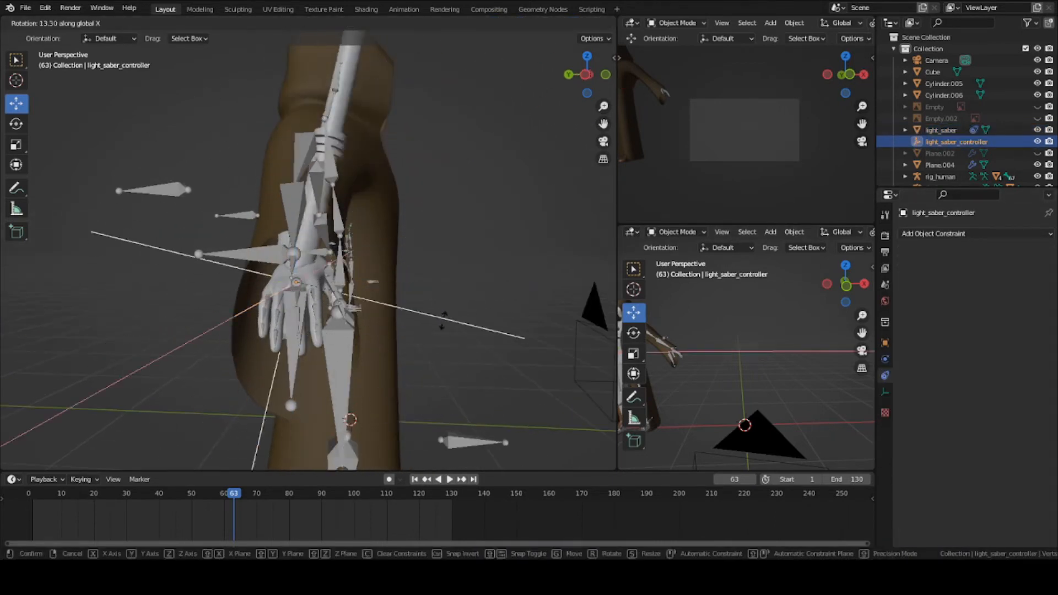
pyautogui.moveTo(404, 330)
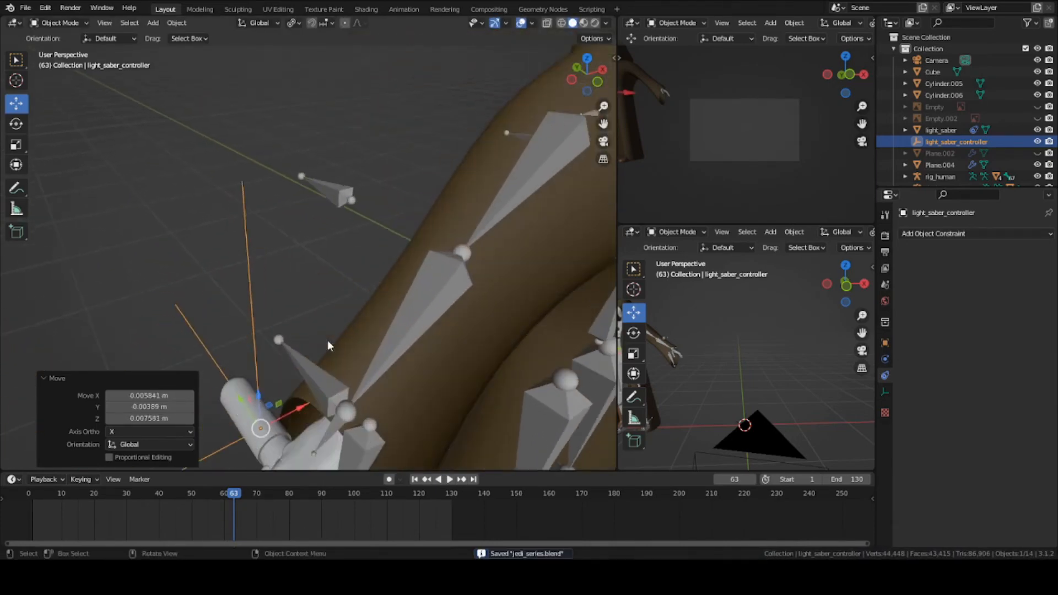
# - Parent light_saber_controller to handIK.R and move the hand to confirm the saber follows
pyautogui.click(940, 176)
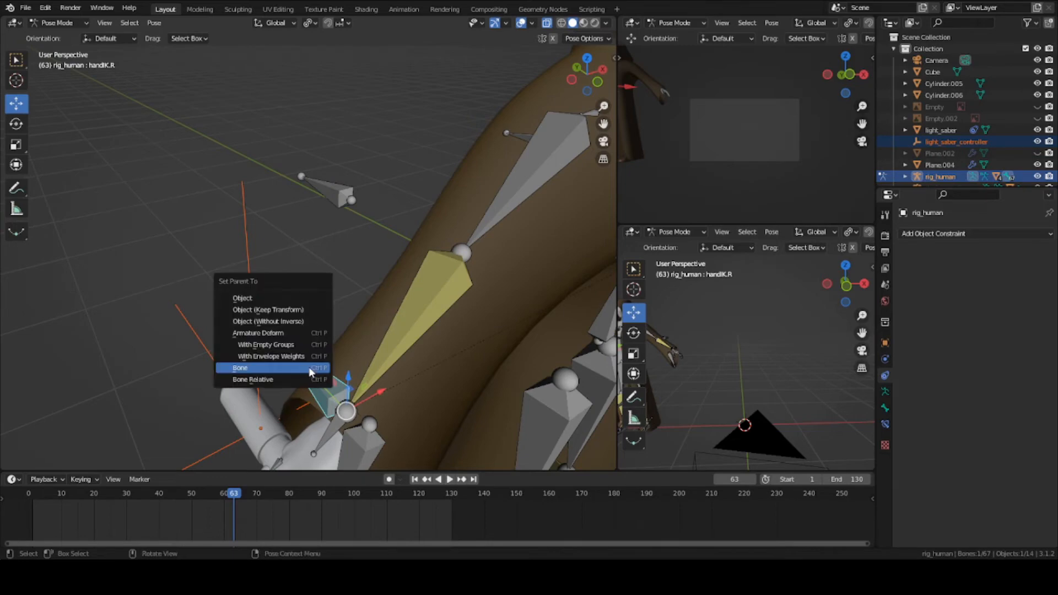
pyautogui.click(239, 368)
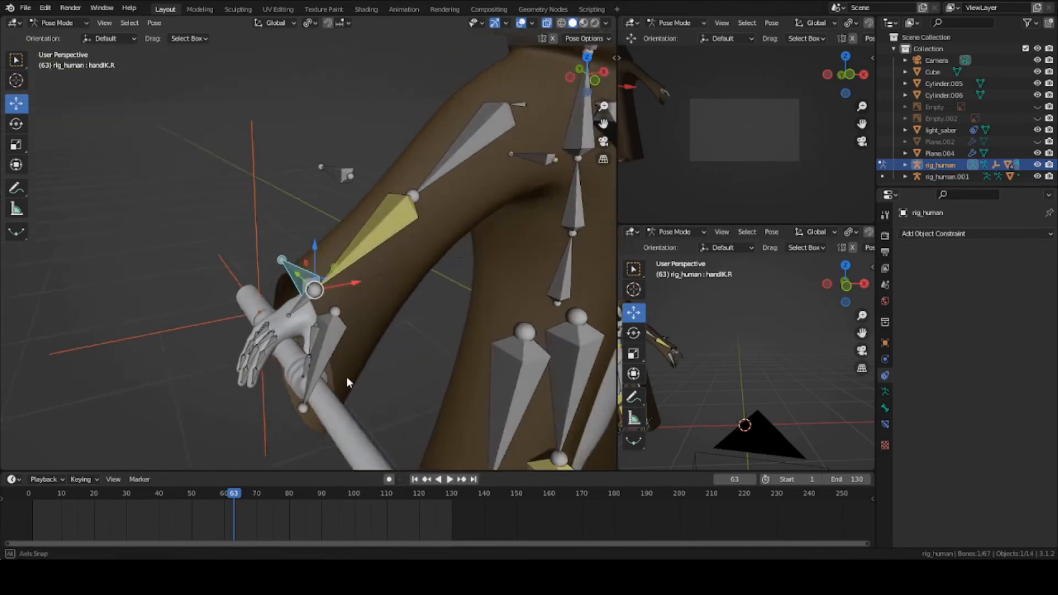
pyautogui.press('Tab')
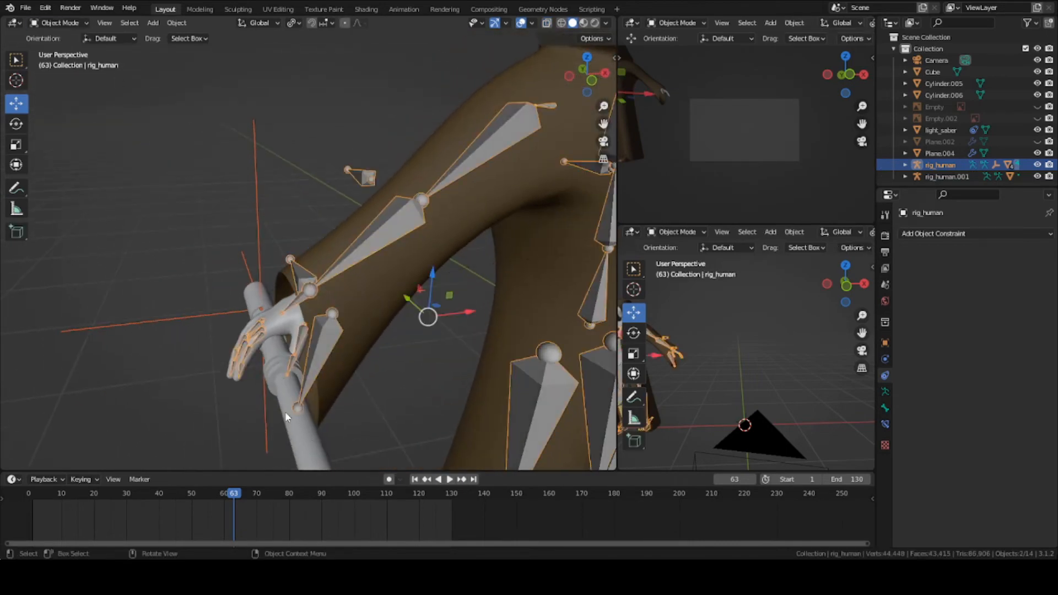
pyautogui.click(940, 130)
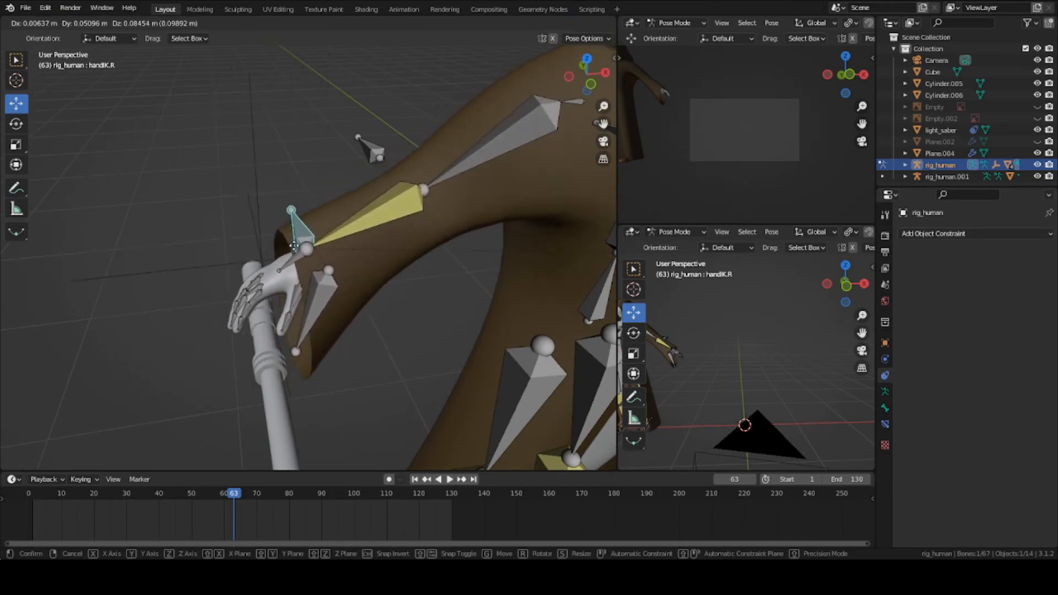
pyautogui.click(56, 22)
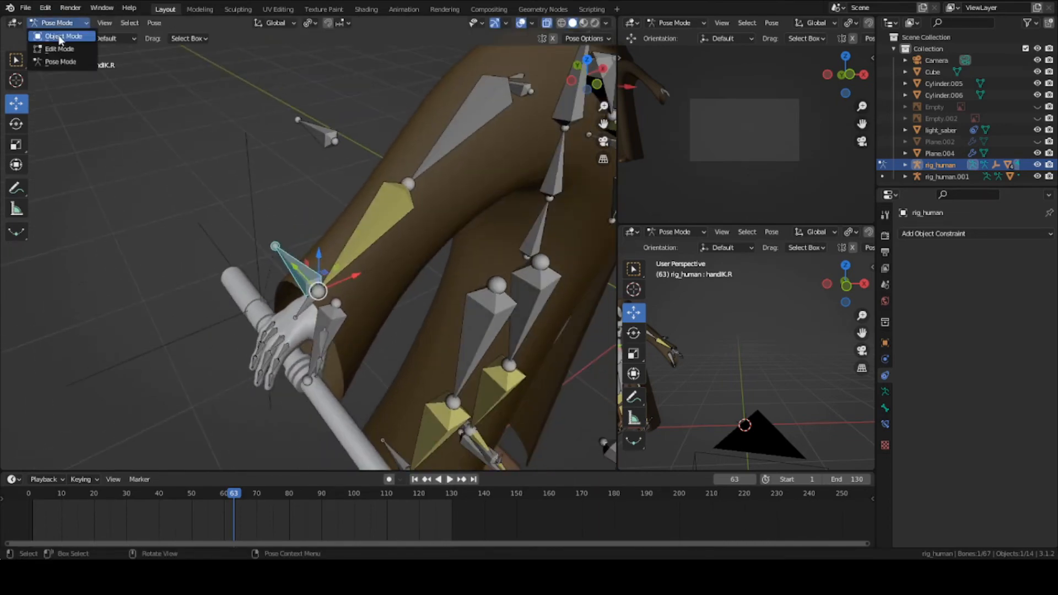
# - Review light_saber's Copy Location and Copy Rotation constraints targeting the controller
pyautogui.click(62, 35)
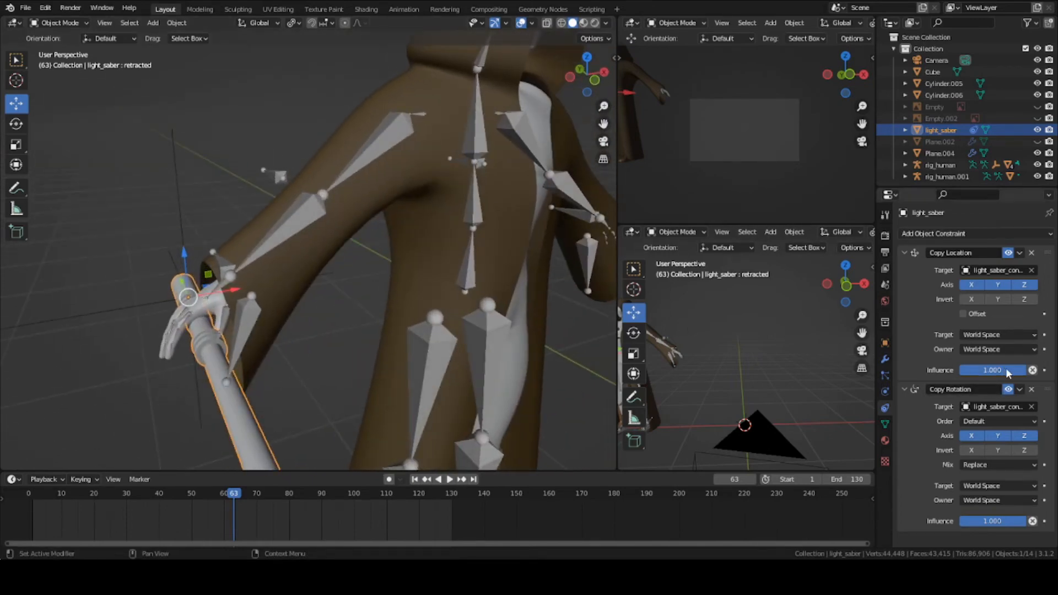
pyautogui.moveTo(1005, 370)
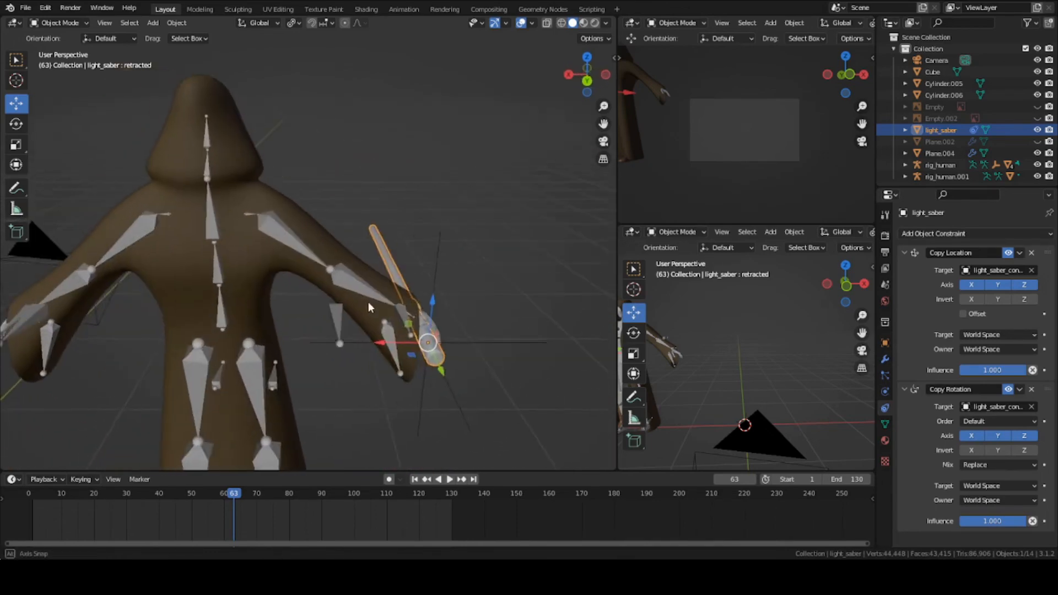
pyautogui.click(934, 233)
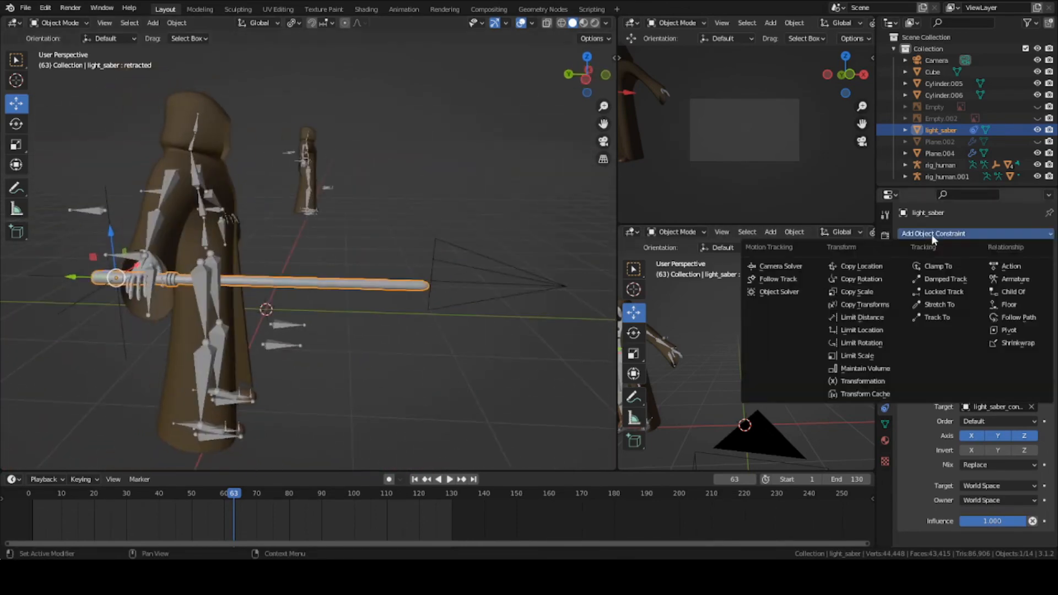
pyautogui.click(884, 392)
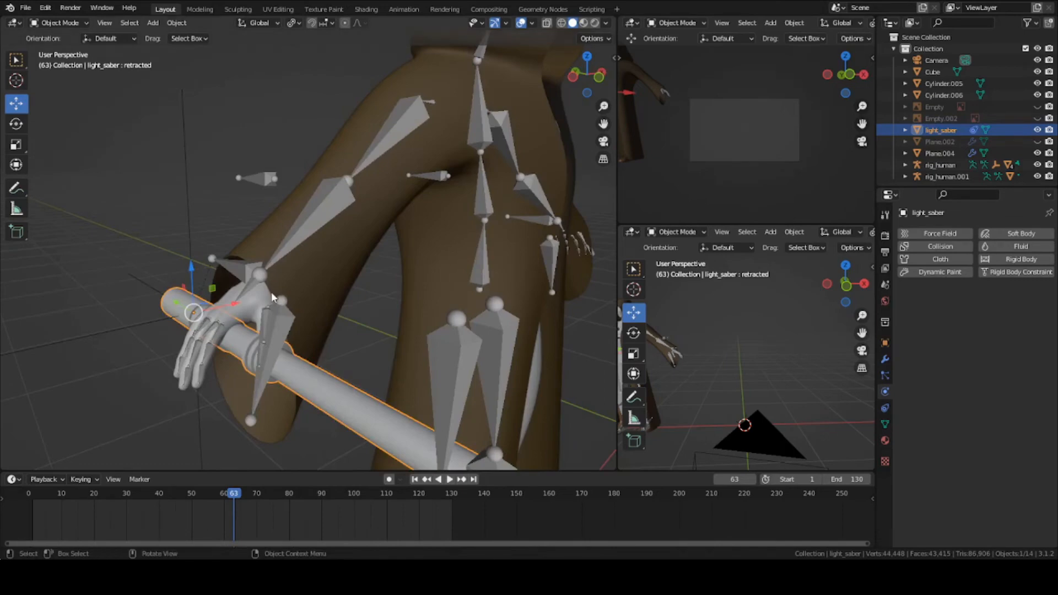
# - In Pose Mode, rotate the right hand's finger bones to grip the hilt
pyautogui.click(60, 22)
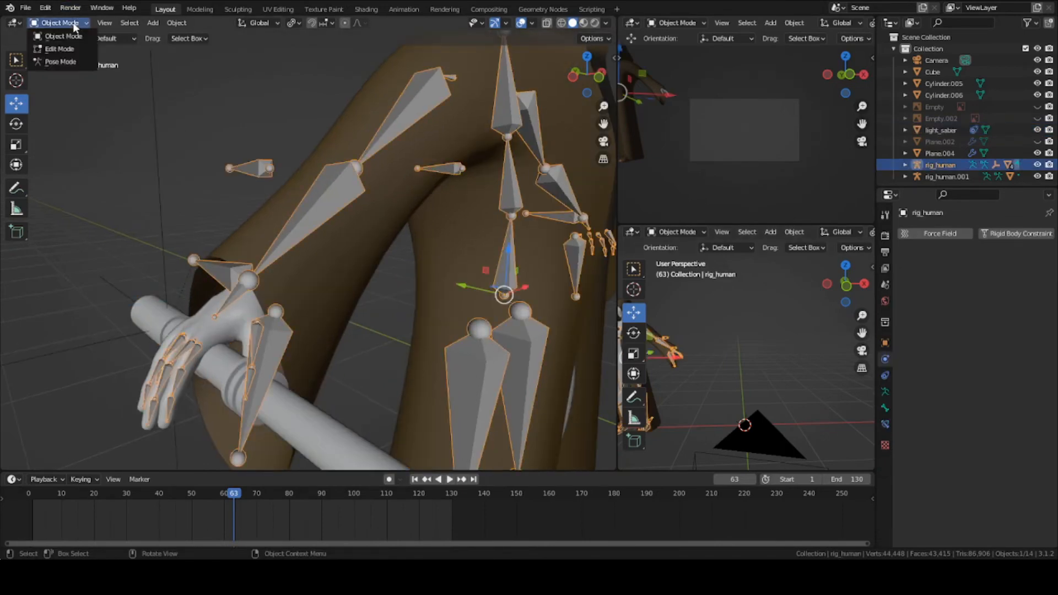
pyautogui.click(60, 61)
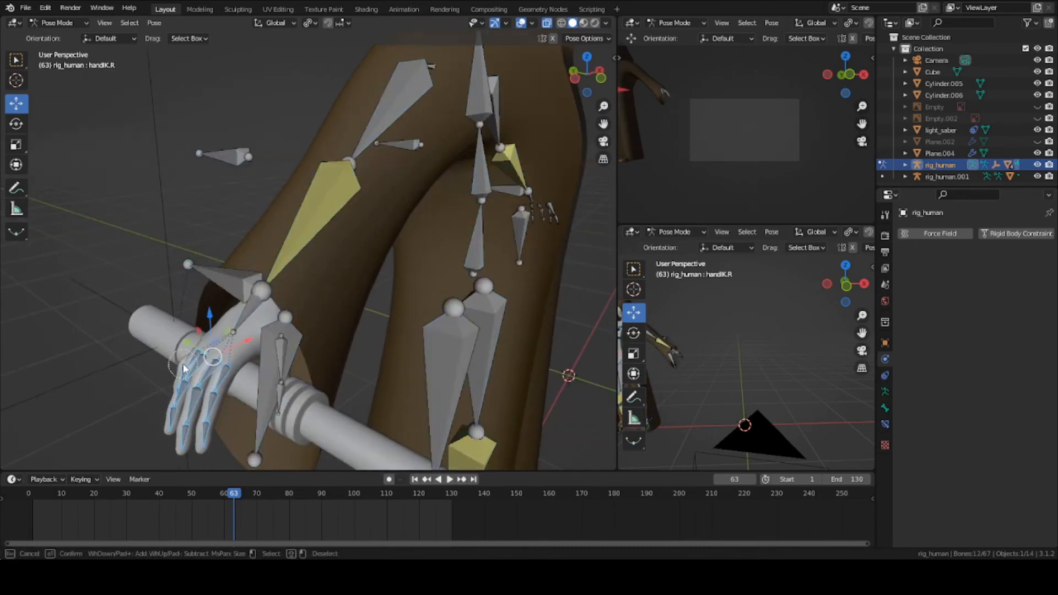
pyautogui.click(308, 22)
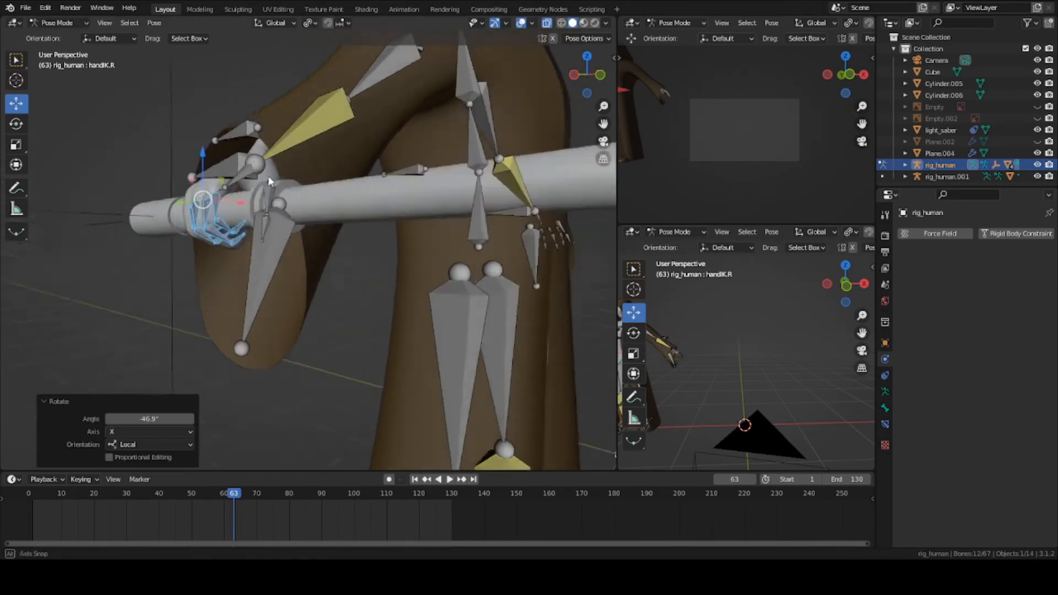
pyautogui.press('r')
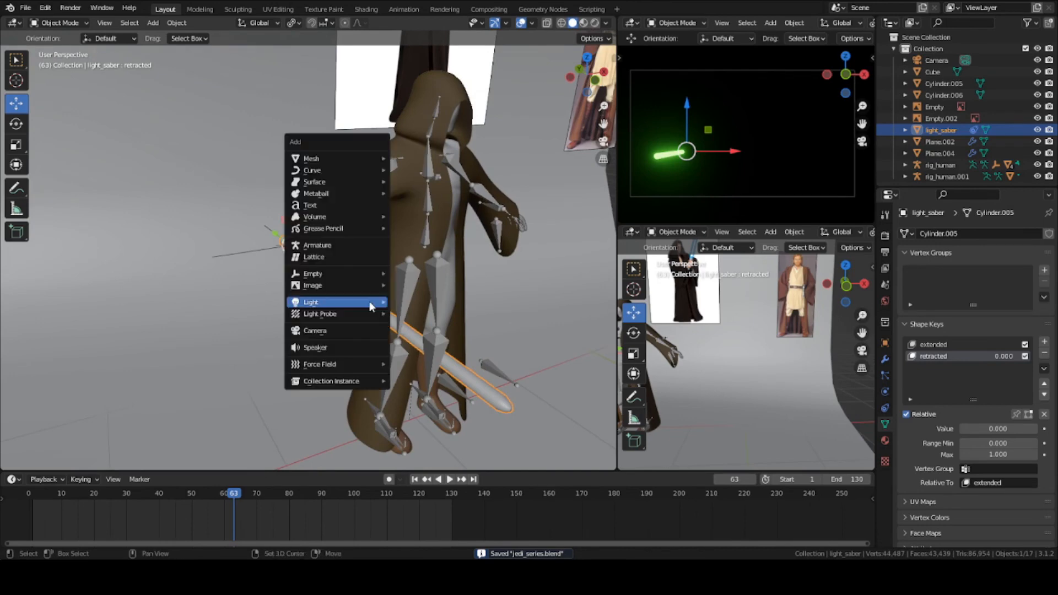
# - Add a point light on the blade, duplicate it further along, and colour the lights green
pyautogui.click(310, 302)
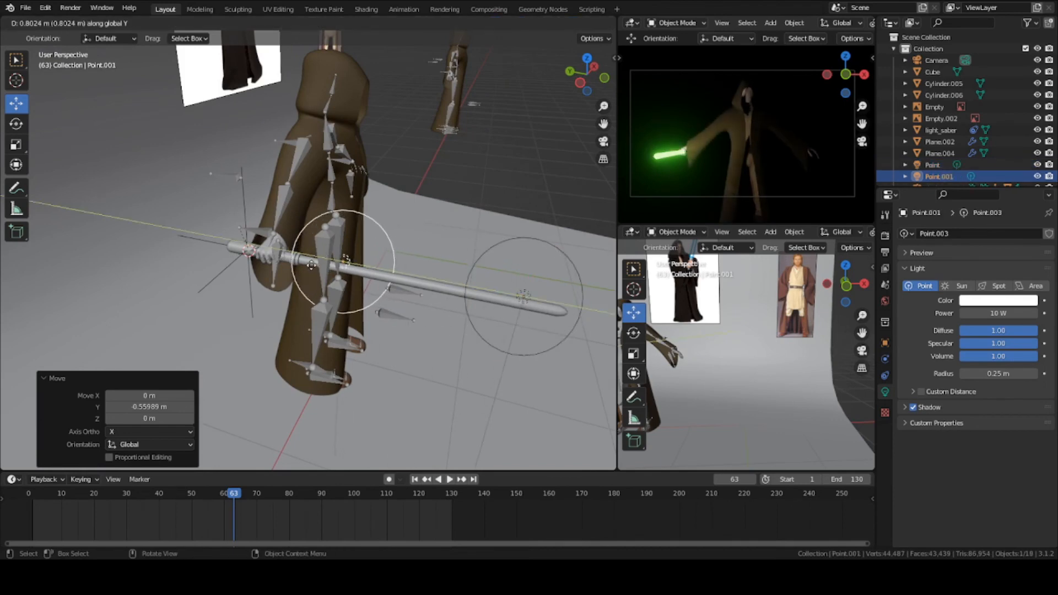
pyautogui.press('z')
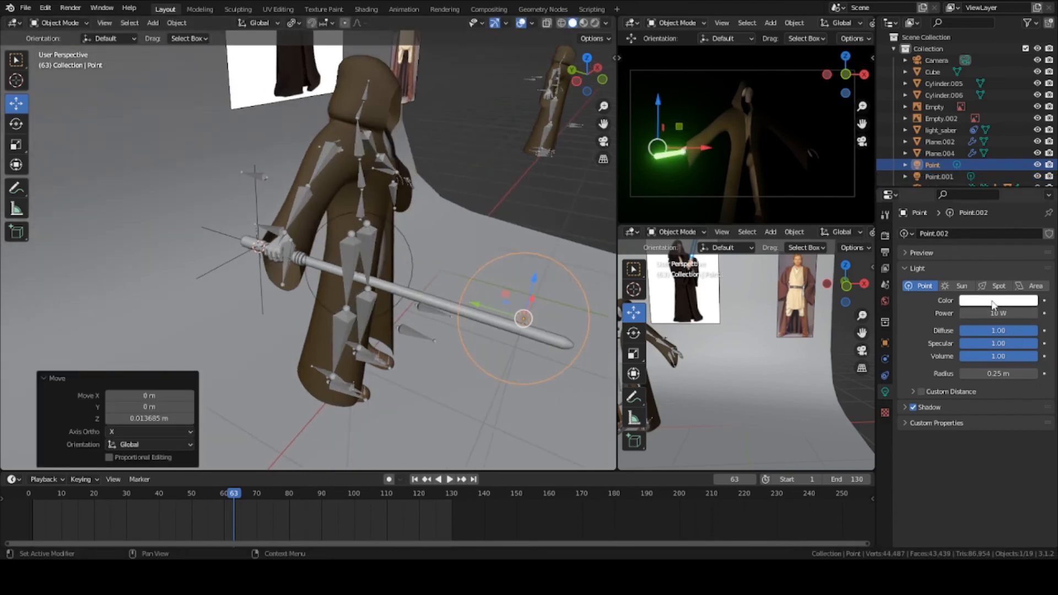
pyautogui.click(996, 300)
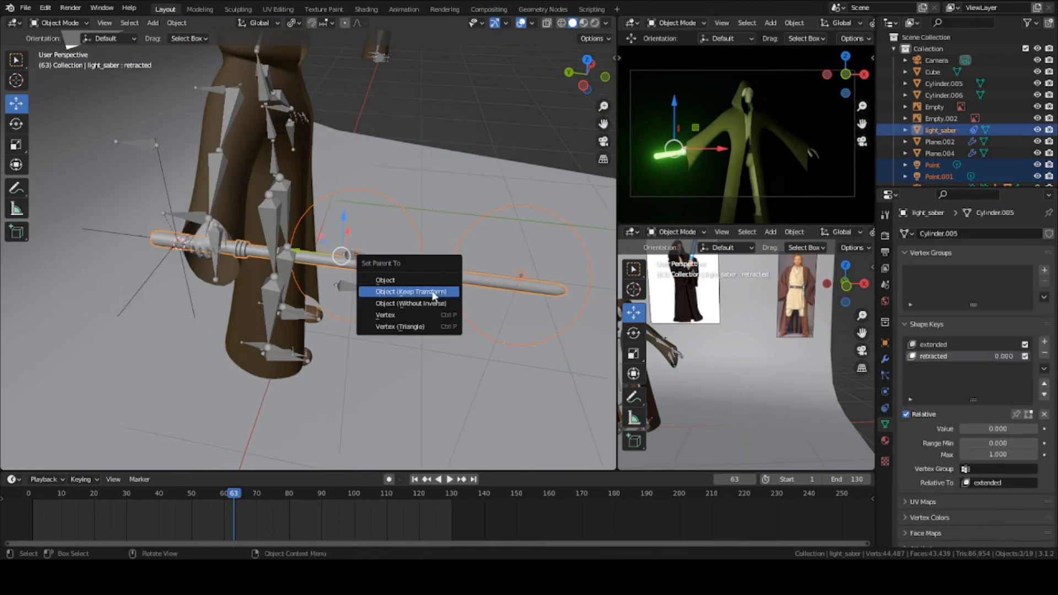
pyautogui.moveTo(410, 303)
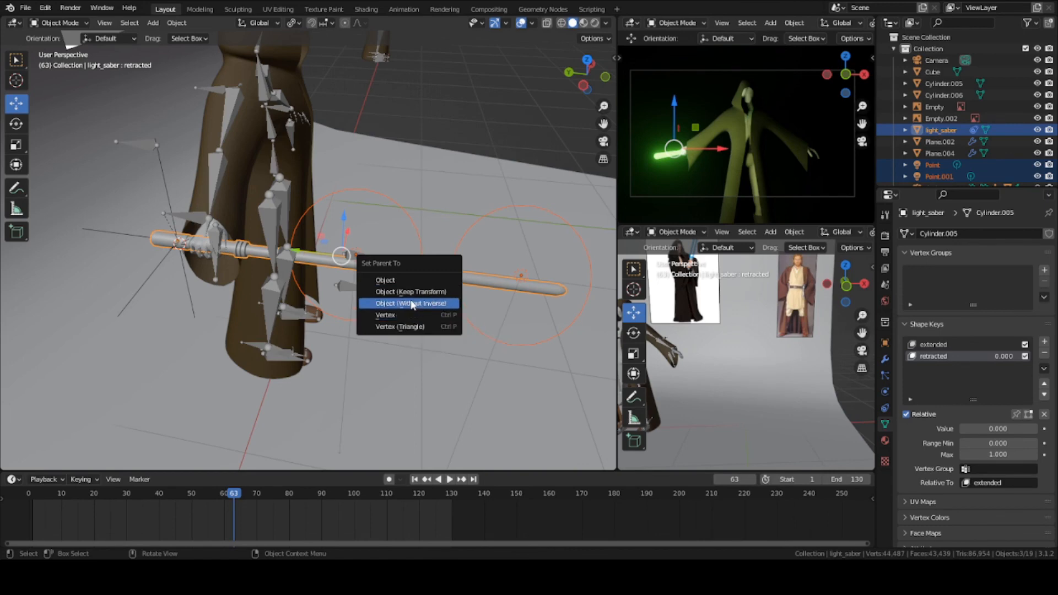
pyautogui.moveTo(408, 291)
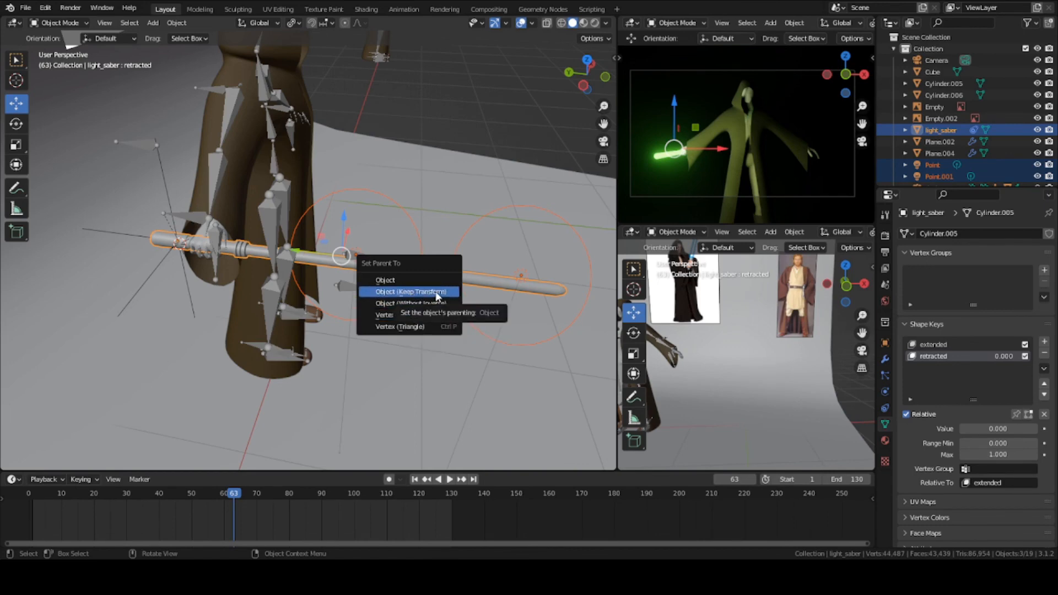
# - Parent both point lights to the light_saber with Object (Keep Transform)
pyautogui.click(408, 291)
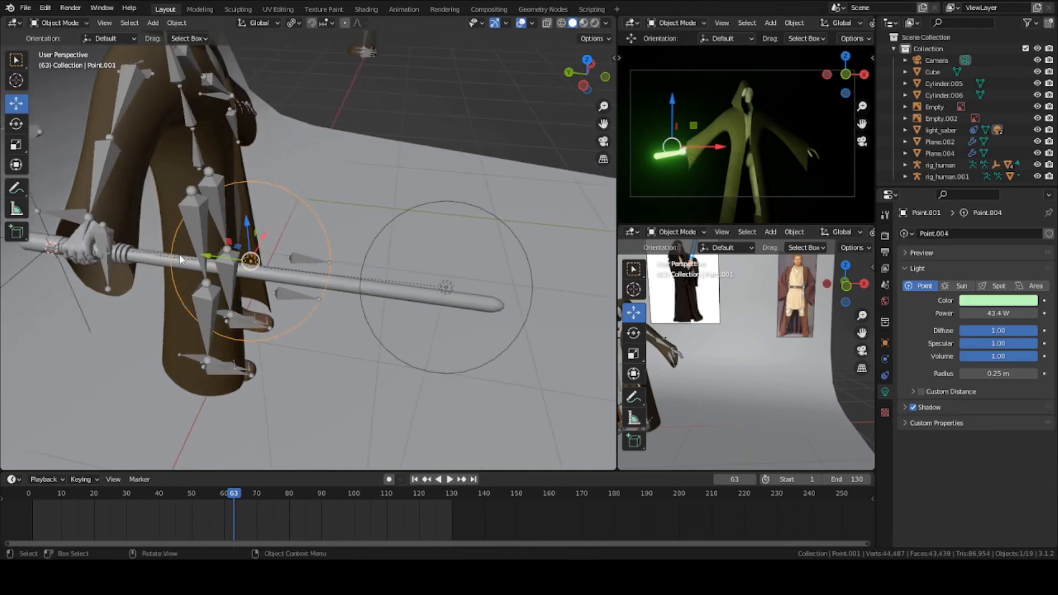
# - Set the saber's retracted shape key to 1.0 and both point lights' Power to 0 W
pyautogui.click(938, 130)
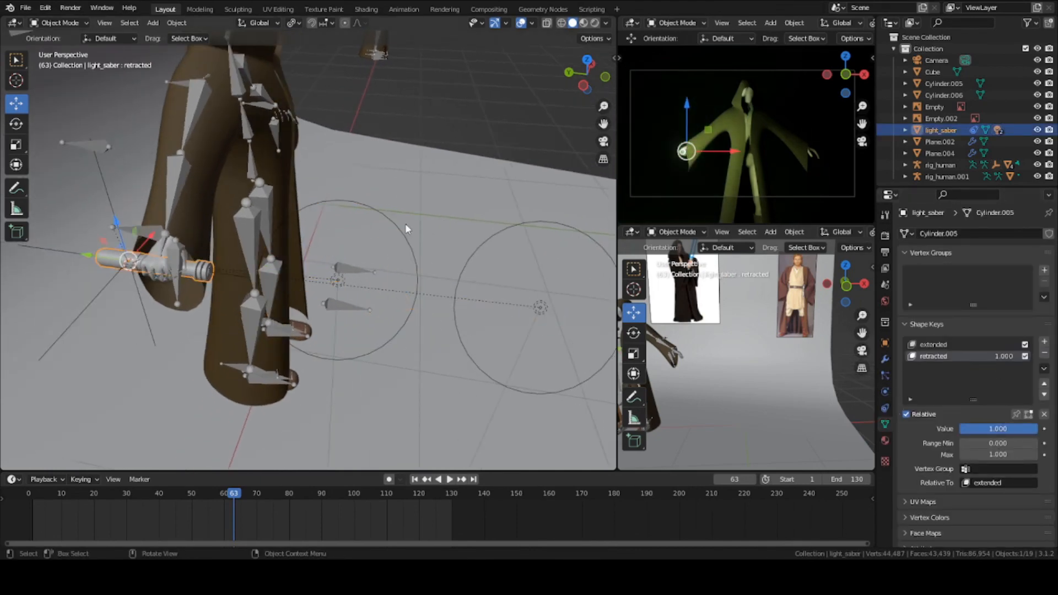
pyautogui.click(337, 280)
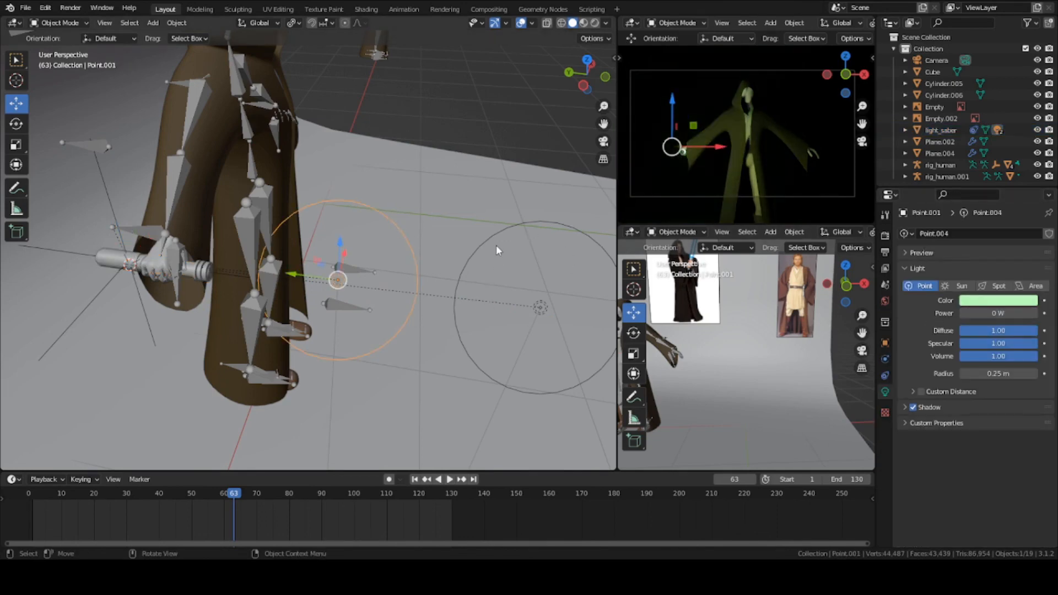
pyautogui.click(540, 307)
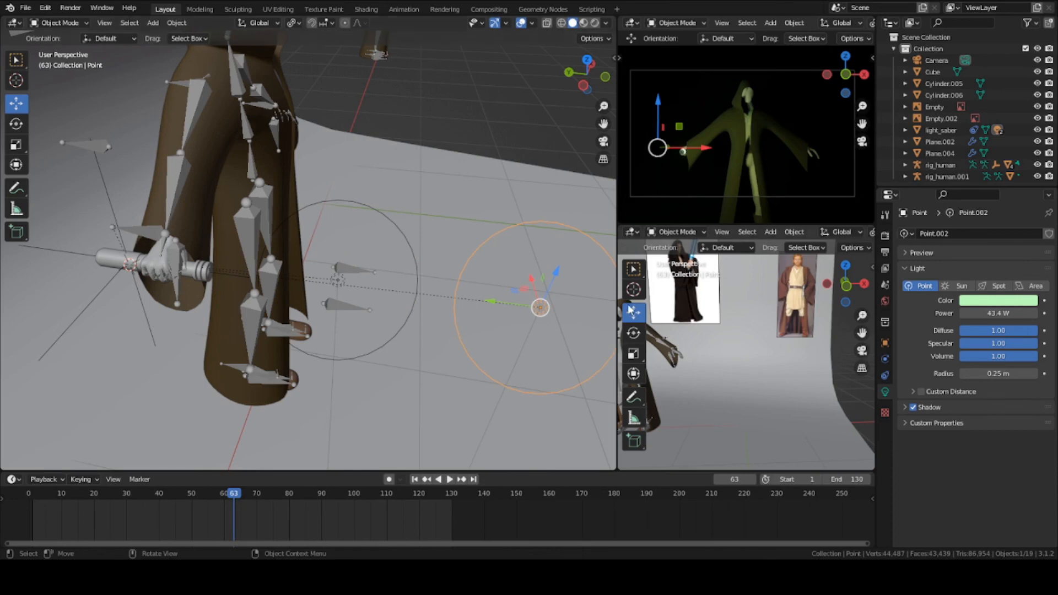
pyautogui.doubleClick(998, 311)
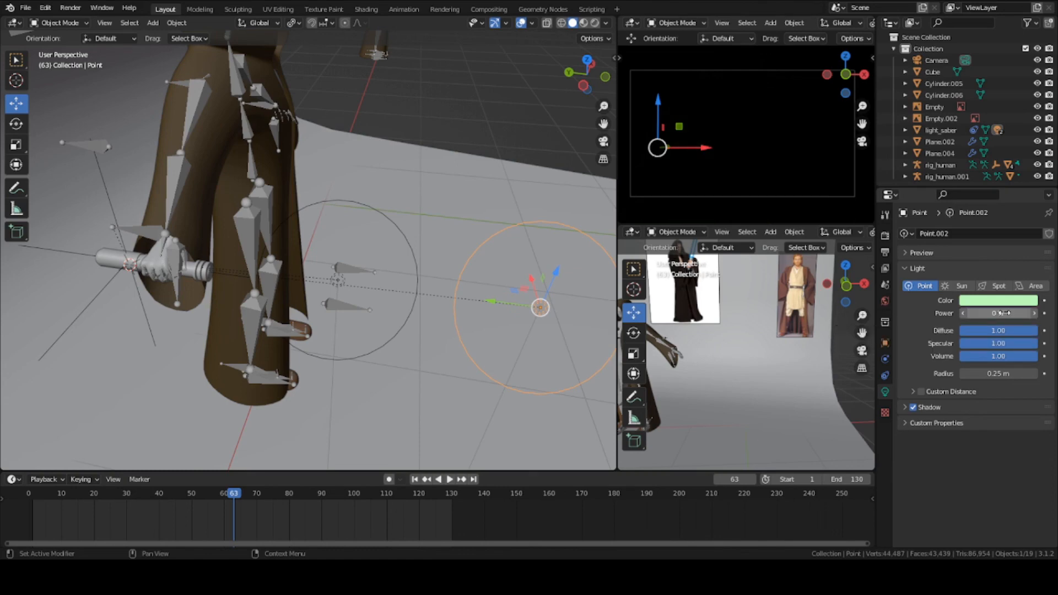
pyautogui.click(337, 280)
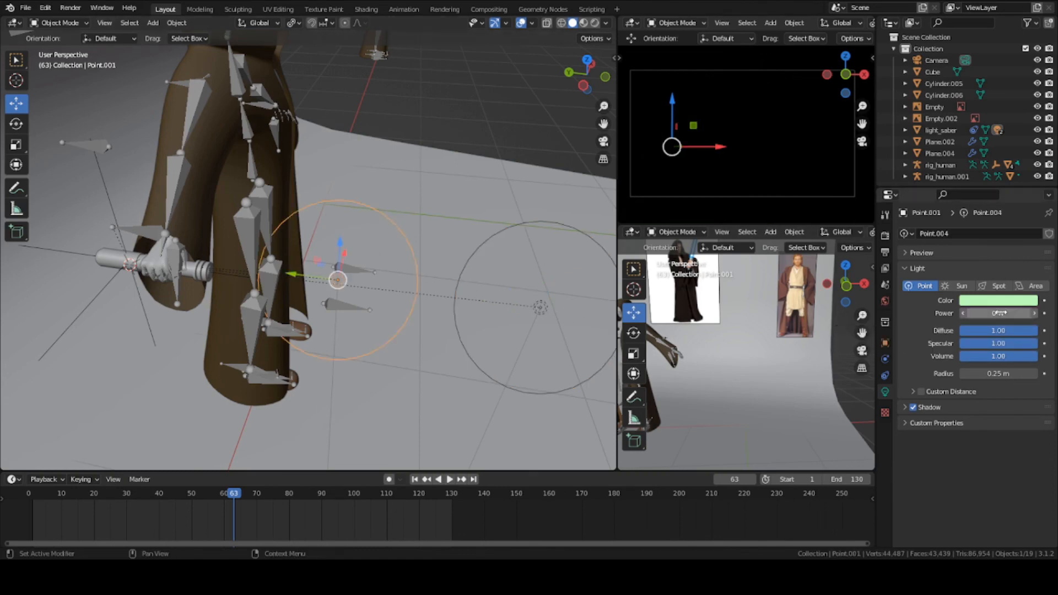
pyautogui.click(998, 312)
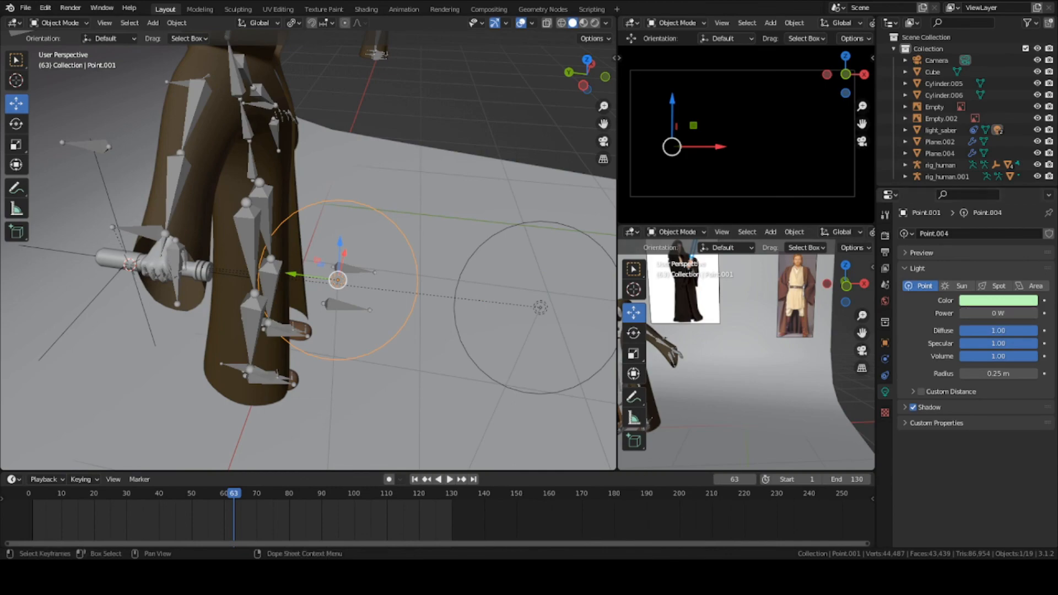